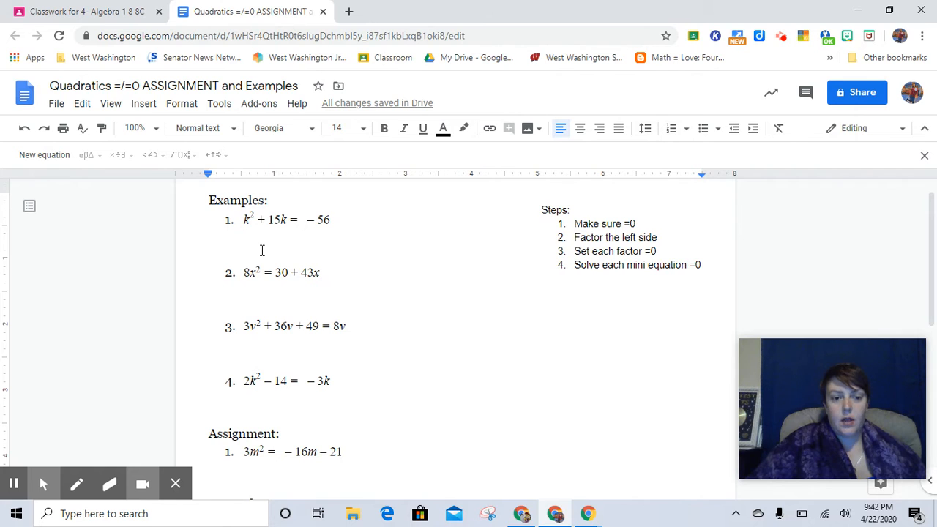
pyautogui.moveTo(424, 396)
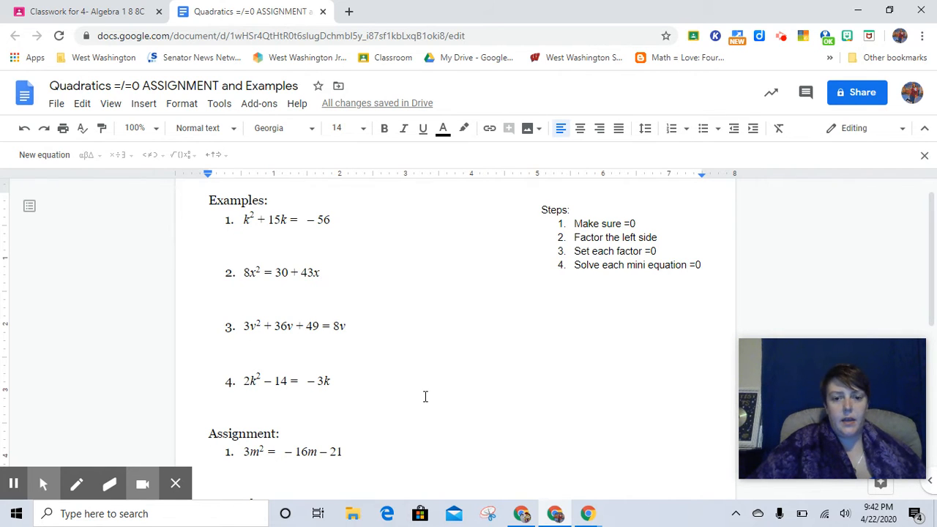
pyautogui.moveTo(631, 236)
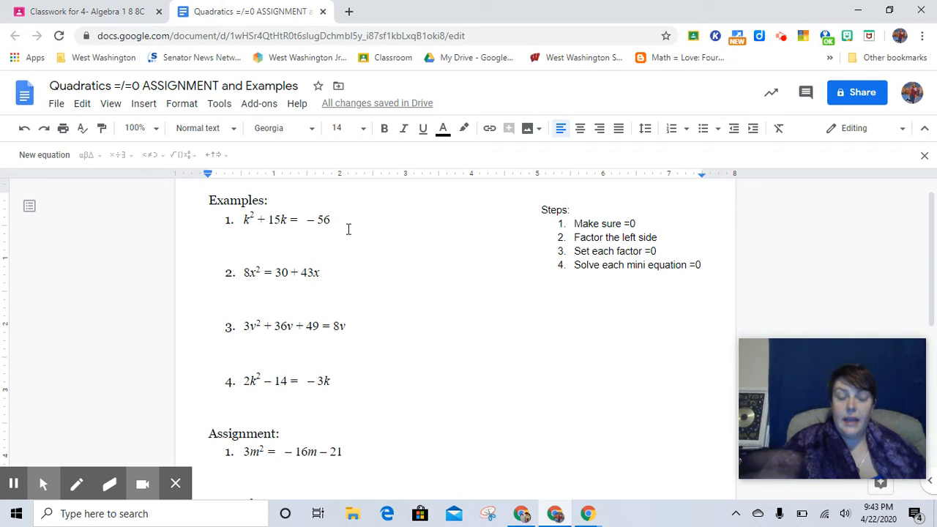
pyautogui.moveTo(44, 155)
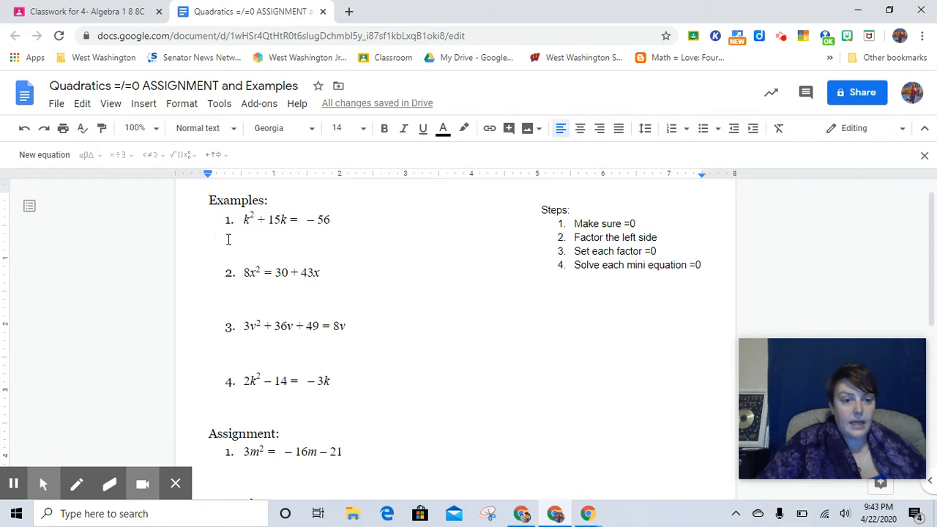
# Write k² + 15k + 56 = 0 beneath example 1 and start a fresh line.
pyautogui.write('k')
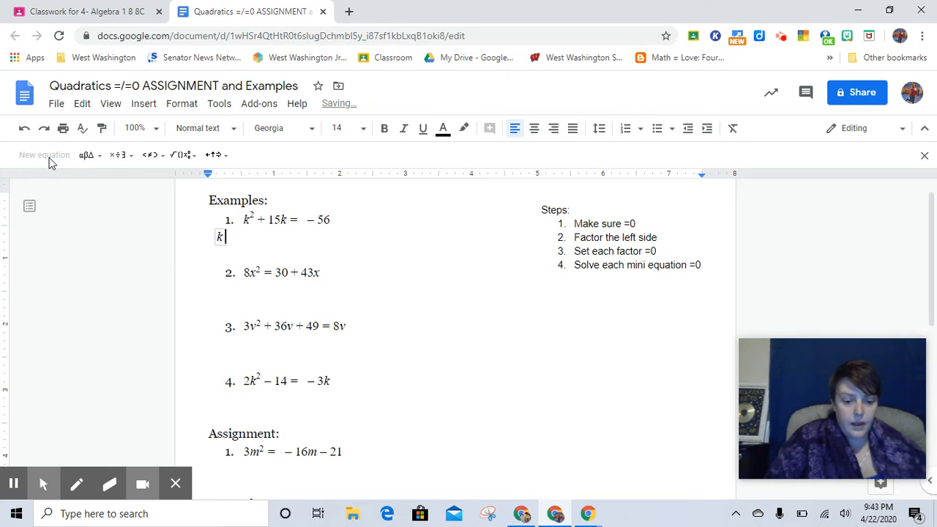
pyautogui.write('2')
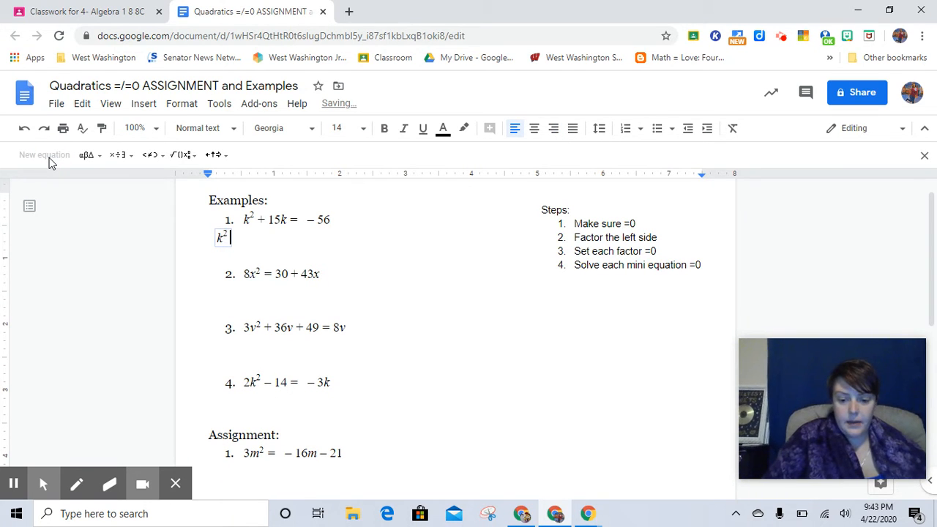
pyautogui.write('+ 15k')
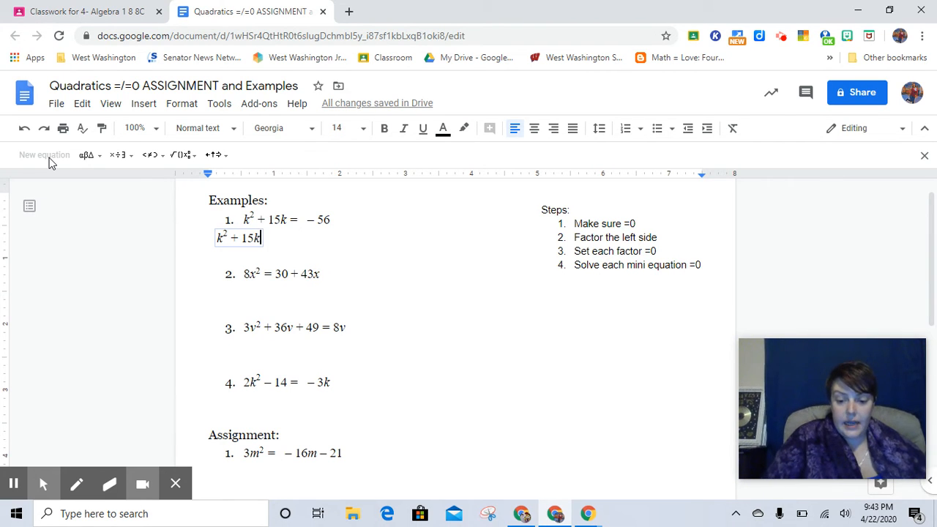
pyautogui.write('+ 56')
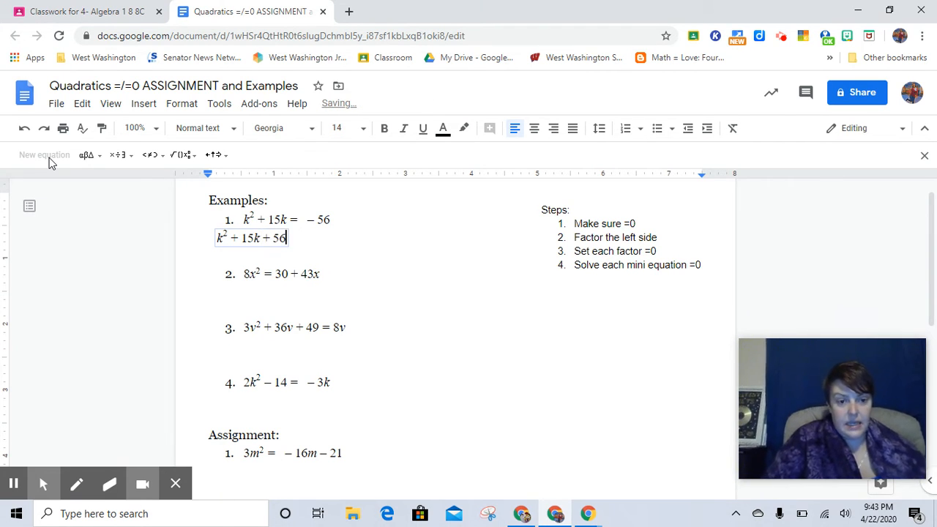
pyautogui.write('=')
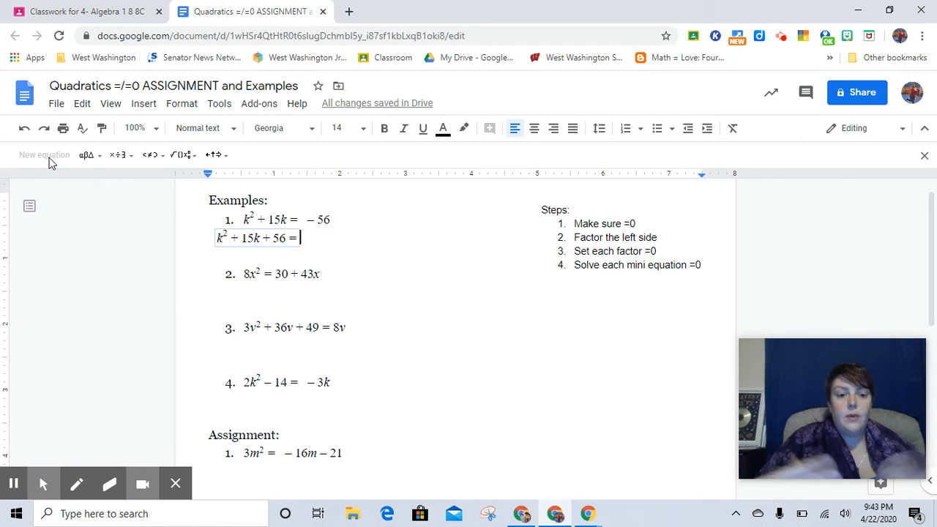
pyautogui.write('0')
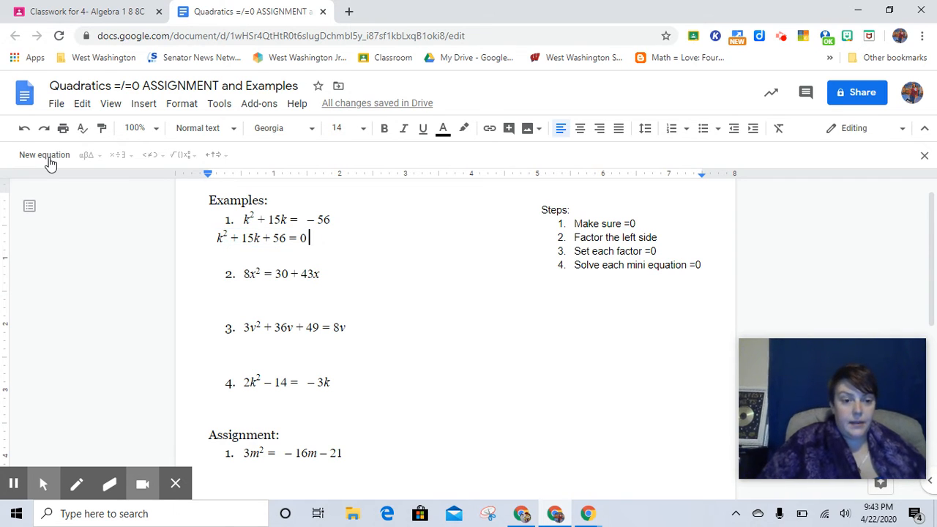
pyautogui.press('enter')
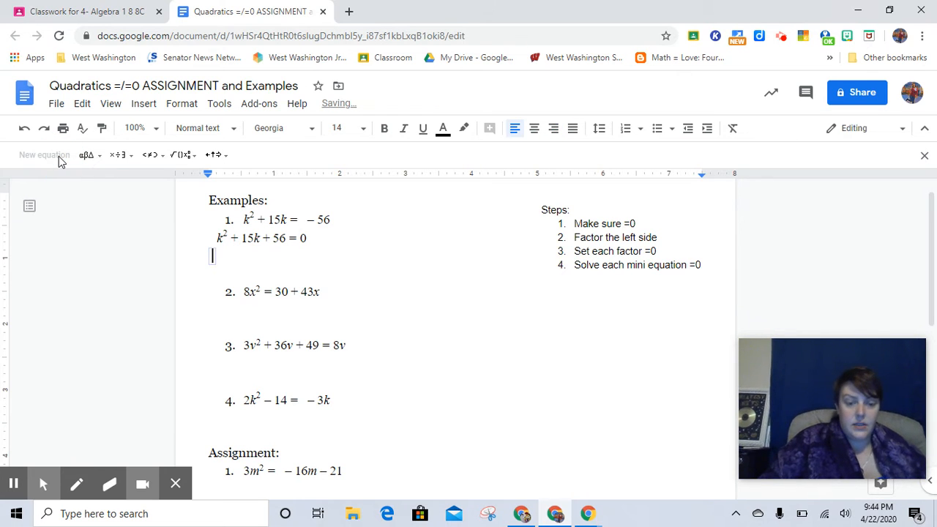
# Add (k + 7)(k + 8) = 0 and the factor equations k + 7 = 0 and k + 8 = 0.
pyautogui.write('(k')
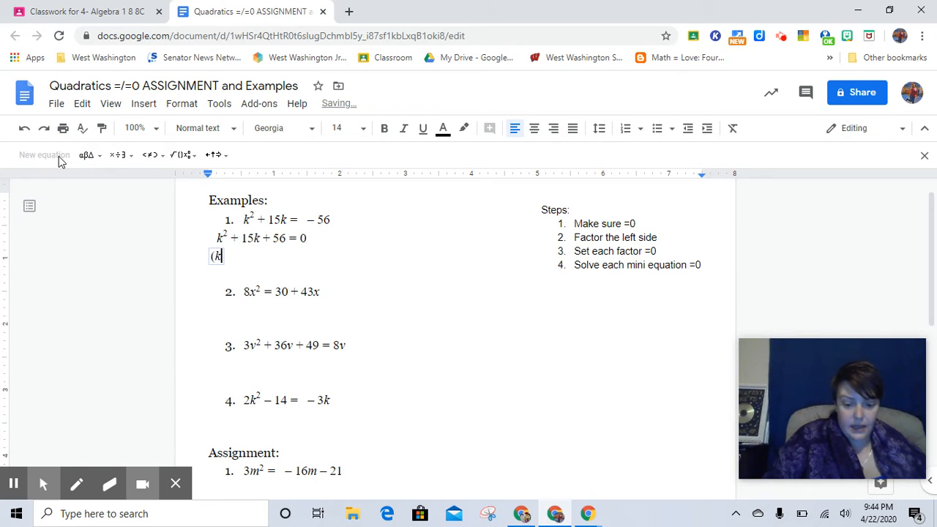
pyautogui.write('+ 7')
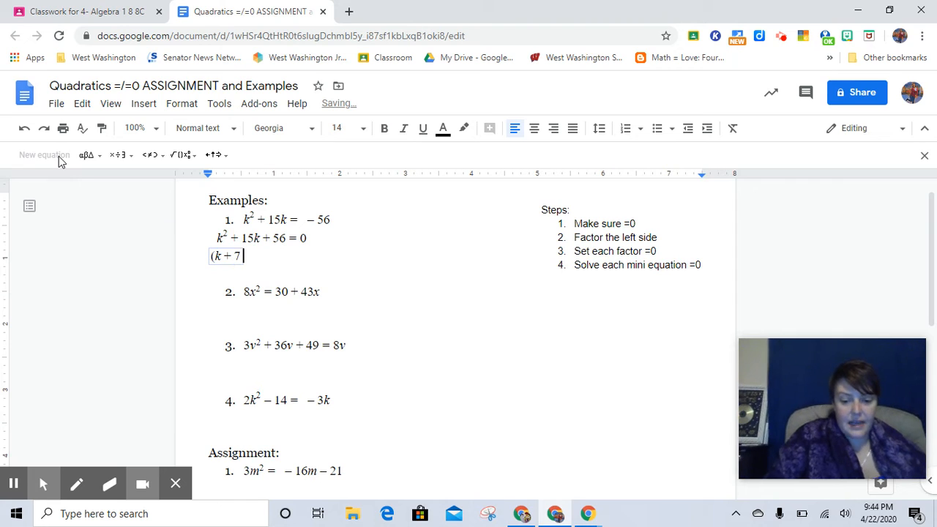
pyautogui.write(')(')
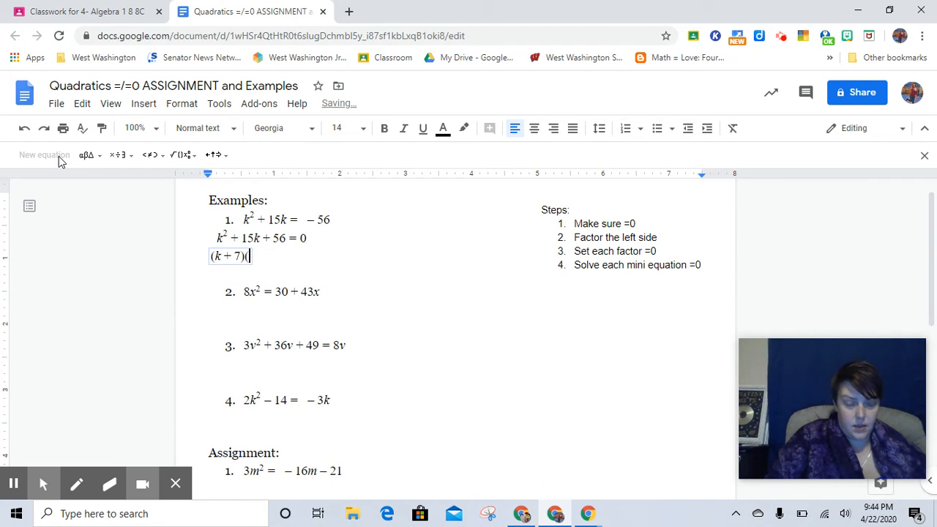
pyautogui.write('(k + 8) =')
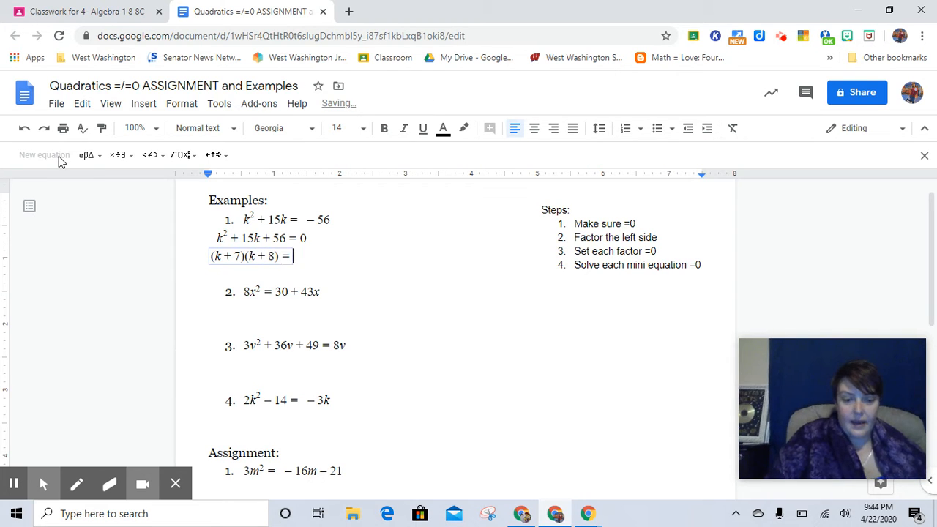
pyautogui.write('0')
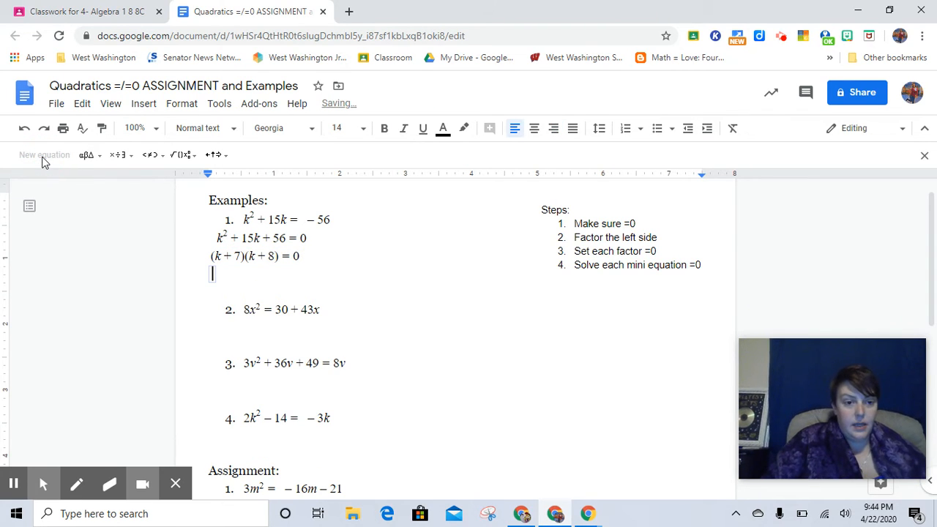
pyautogui.write('k + 7')
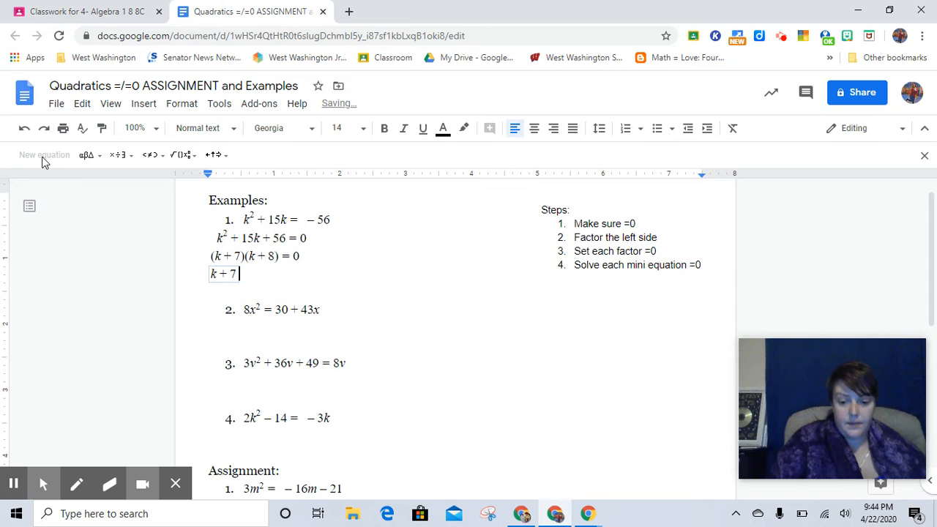
pyautogui.write('= 0   k + 8 = 0')
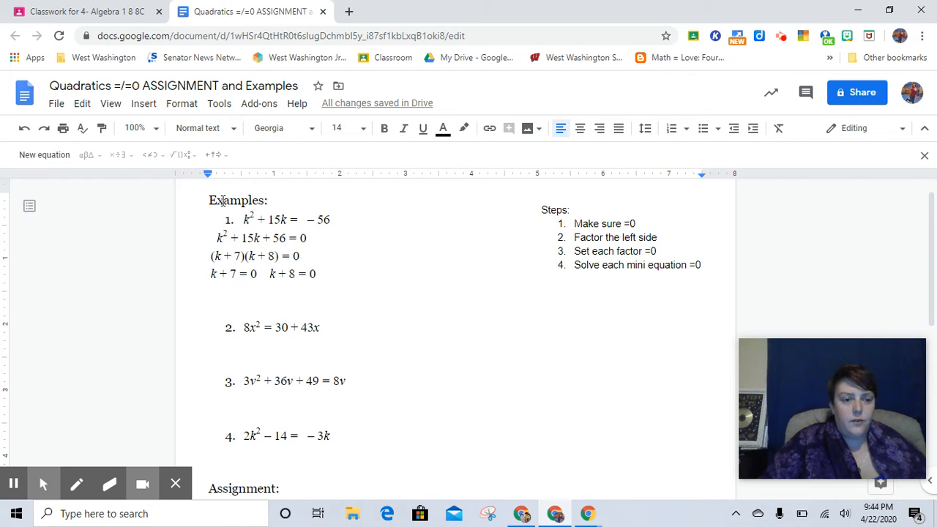
pyautogui.moveTo(44, 155)
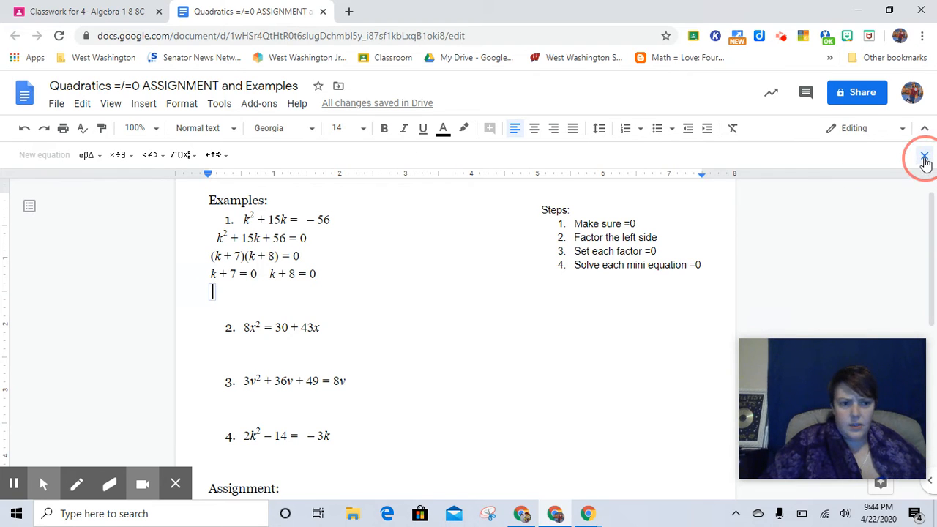
# Hide the equation tools and write the solutions k = -7, -8.
pyautogui.click(925, 157)
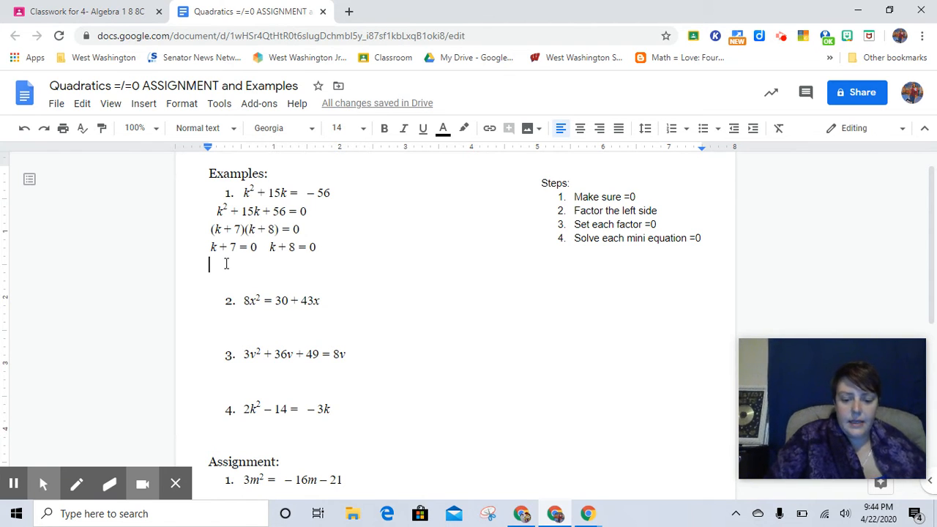
pyautogui.write('k=')
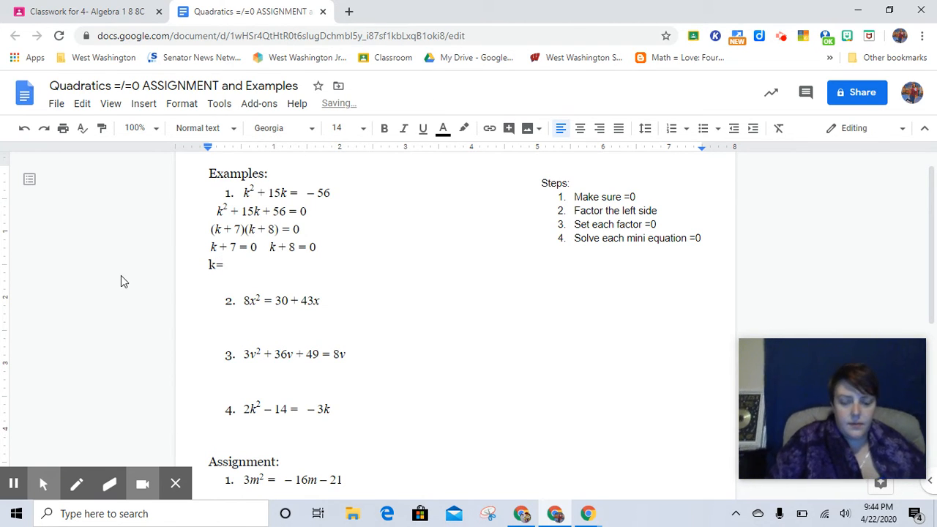
pyautogui.write('-7,')
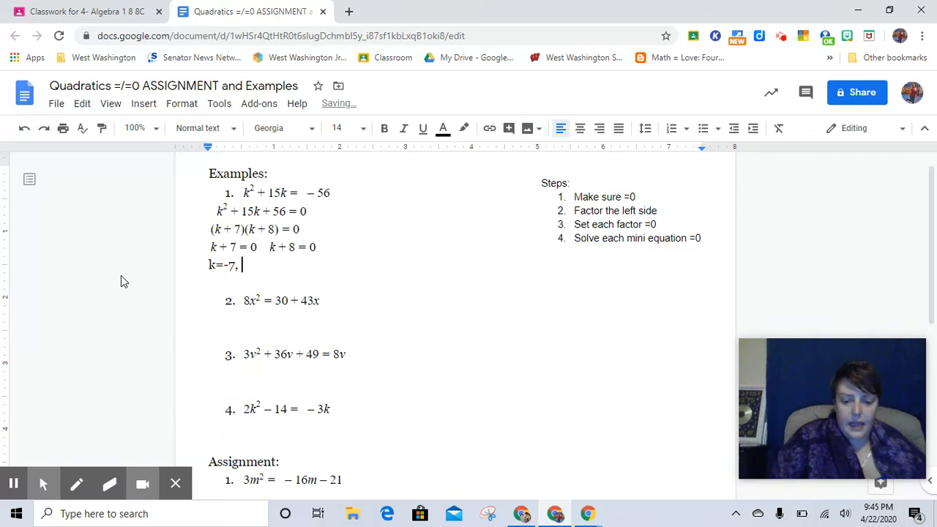
pyautogui.write('-8')
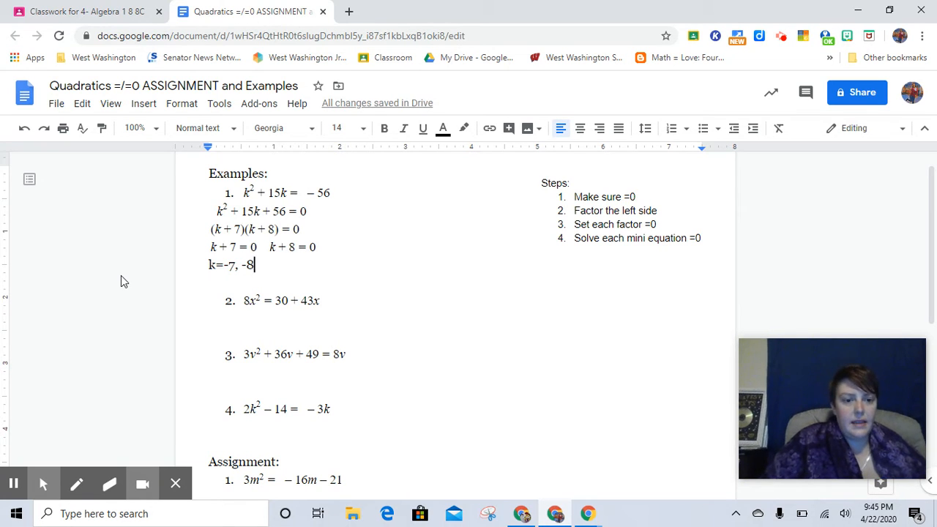
# Write the solution set {-7, -8} on the next line.
pyautogui.write('{')
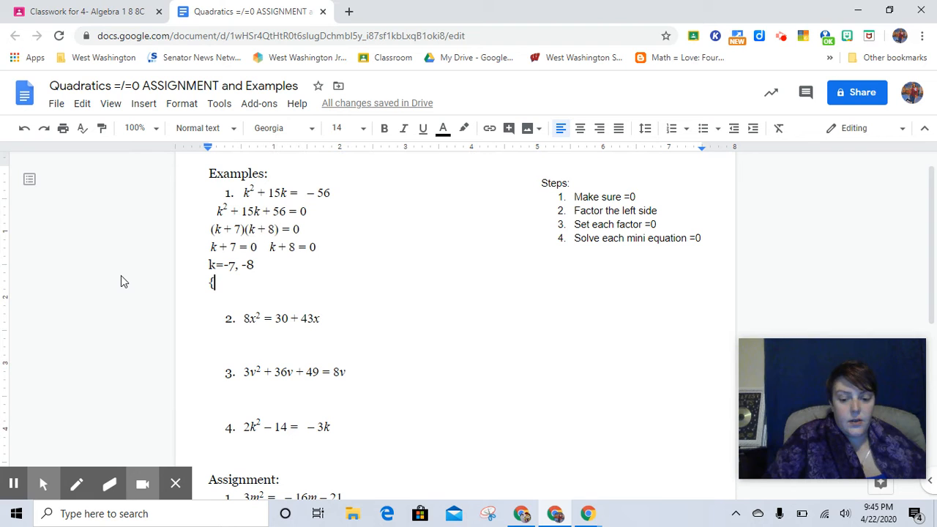
pyautogui.write('-7,')
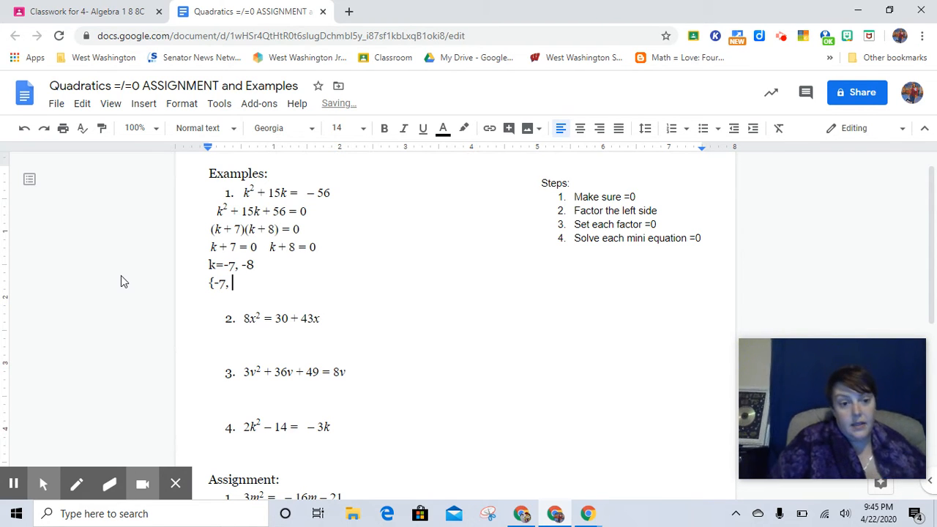
pyautogui.write('-')
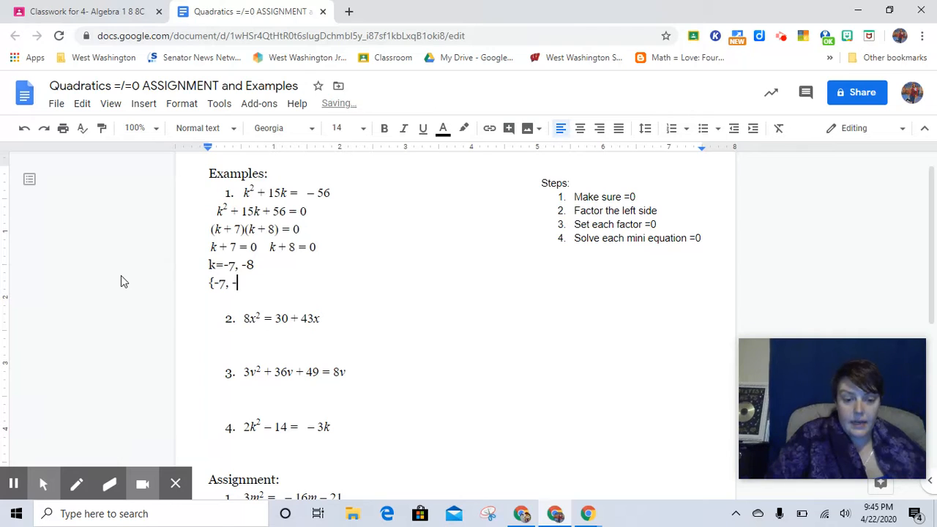
pyautogui.write('8')
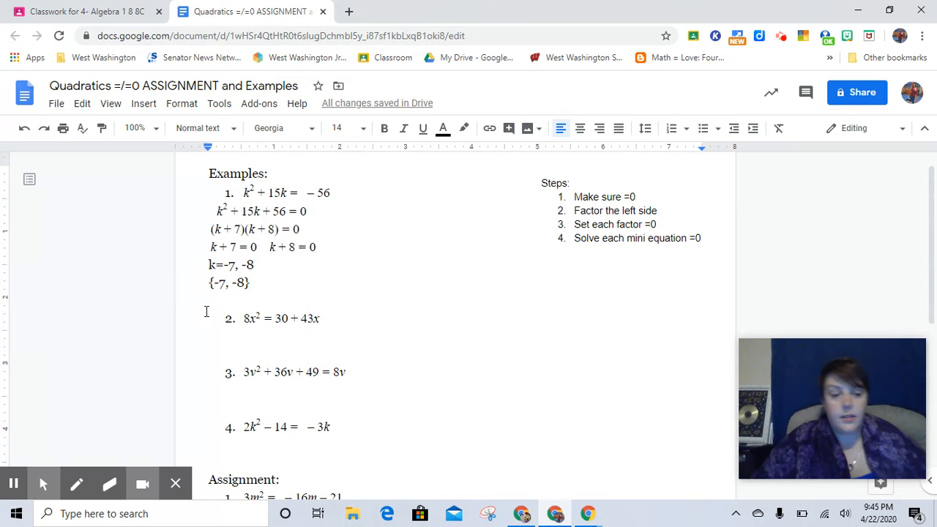
pyautogui.moveTo(13, 483)
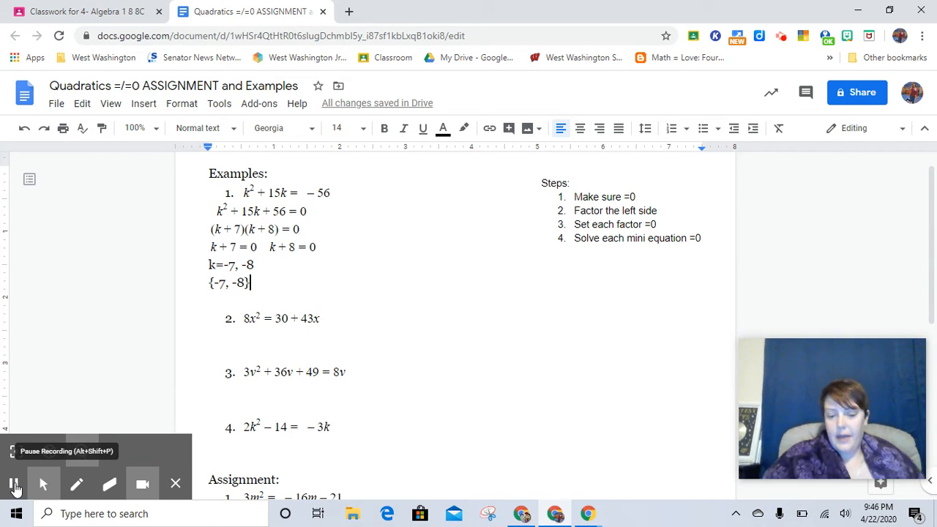
# Insert a new equation on the blank line under example 2.
pyautogui.click(13, 483)
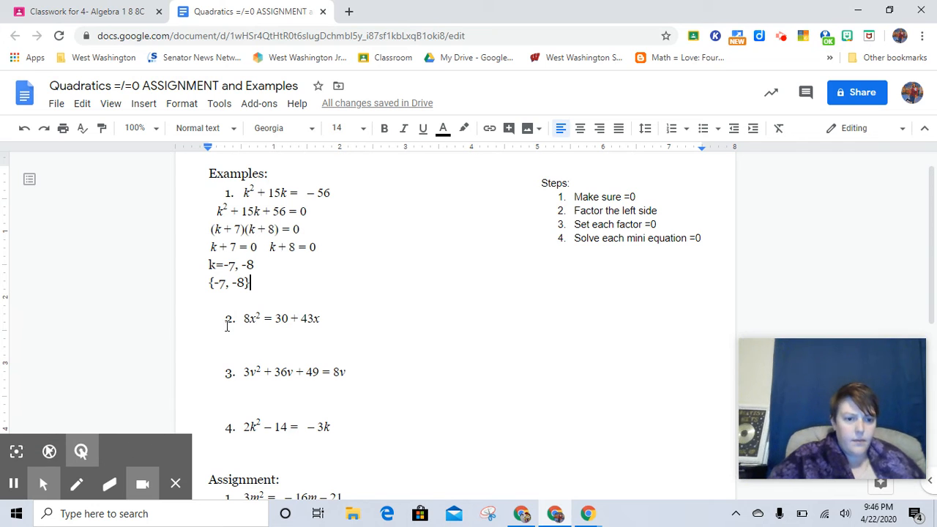
pyautogui.click(209, 336)
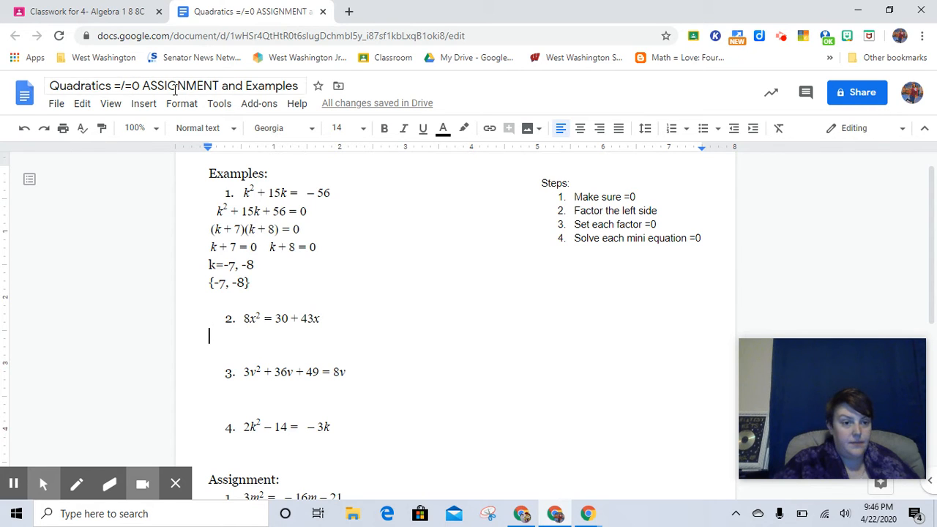
pyautogui.click(143, 103)
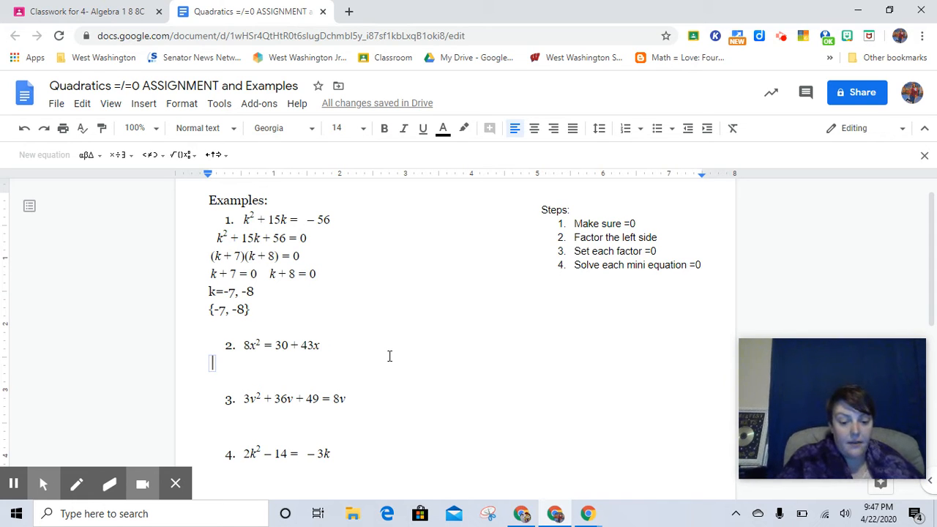
# Type 8x² − 43x − 30 = 0 into the equation beneath example 2.
pyautogui.write('8x^2 − 43')
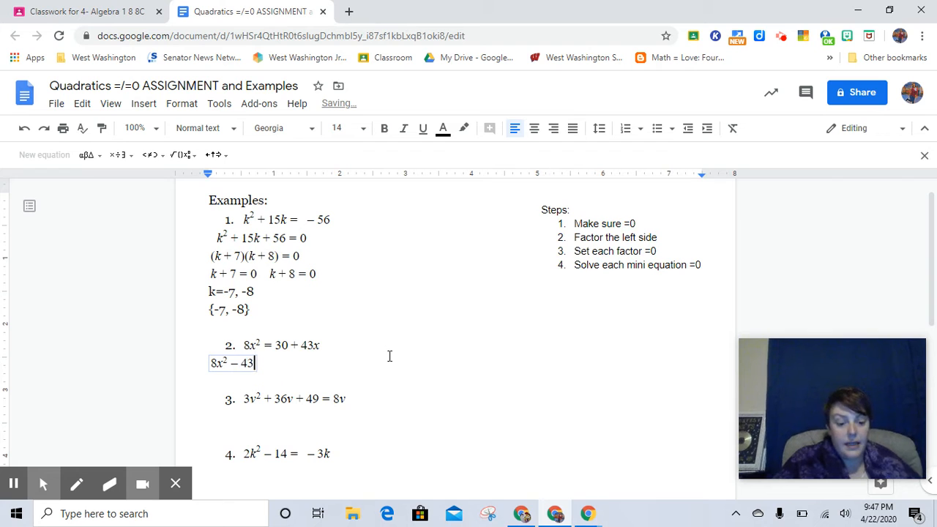
pyautogui.write('x')
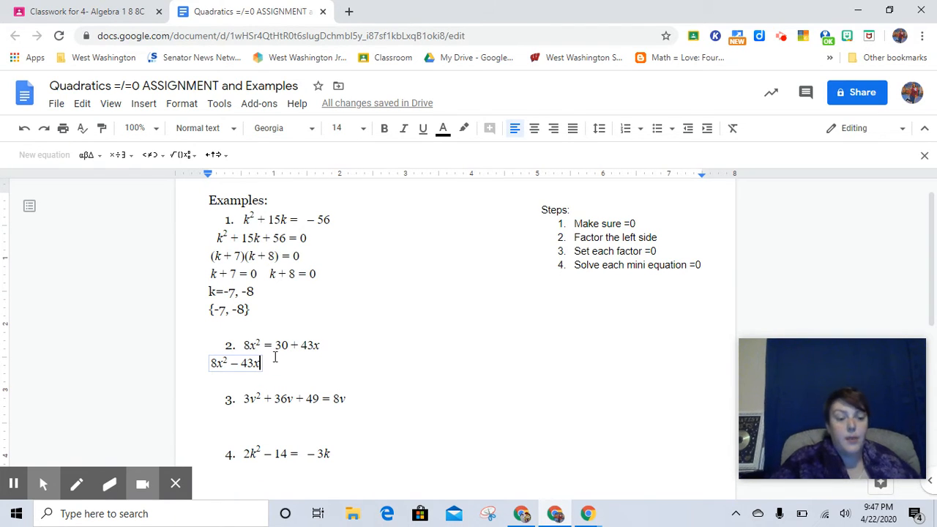
pyautogui.write('− 30 = 0')
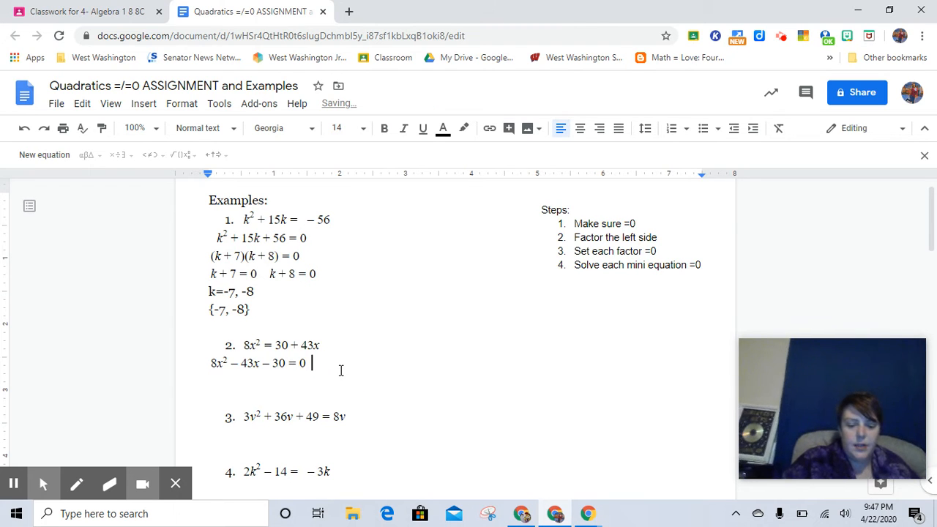
# Add the note 'Mult: -240, add: -43 = -48, 5' beside the rewritten equation.
pyautogui.write('Mult:')
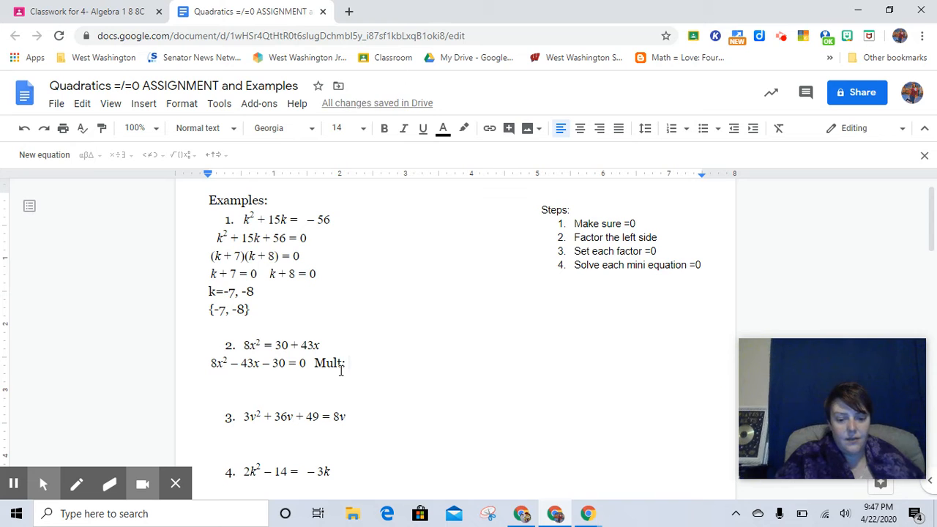
pyautogui.write('-240, add')
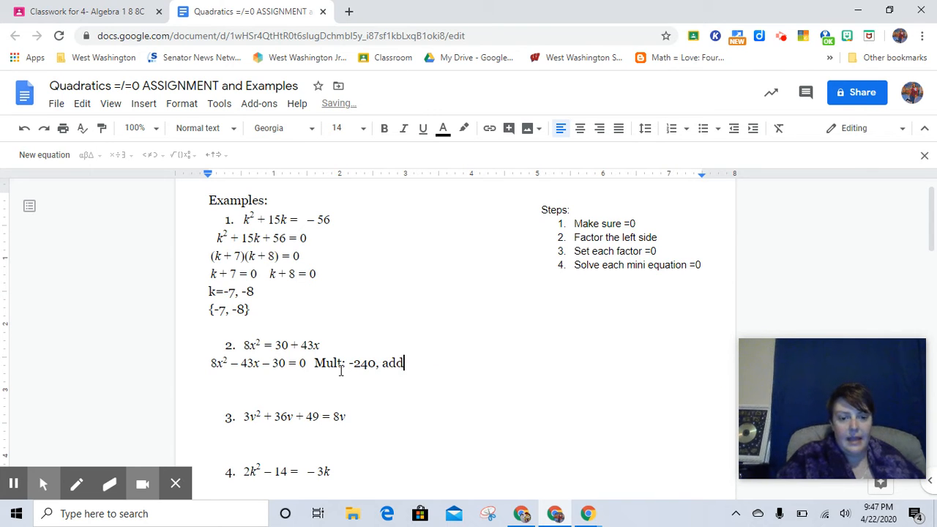
pyautogui.write(': -')
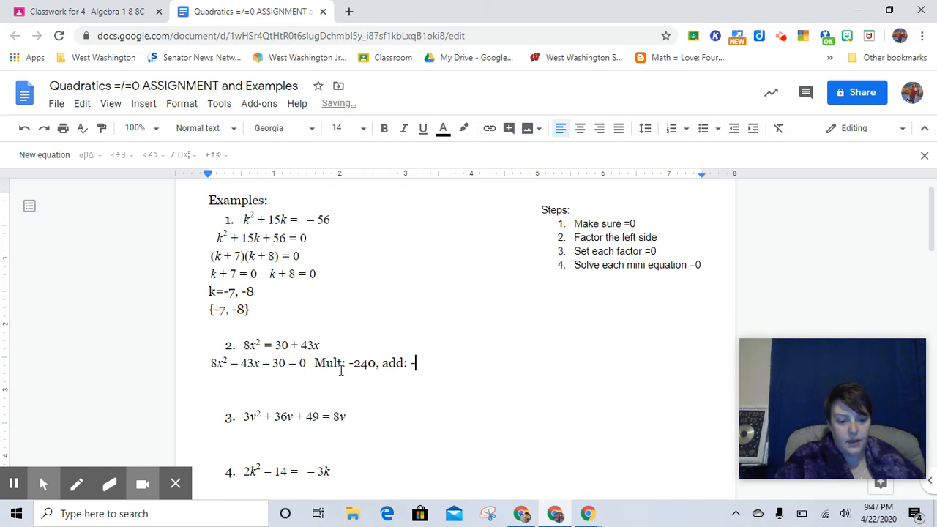
pyautogui.write('43')
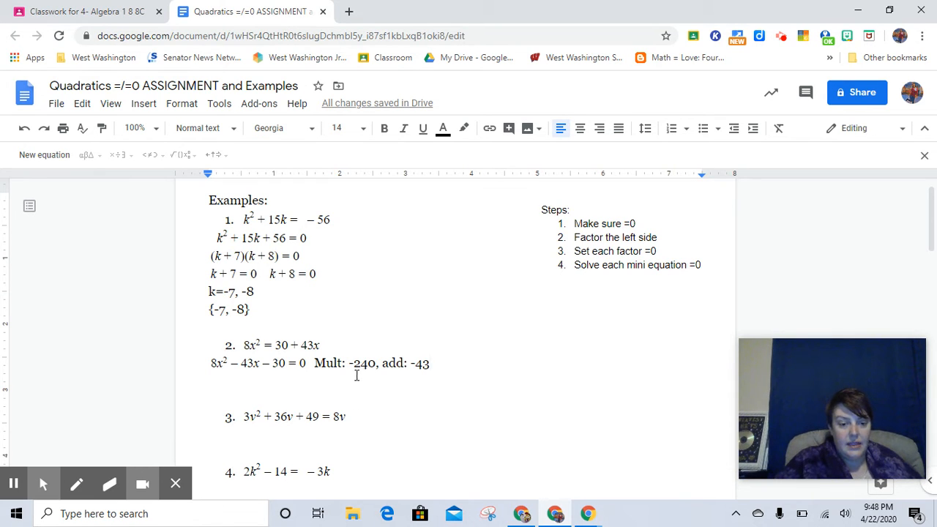
pyautogui.moveTo(415, 381)
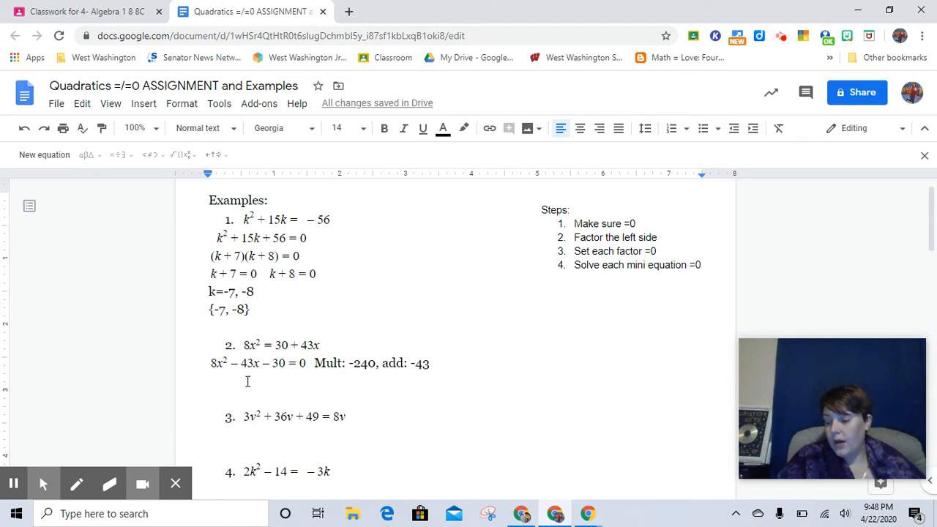
pyautogui.click(437, 363)
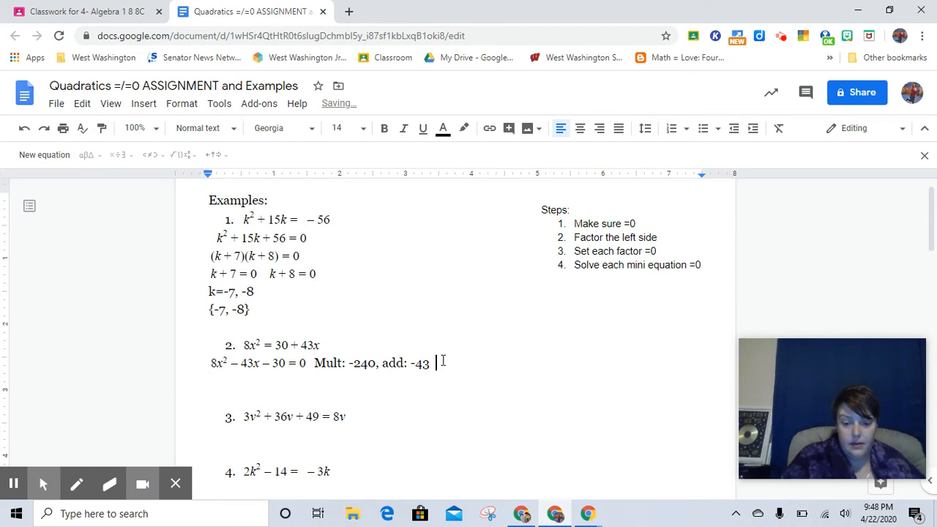
pyautogui.write('=')
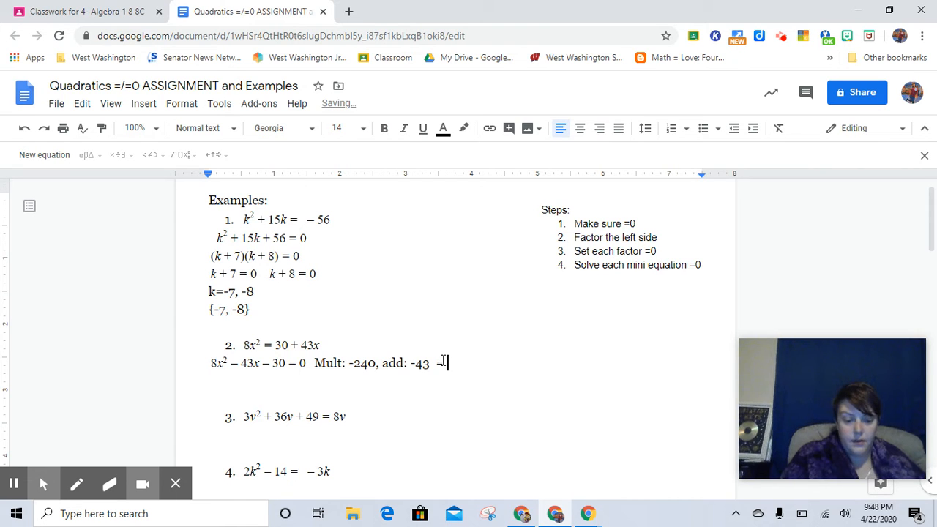
pyautogui.write('48, 5')
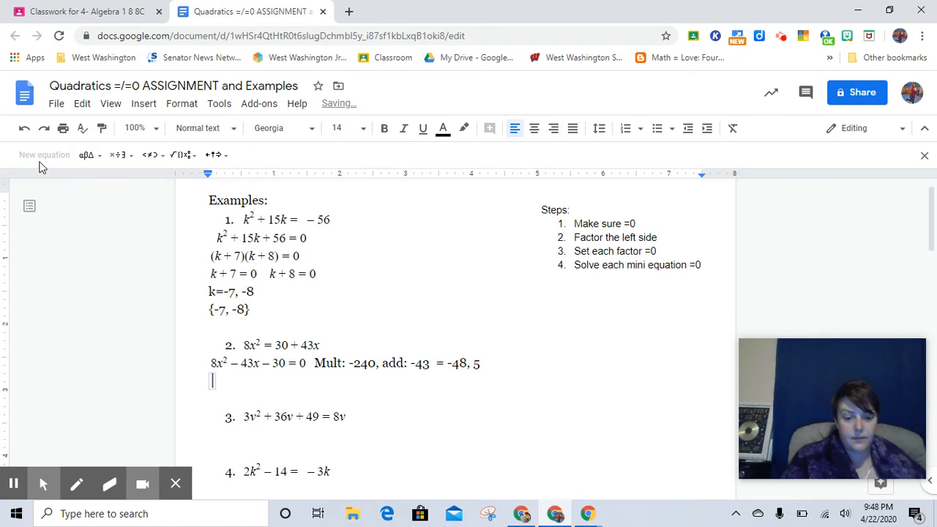
# Write the split terms [8x² − 48x] + [5x − 30] = 0.
pyautogui.write('8x^2')
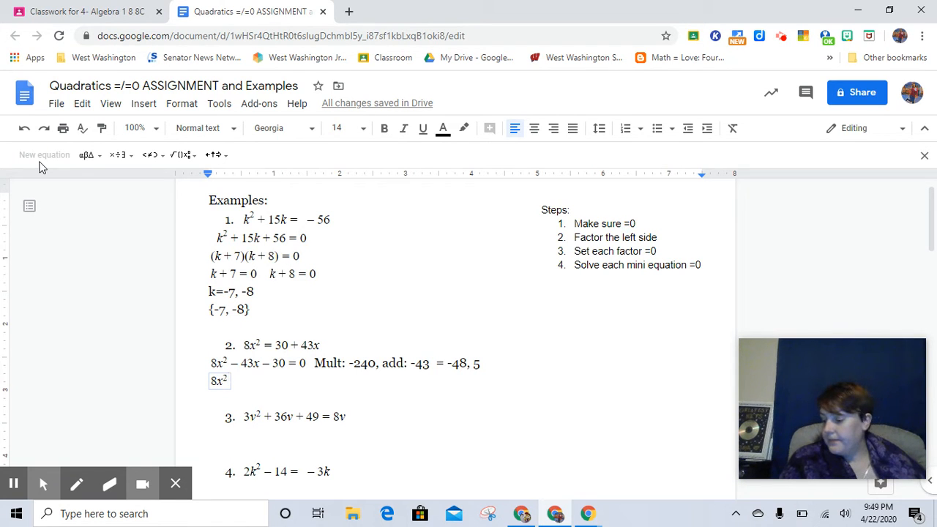
pyautogui.write('-48x-')
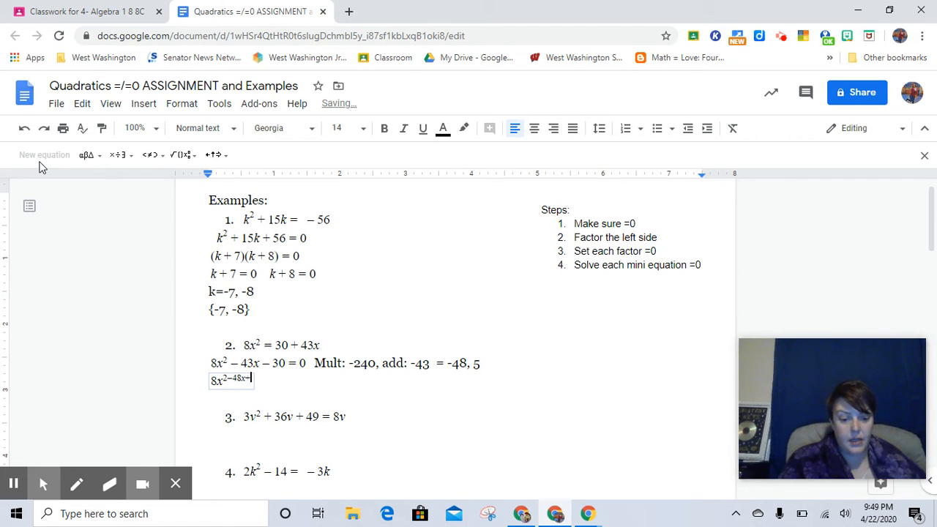
pyautogui.write('+5x')
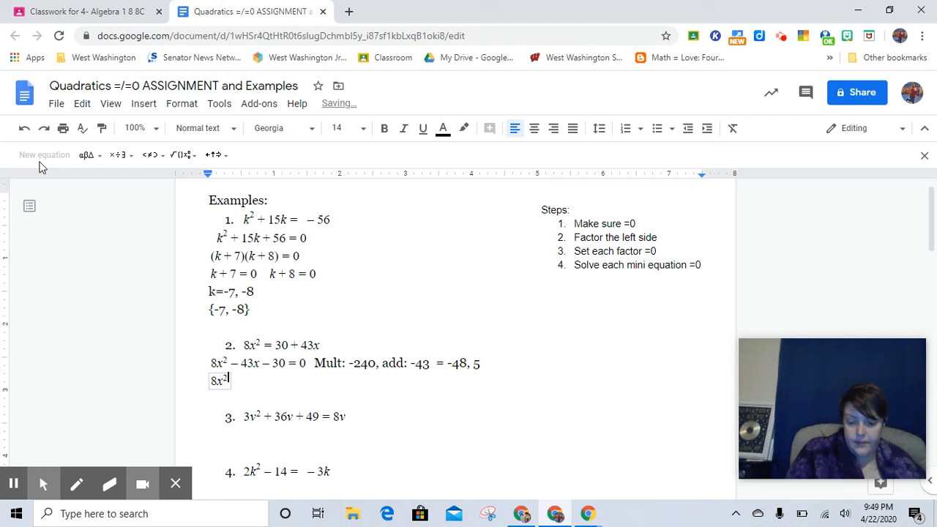
pyautogui.write('- 48x] + [5x - 30] = 0')
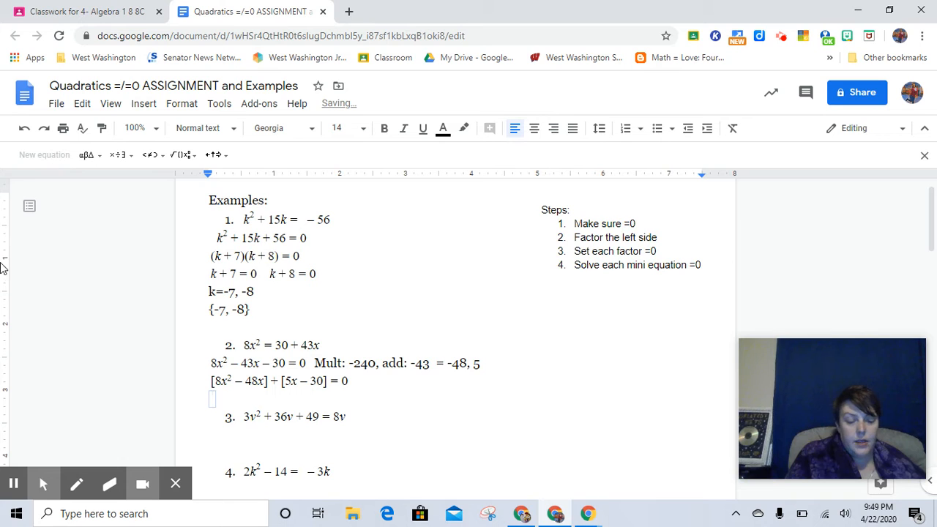
# Factor each group as 8x(x − 6) + 5(x − 6).
pyautogui.write('8x')
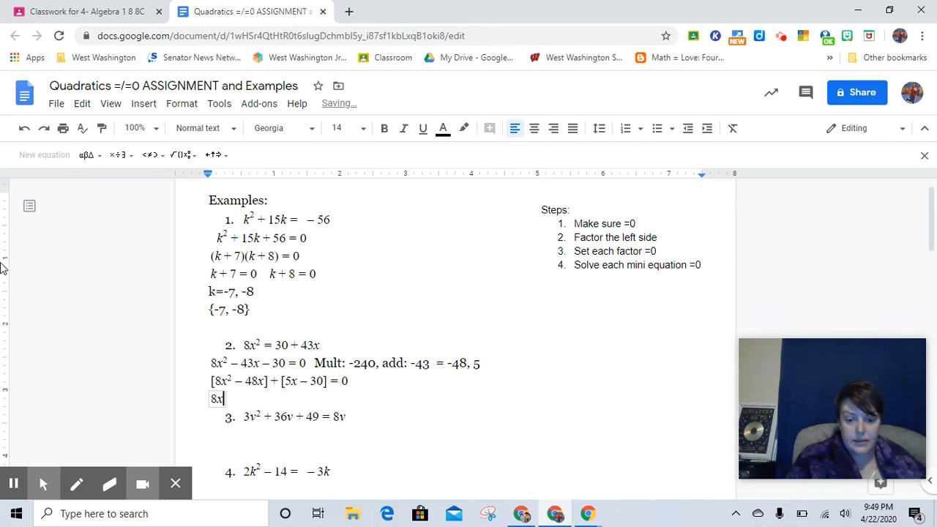
pyautogui.write('(x − 6')
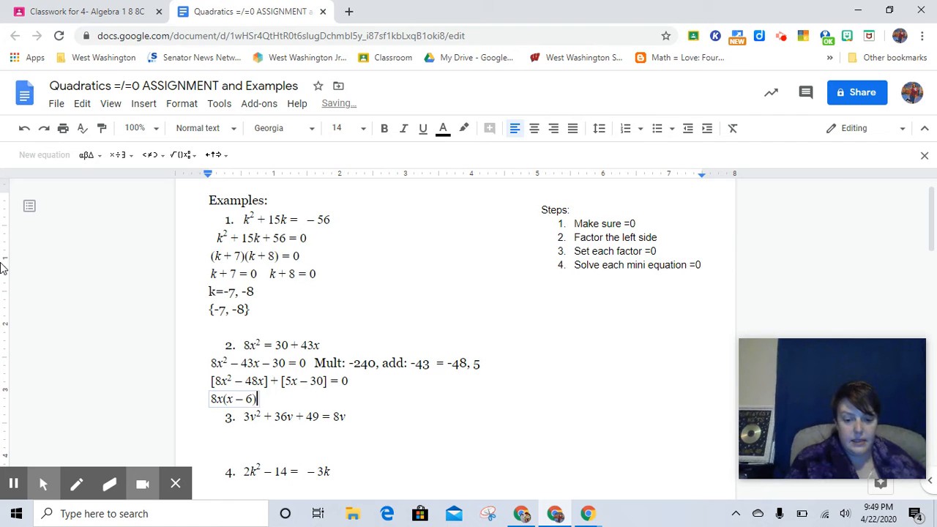
pyautogui.write('(')
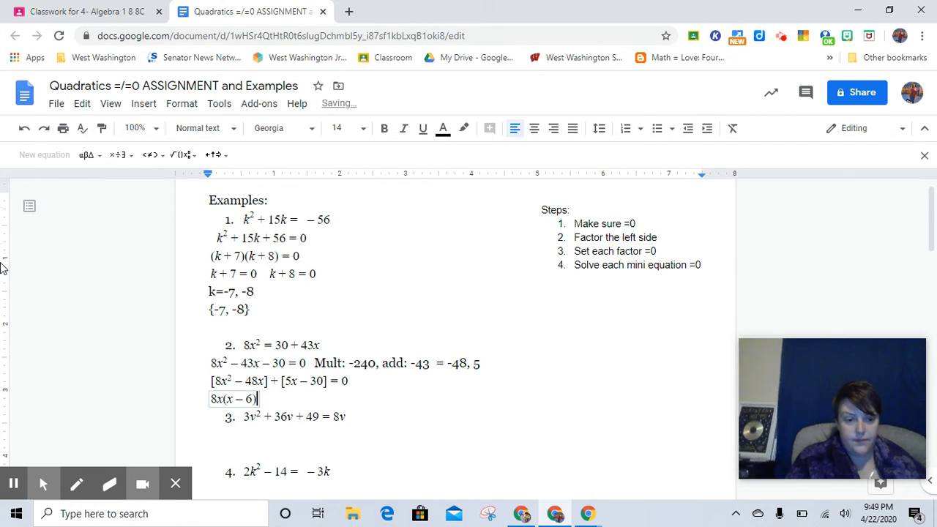
pyautogui.write('+ 5(x − 6')
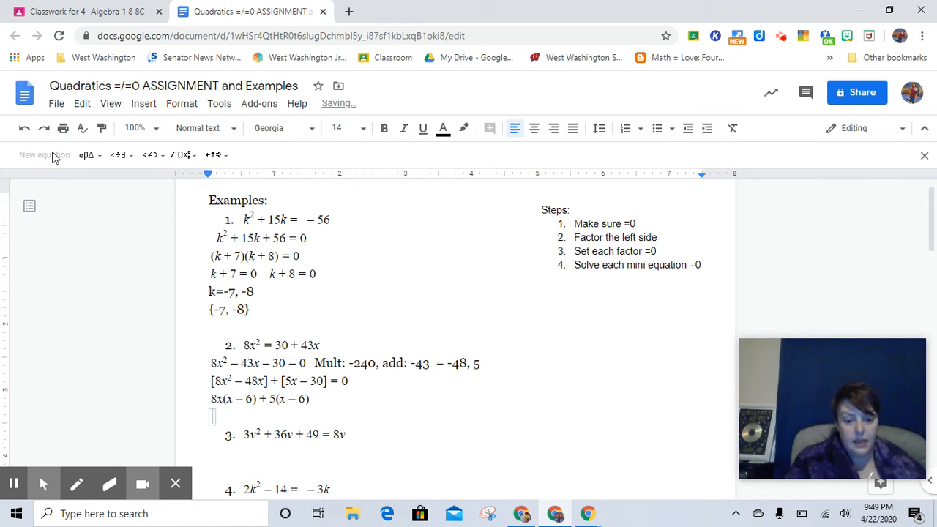
# Write the factored equation (8x + 5)(x − 6) = 0.
pyautogui.write('(')
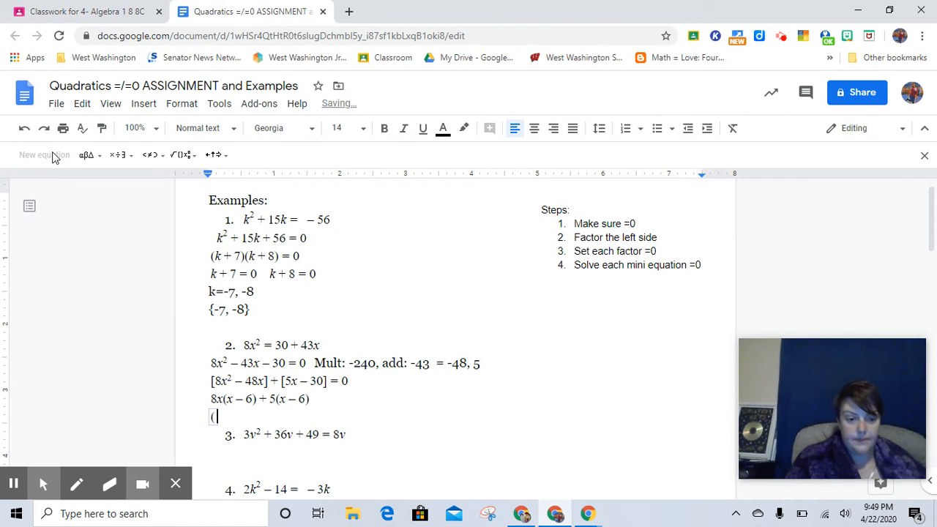
pyautogui.write('8x')
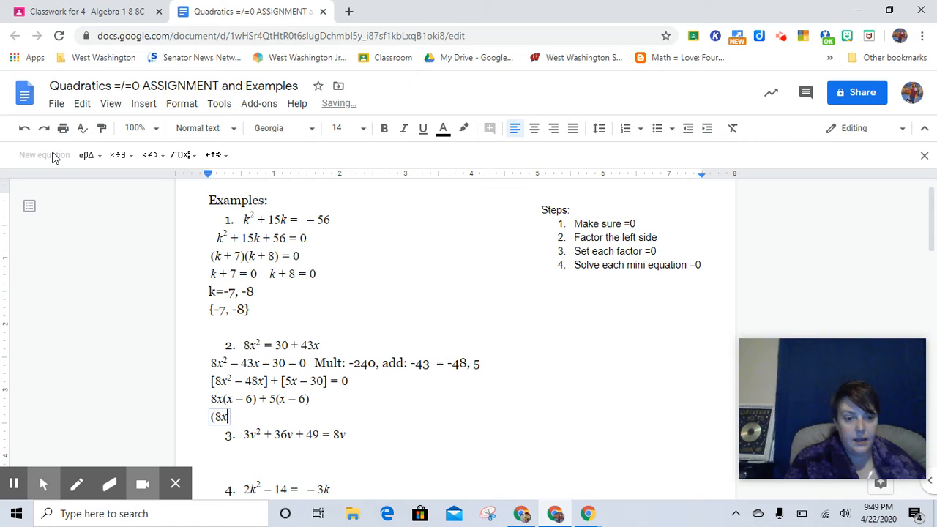
pyautogui.write('+')
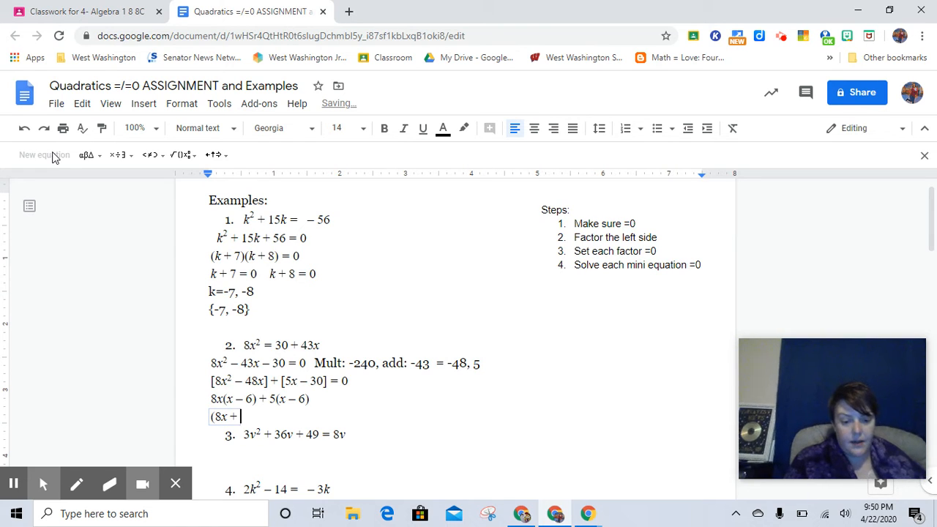
pyautogui.write('5)(x')
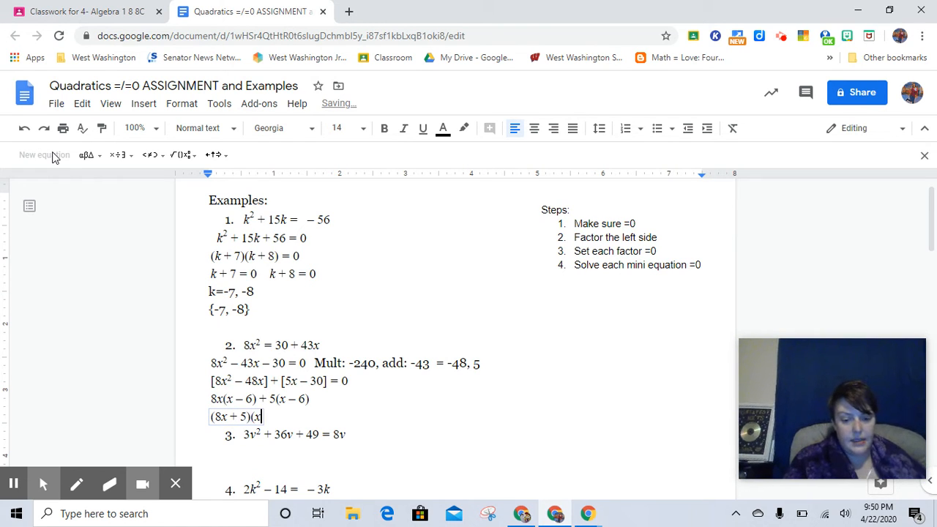
pyautogui.write('– 6')
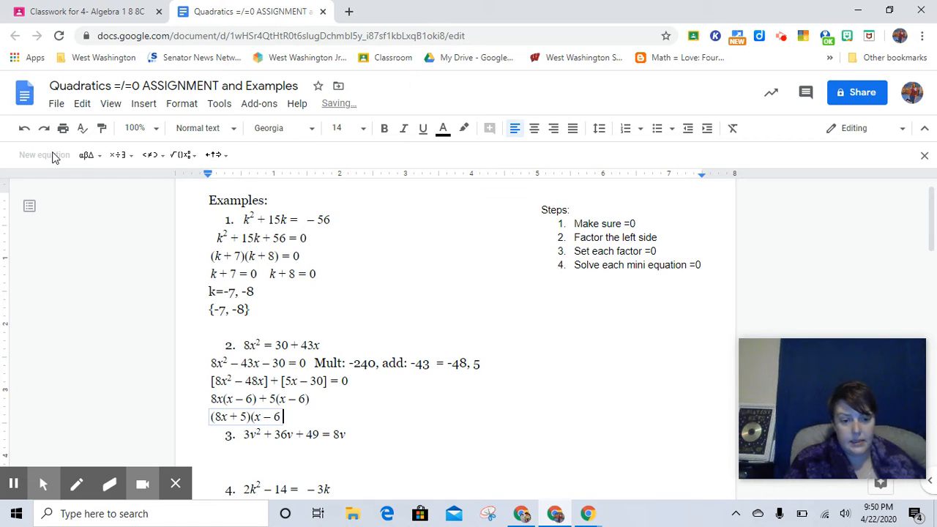
pyautogui.write('= 0')
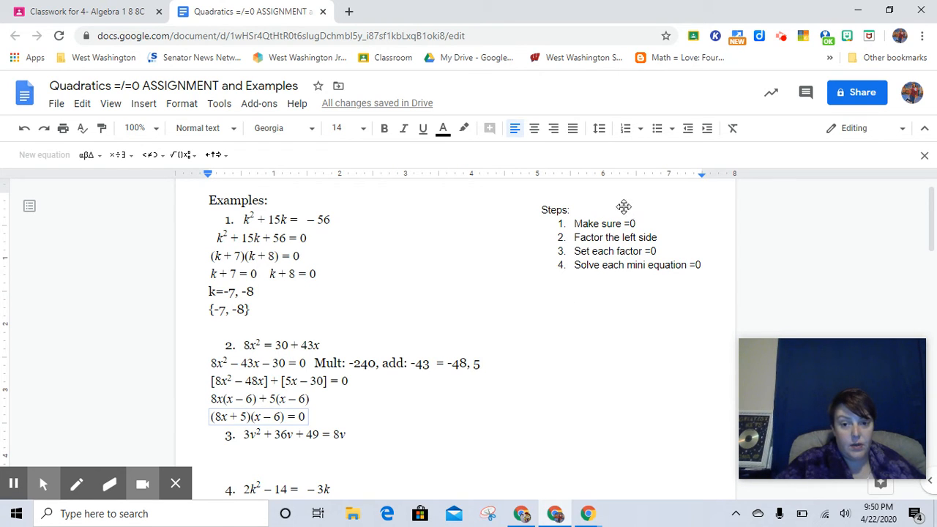
pyautogui.moveTo(641, 234)
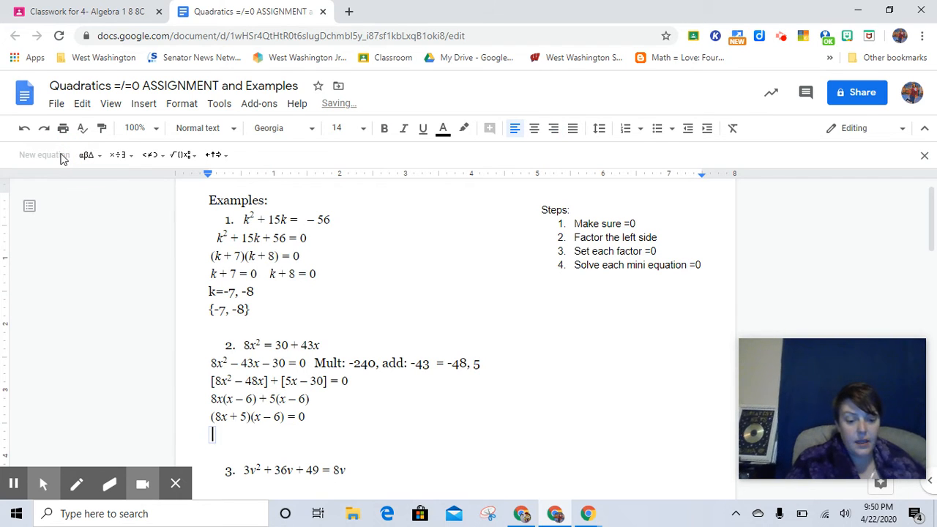
# Set 8x + 5 = 0 and x − 6 = 0, and write the solution set {−5/8, 6}.
pyautogui.write('8x + 5 = 0    x − 6 = 0')
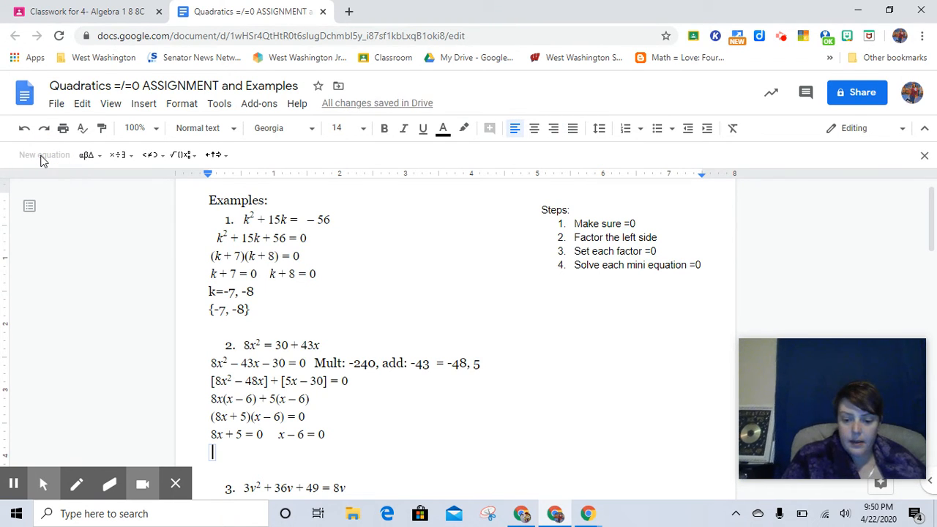
pyautogui.click(119, 155)
pyautogui.write('{')
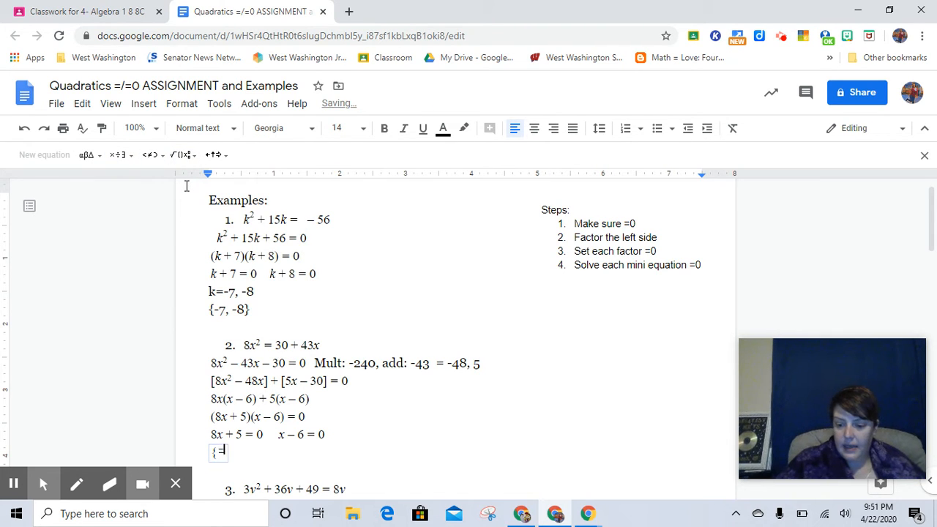
pyautogui.write('3')
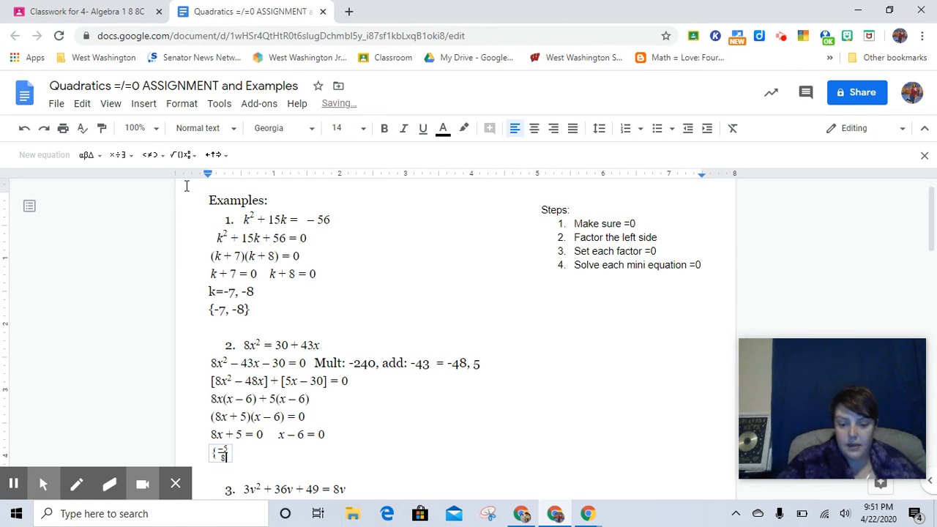
pyautogui.write(', 6')
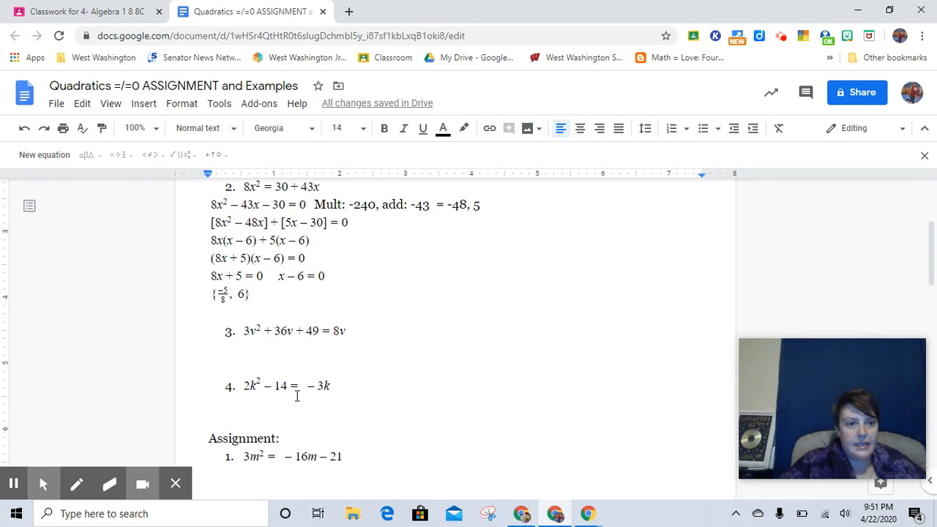
pyautogui.scroll(-3)
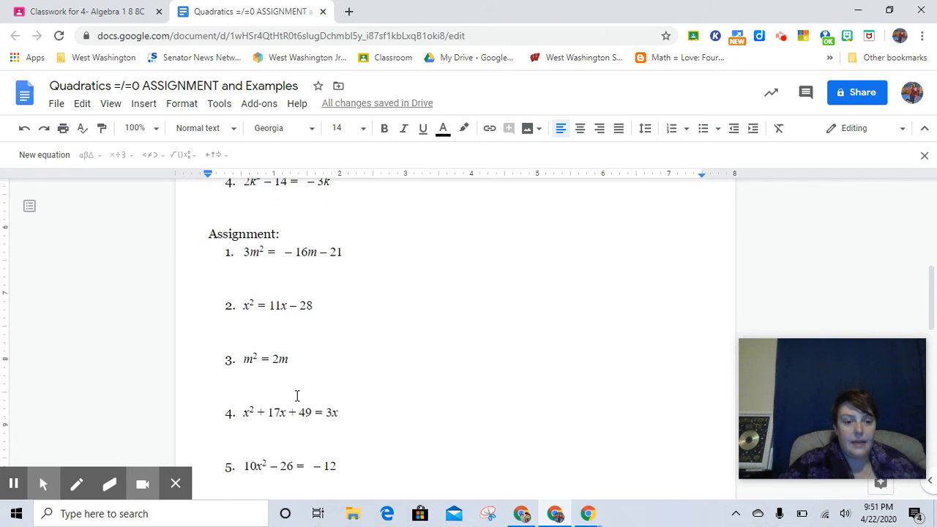
pyautogui.scroll(-3)
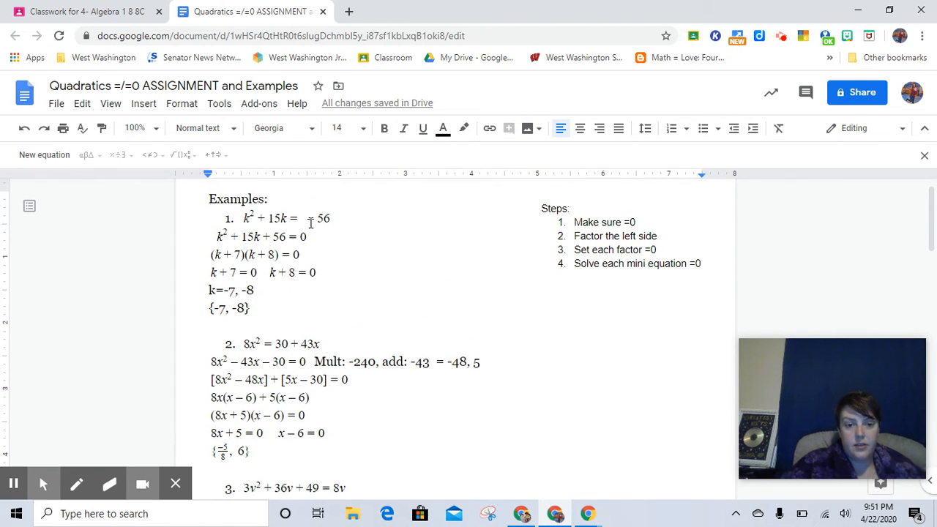
pyautogui.scroll(-3)
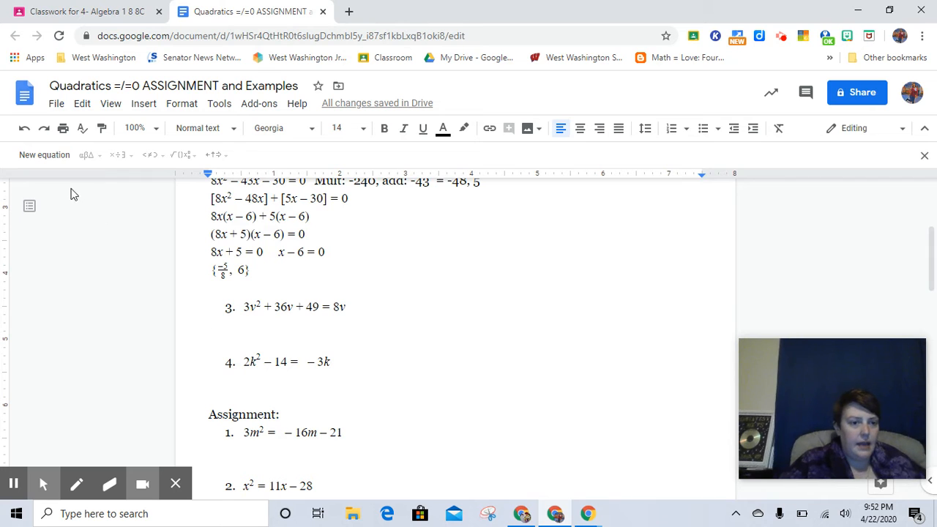
# Write 3v² + 36v − 8v + 49 = 0 in a new equation below example 3.
pyautogui.click(43, 154)
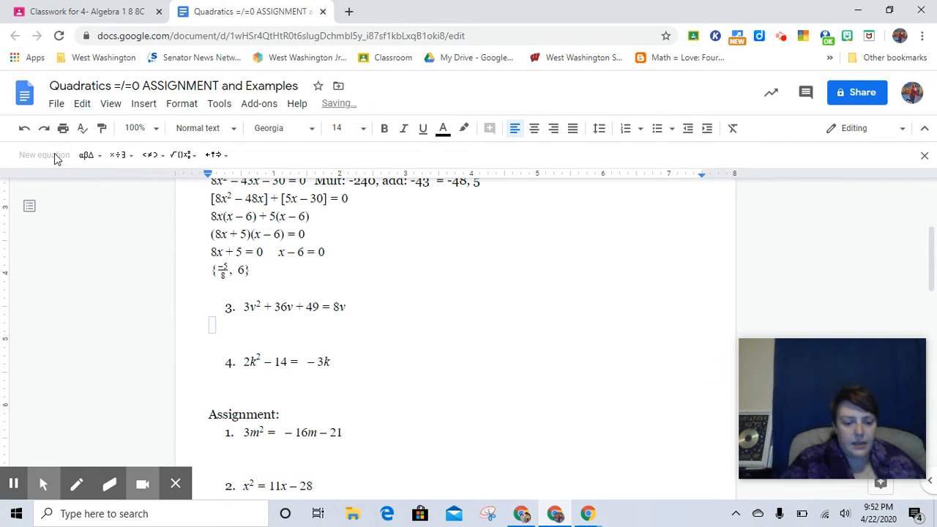
pyautogui.write('3v')
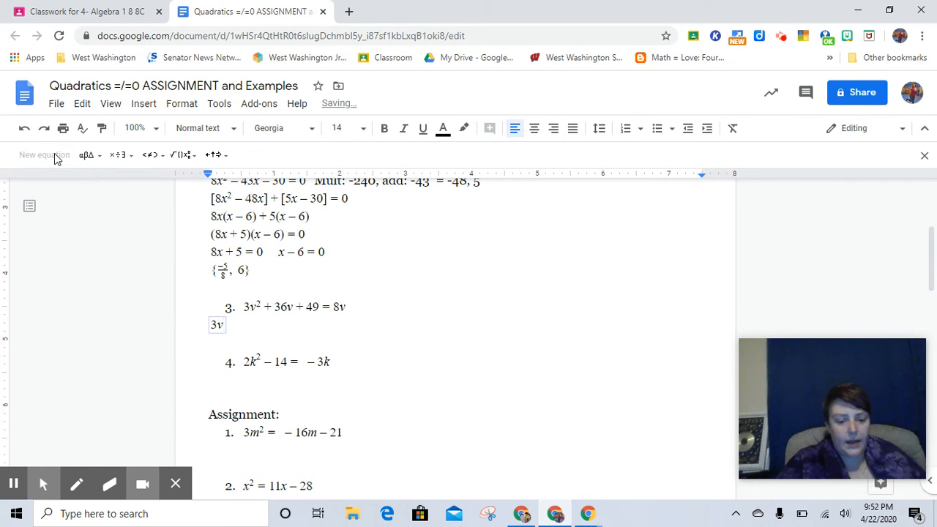
pyautogui.write('2')
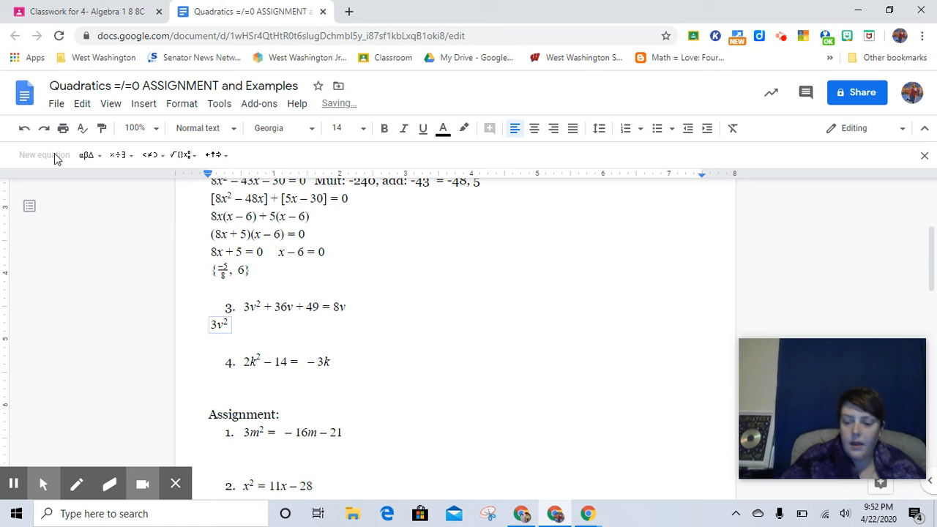
pyautogui.write('+ 36c')
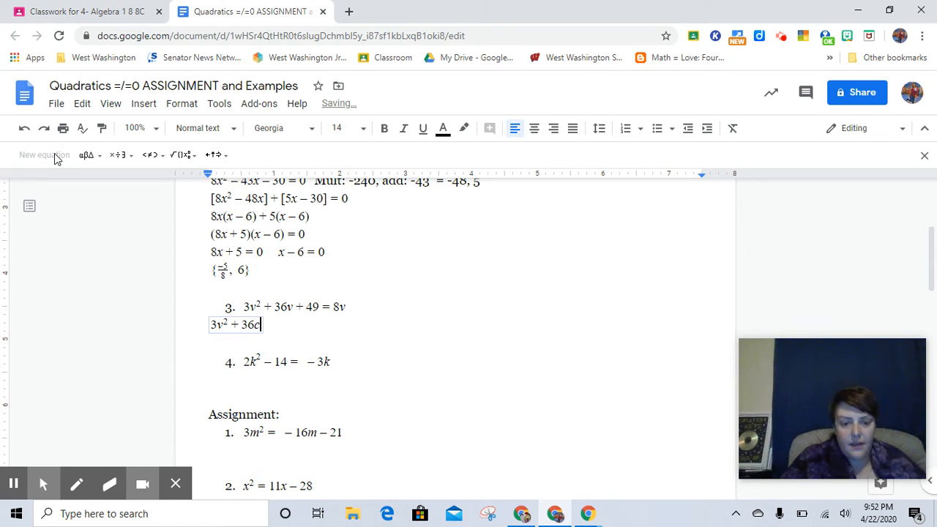
pyautogui.write('v')
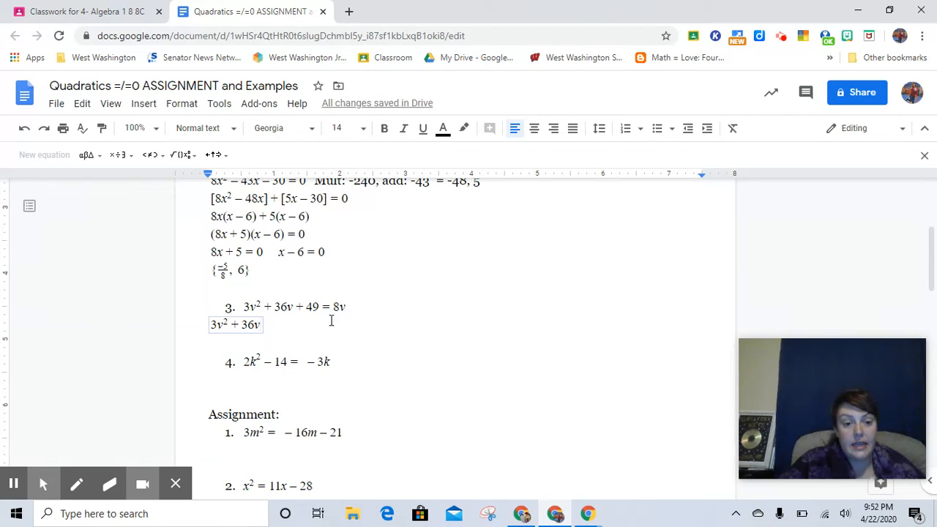
pyautogui.write('−')
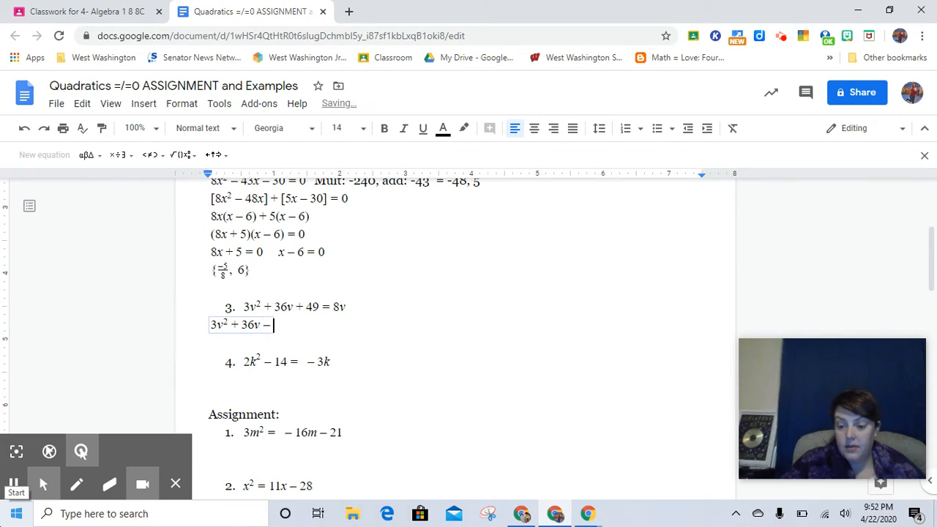
pyautogui.write('8v')
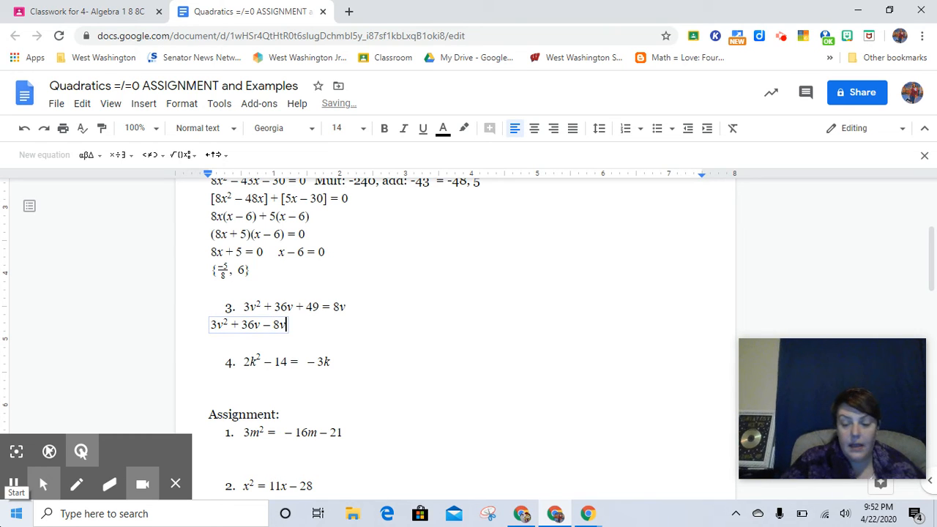
pyautogui.write('+ 49 = 0')
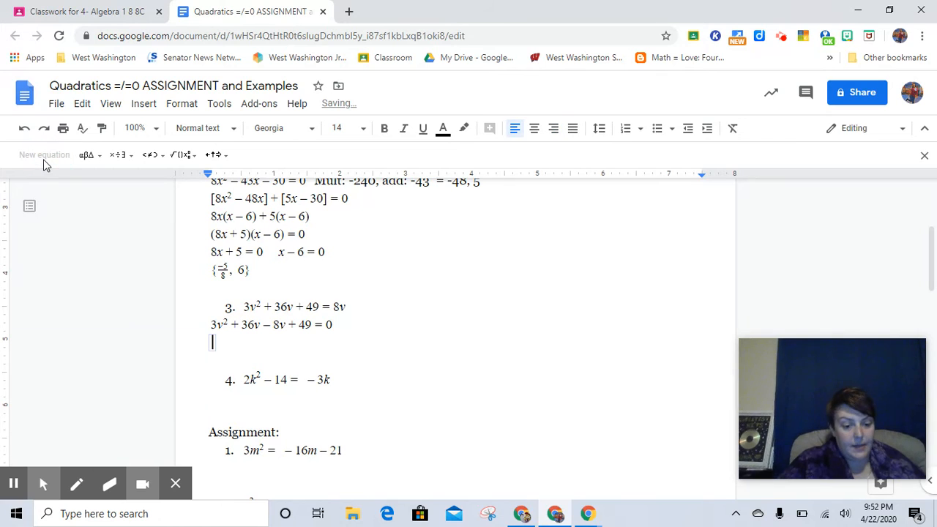
# Write the simplified equation 3v² + 28v + 49 = 0 on the next line.
pyautogui.write('3v^2')
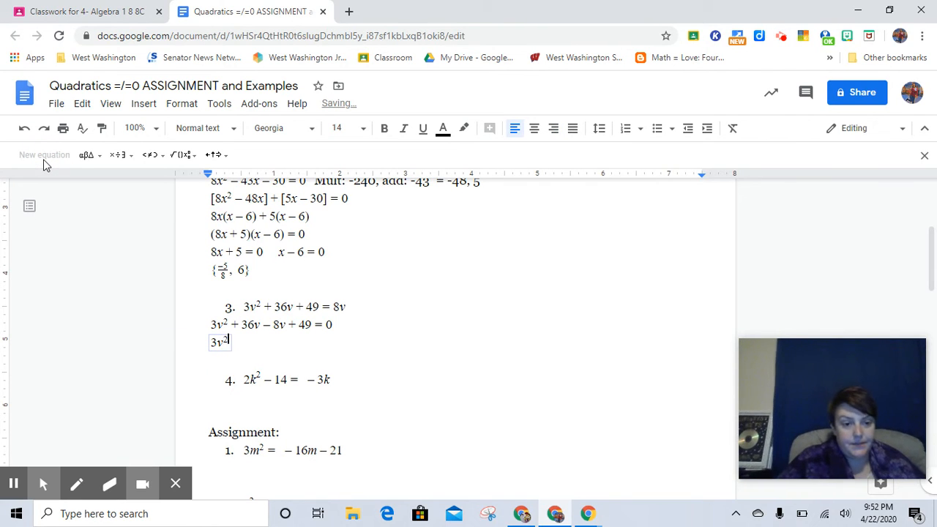
pyautogui.write('+')
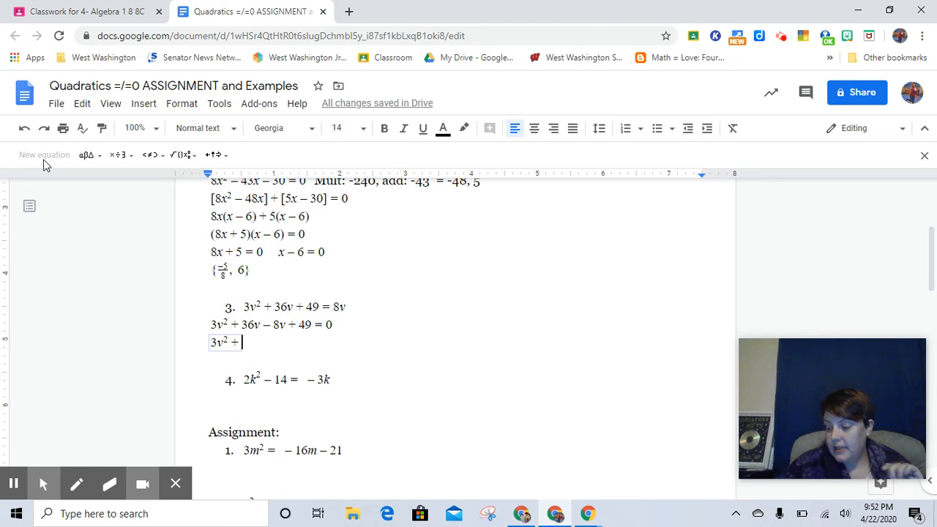
pyautogui.write('28')
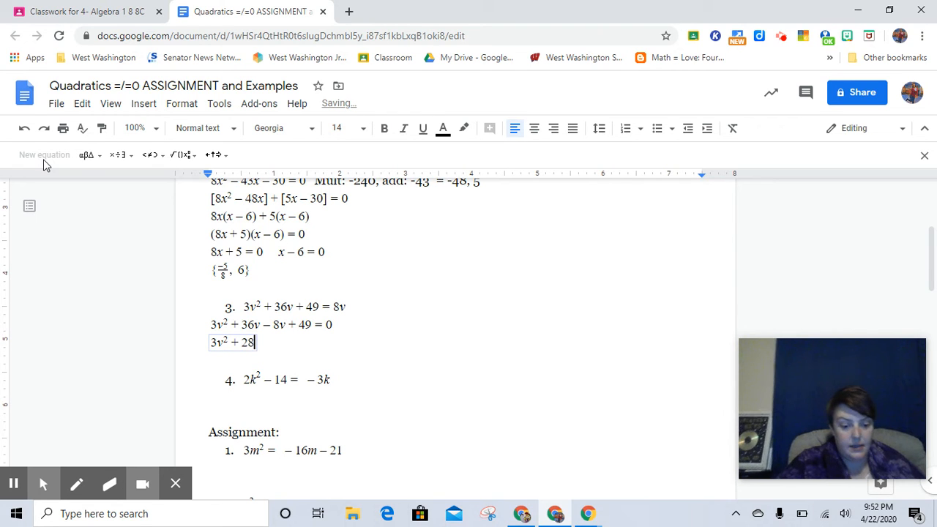
pyautogui.write('v +')
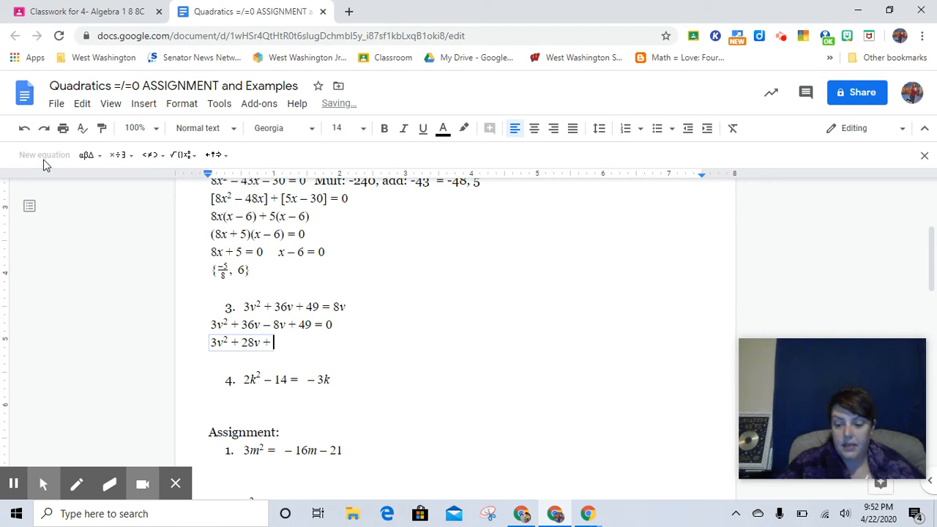
pyautogui.write('49')
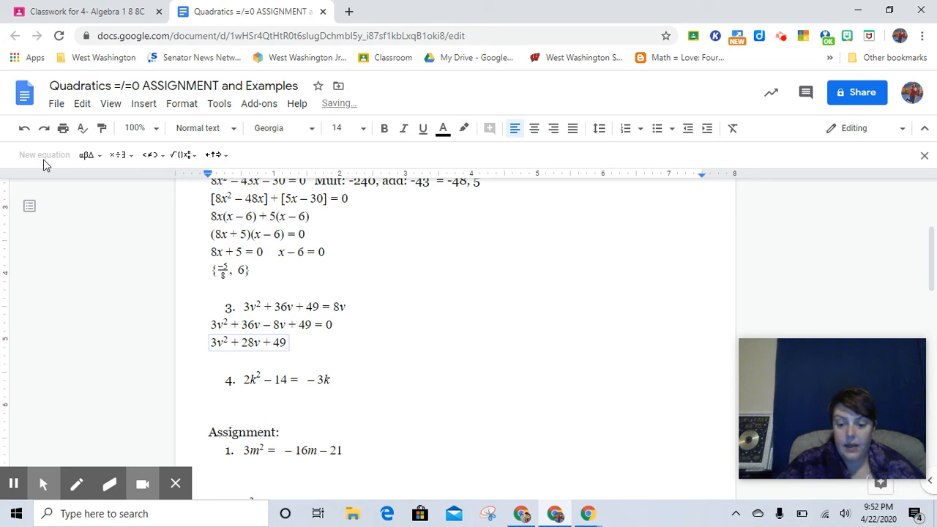
pyautogui.write('= 0  Mult:')
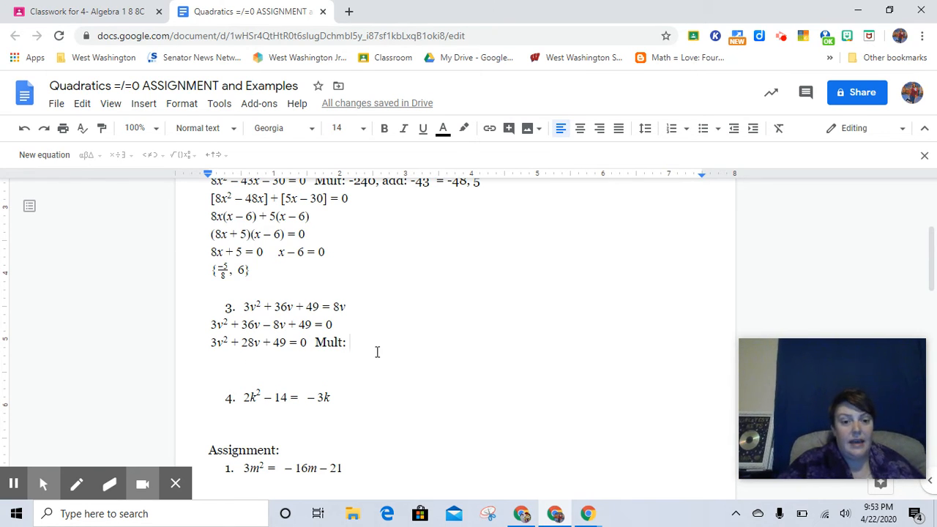
pyautogui.moveTo(416, 388)
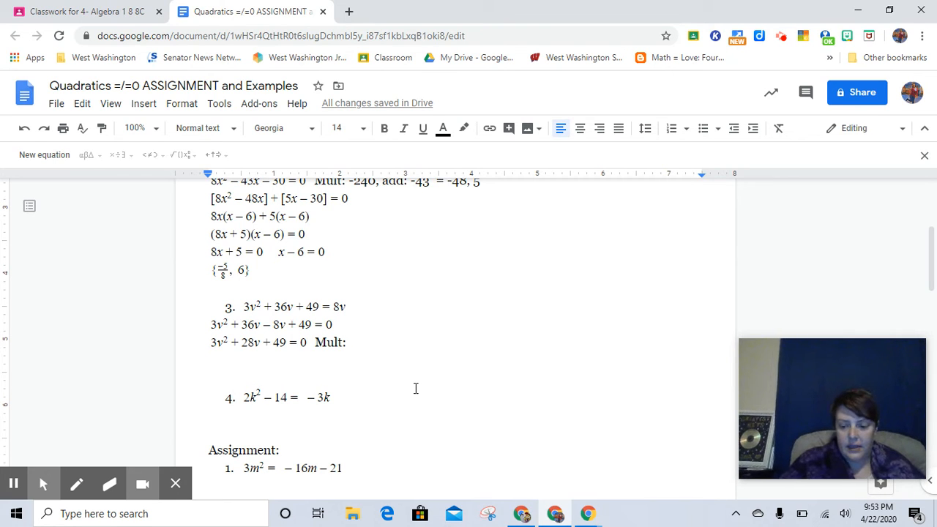
# Complete the note as 'Mult: 147, add to 28 = 21, 7' and start a new line.
pyautogui.write('147')
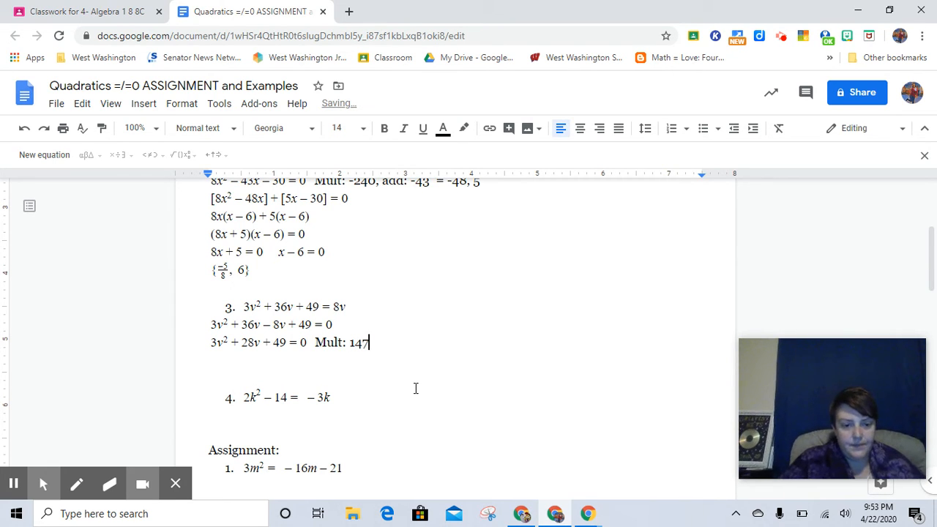
pyautogui.write(', add to 28')
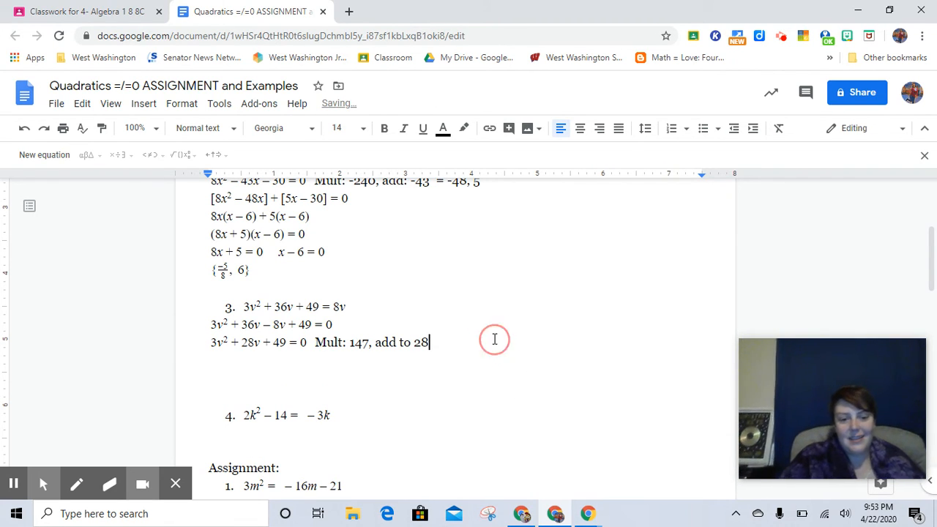
pyautogui.write('=')
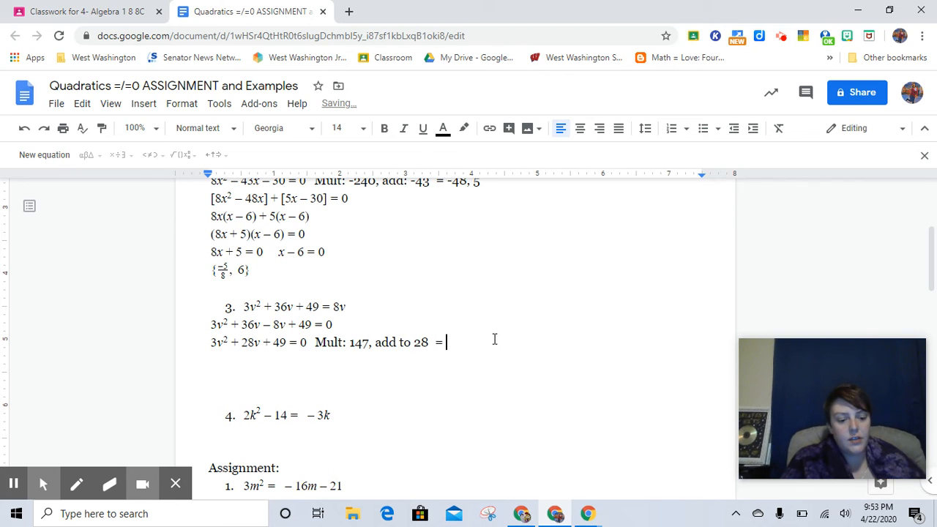
pyautogui.write('21, 7')
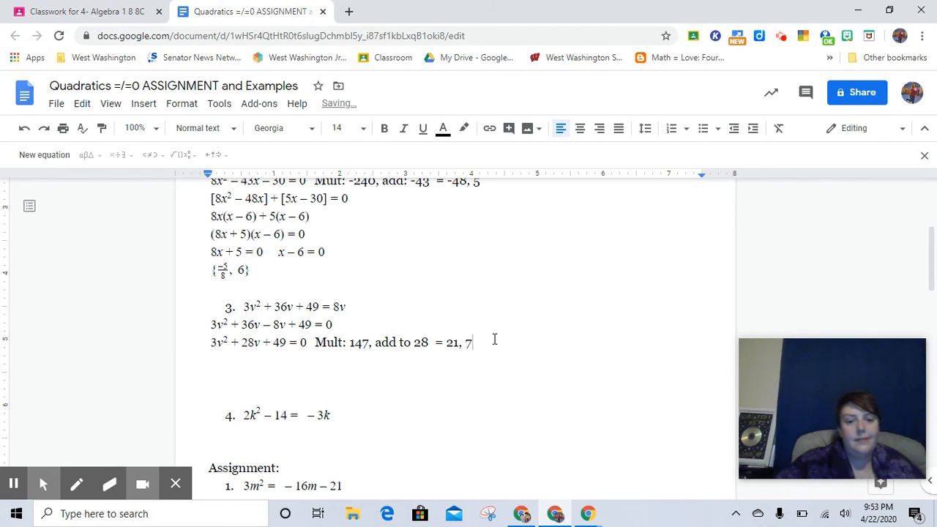
pyautogui.press('enter')
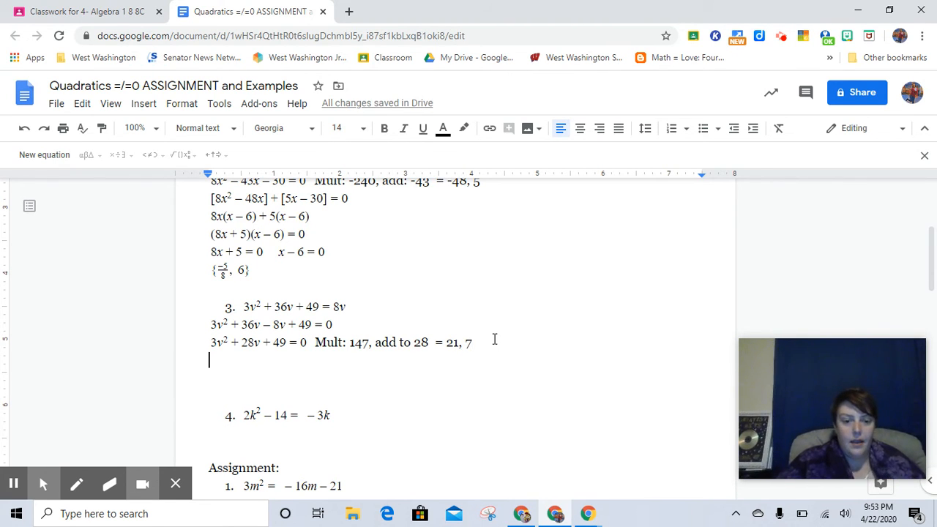
pyautogui.moveTo(336, 221)
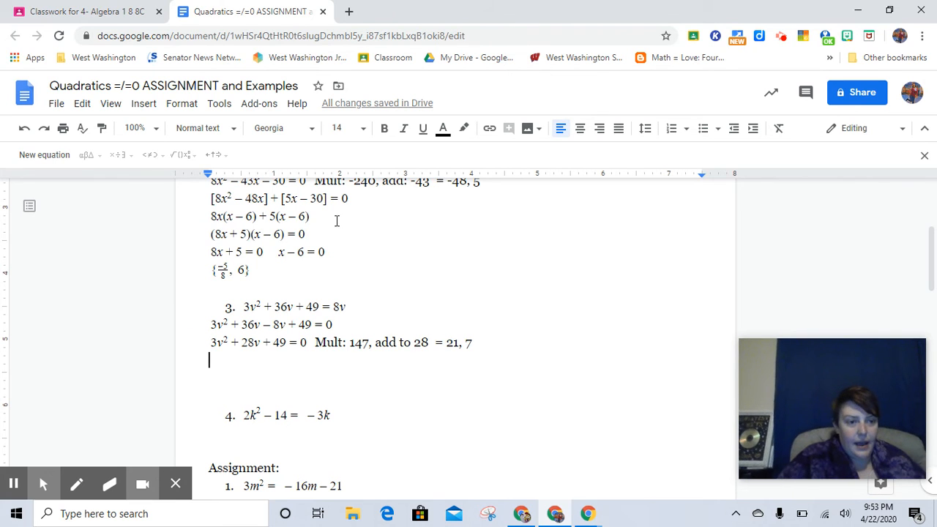
# Enter 3v² + 21v + 7v + 49 = 0 and bracket it as [3v² + 21v] + [7v + 49].
pyautogui.click(44, 155)
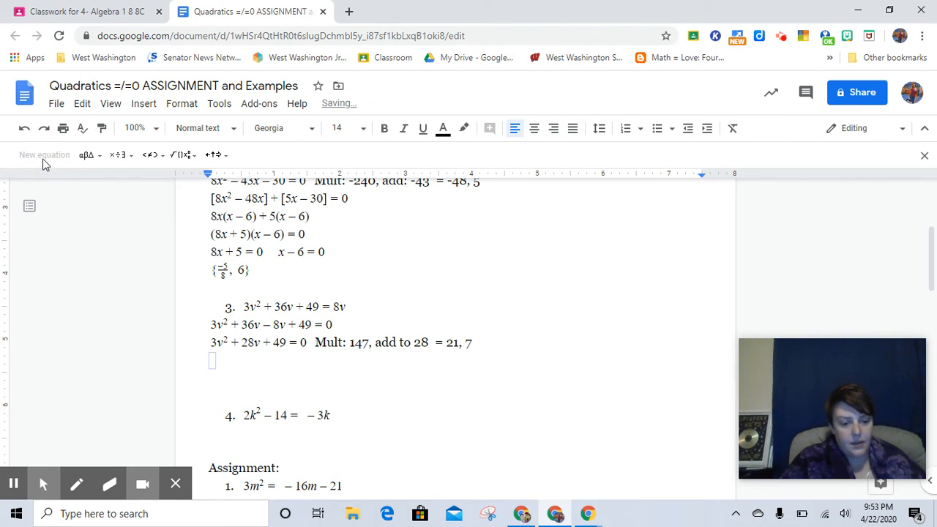
pyautogui.write('3v^2')
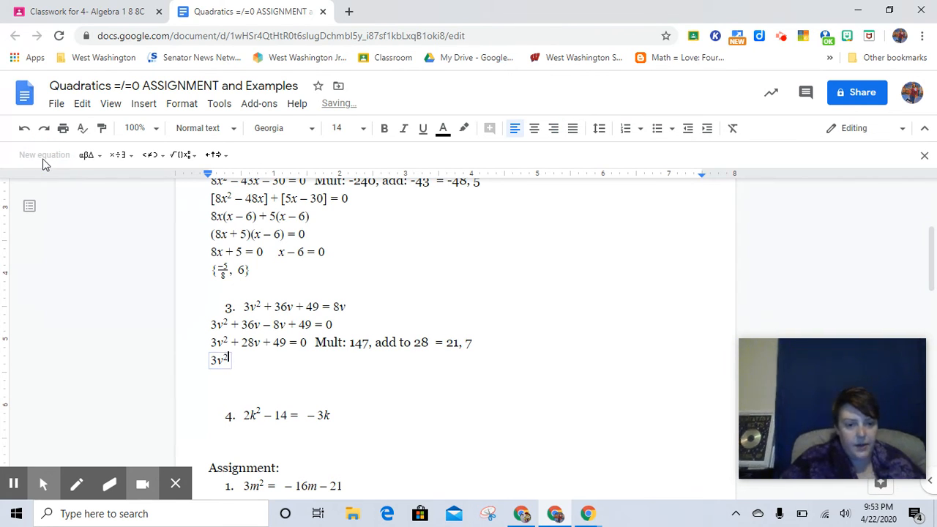
pyautogui.write('+')
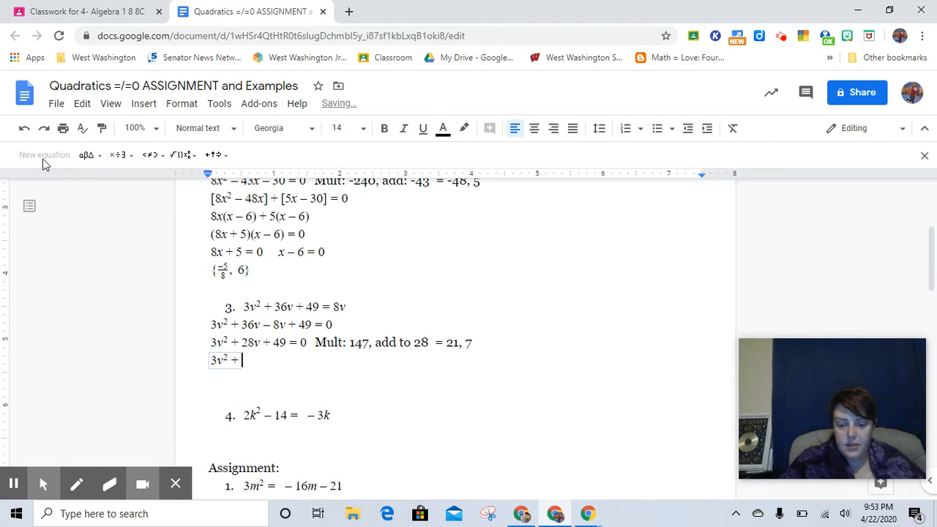
pyautogui.write('21v +')
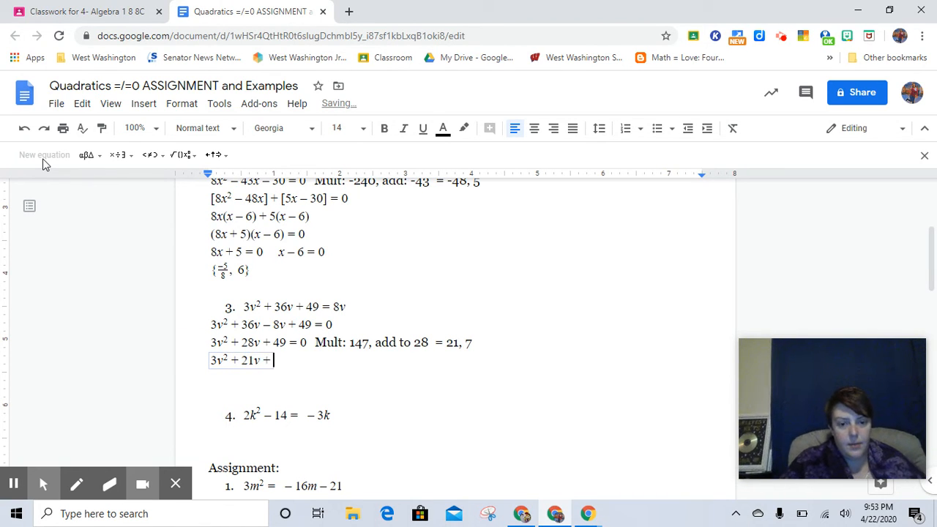
pyautogui.write('7v + 49 = 0')
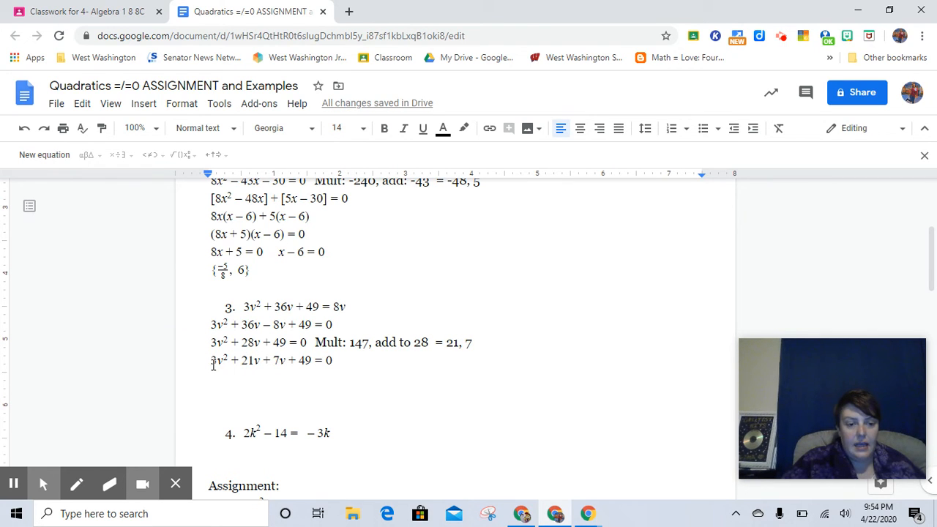
pyautogui.click(271, 359)
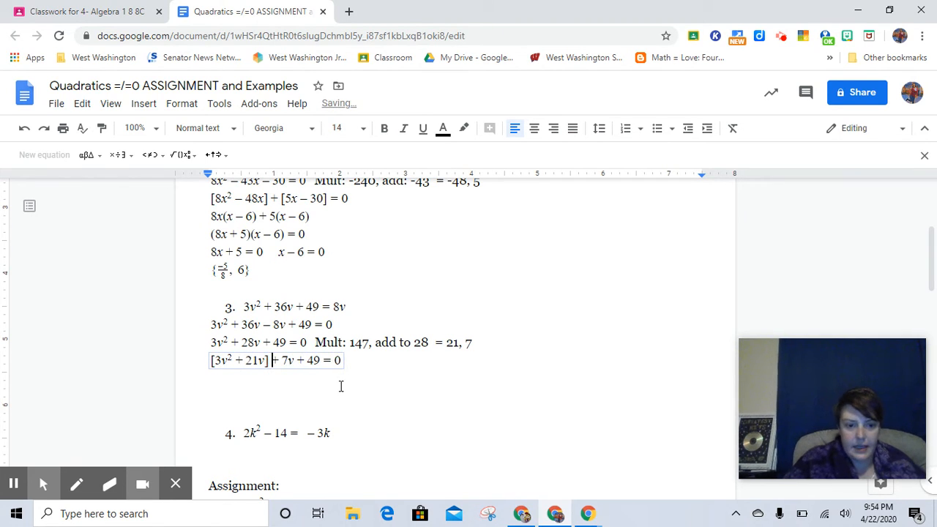
pyautogui.write('[7')
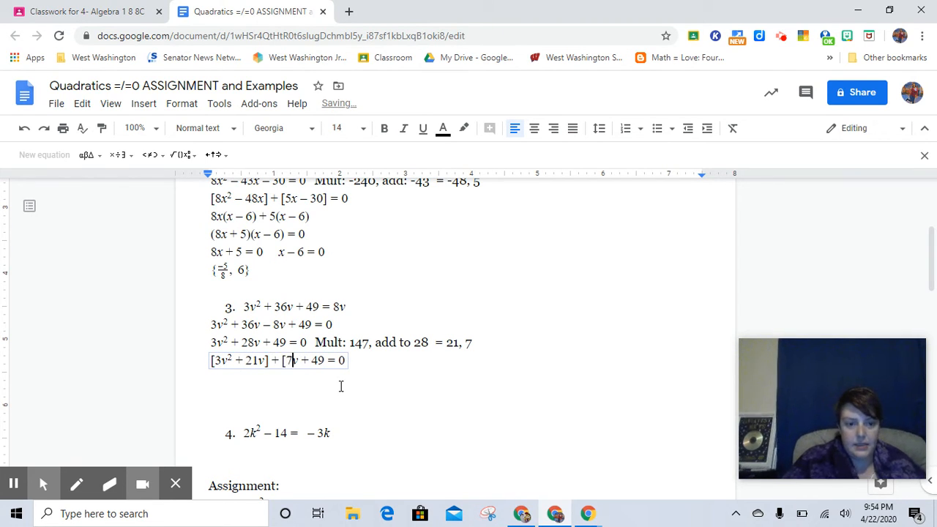
pyautogui.write(']')
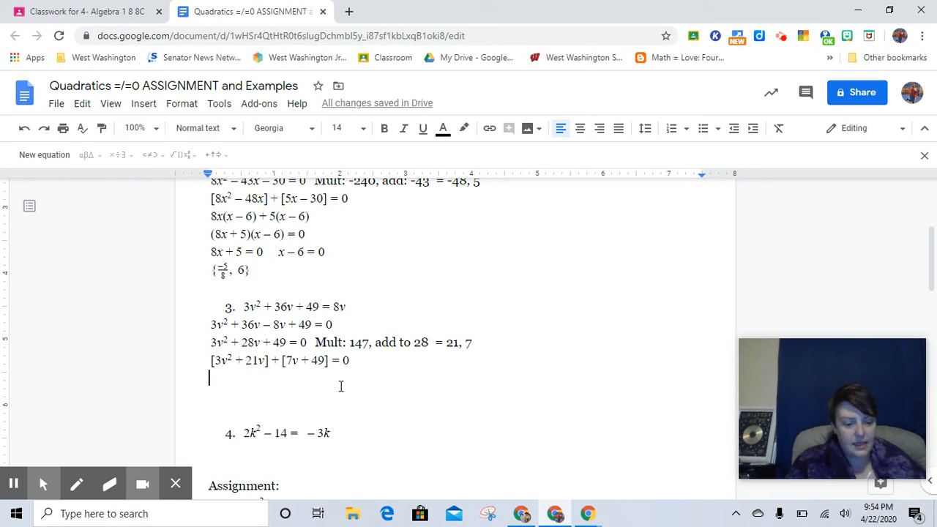
# Write the factoring lines 3v(v+7)+7(v+7) and (3v+7)(v+7)=0.
pyautogui.write('3v(v')
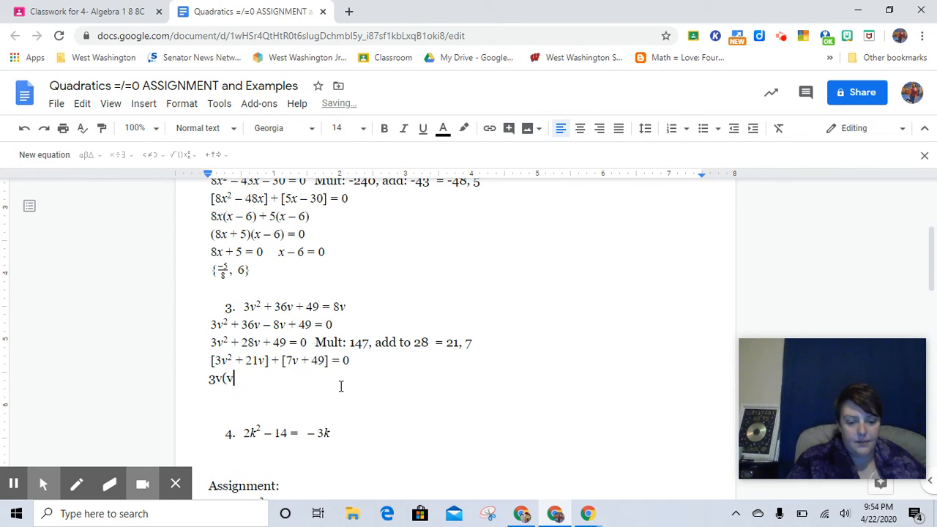
pyautogui.write('+7')
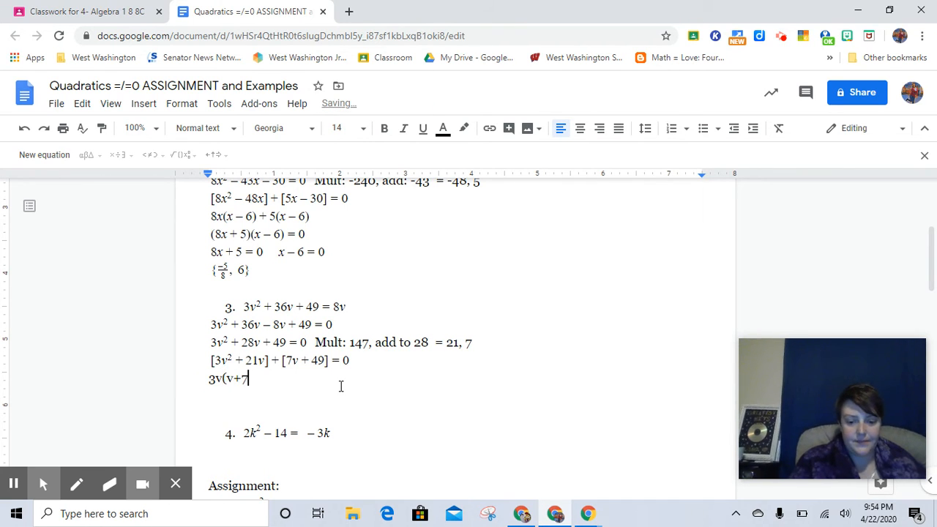
pyautogui.write('+')
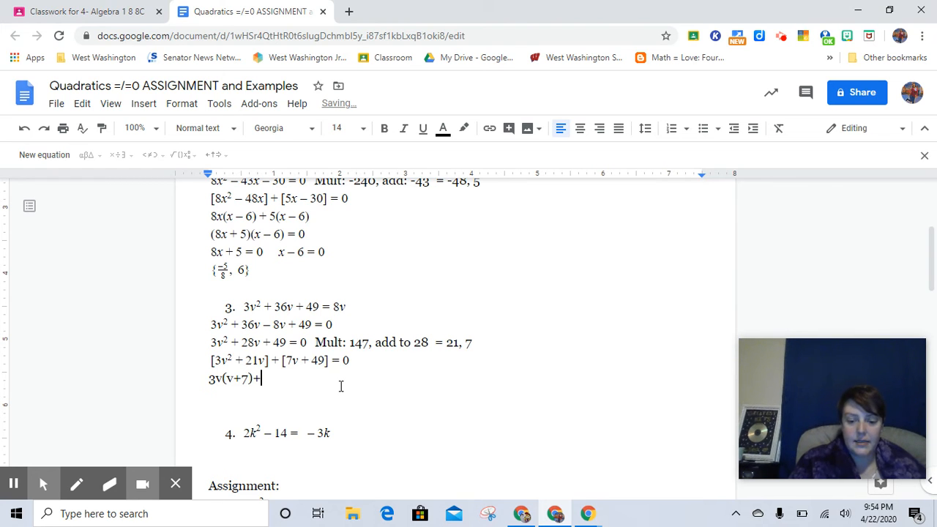
pyautogui.write('7')
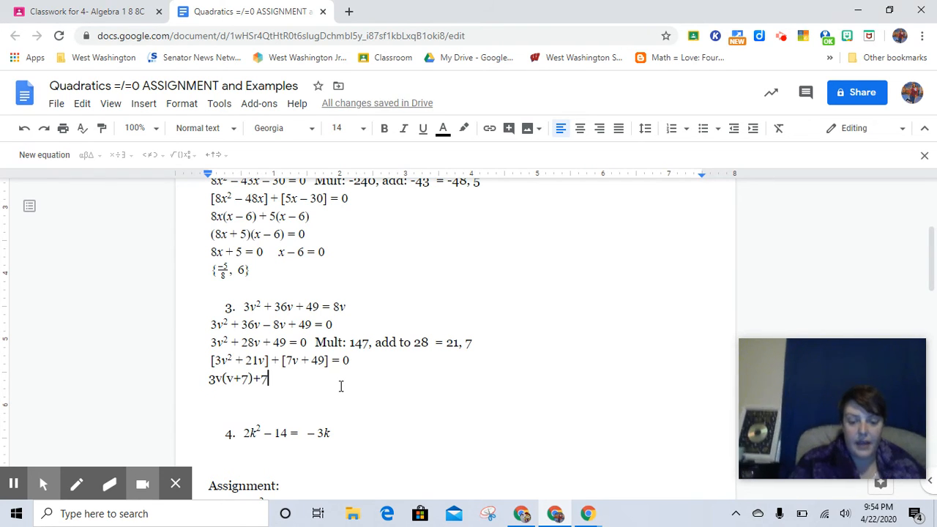
pyautogui.write('(v+')
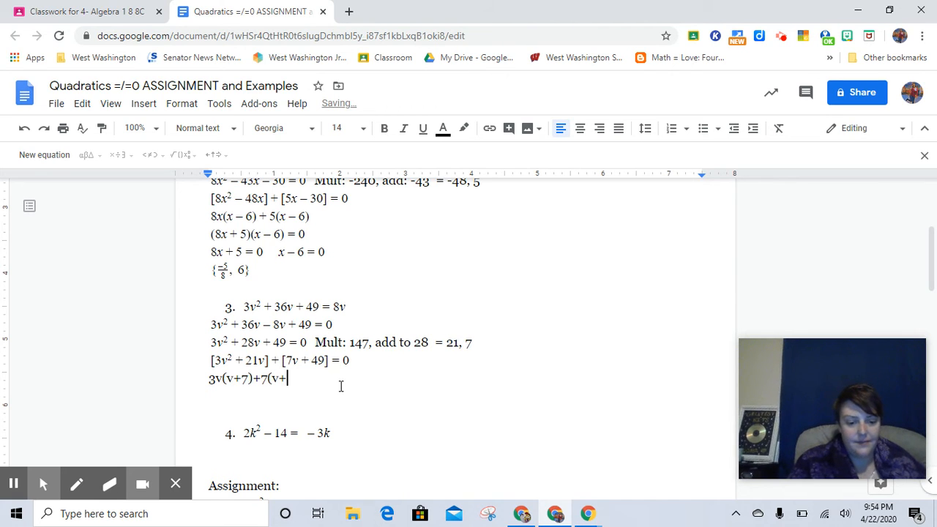
pyautogui.write('7)')
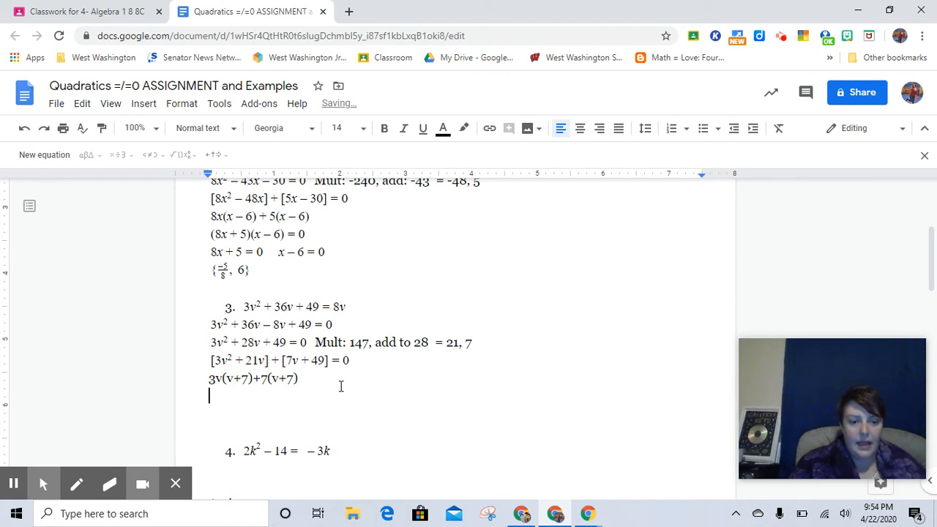
pyautogui.write('(')
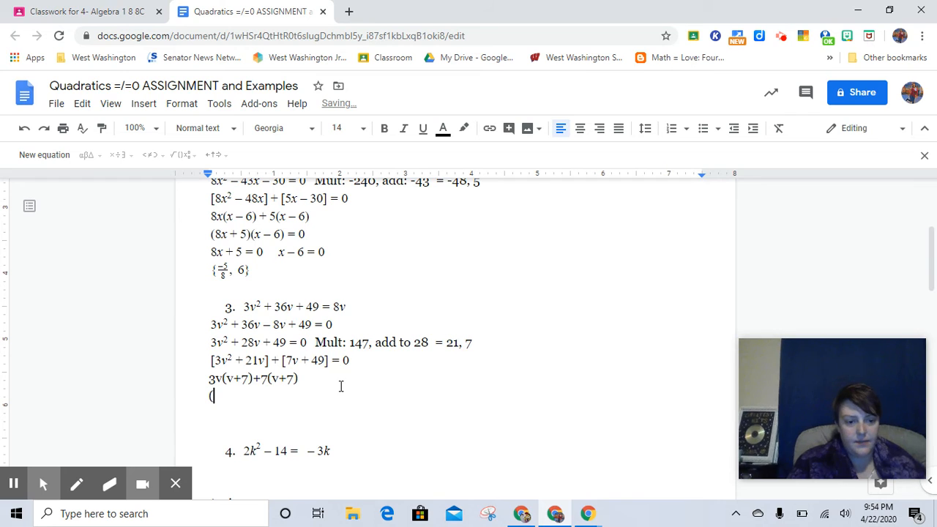
pyautogui.write('3v')
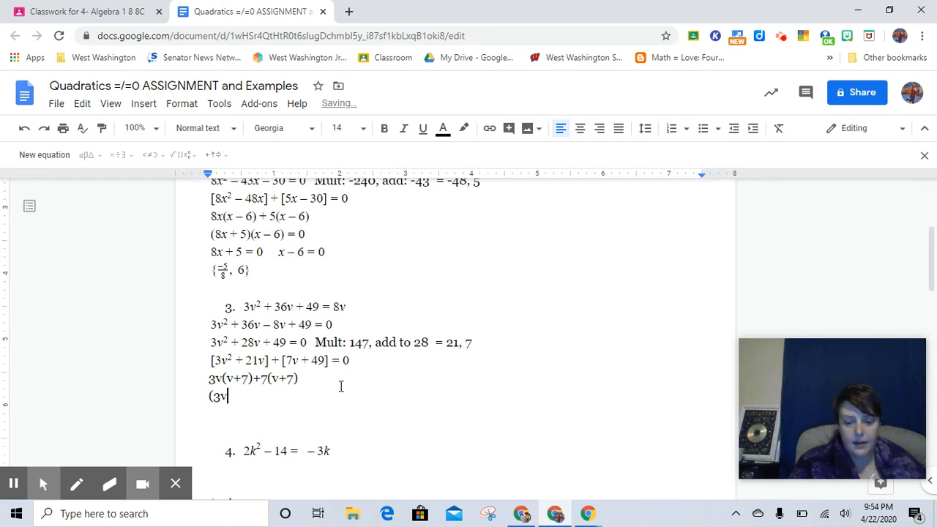
pyautogui.write('+7)')
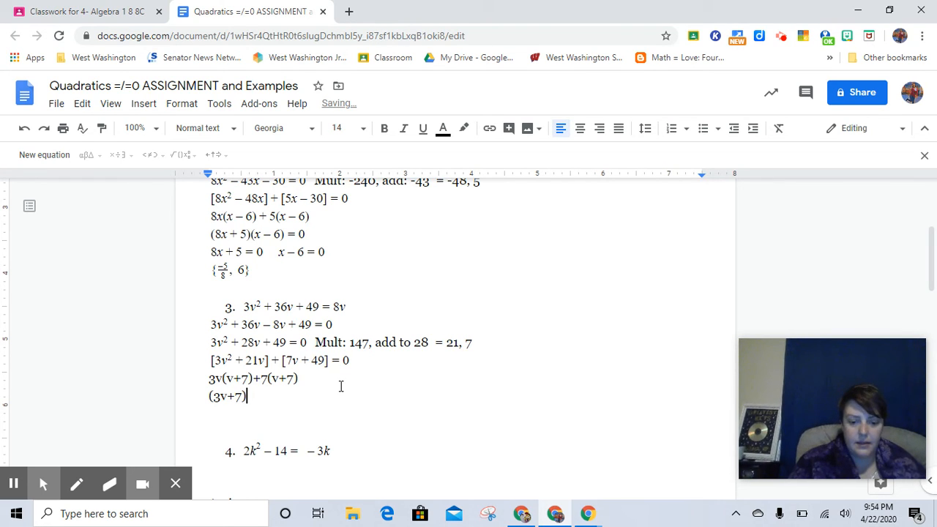
pyautogui.write('(v+7')
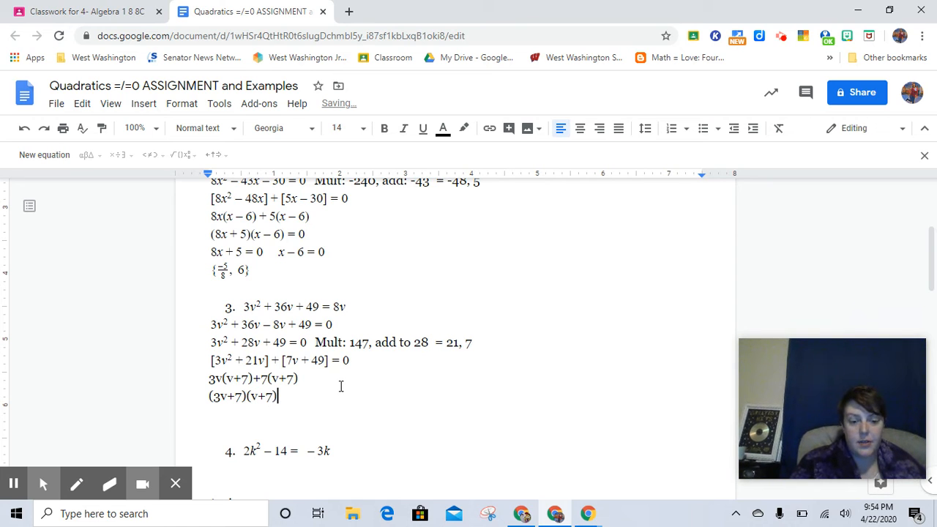
pyautogui.write('=0')
pyautogui.click(323, 414)
pyautogui.write('3v')
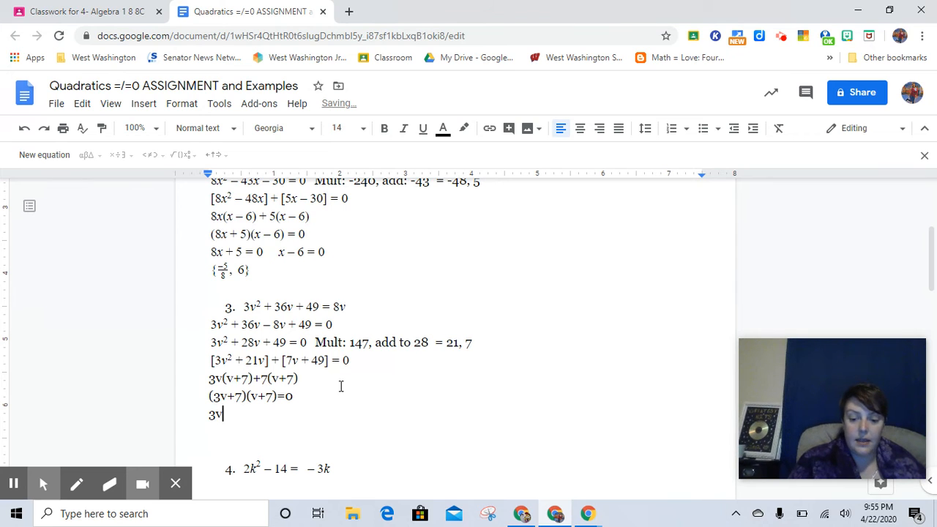
# Set 3v+7=0 and v+7=0, giving the solution set {-7/3, -7}.
pyautogui.write('+7=0')
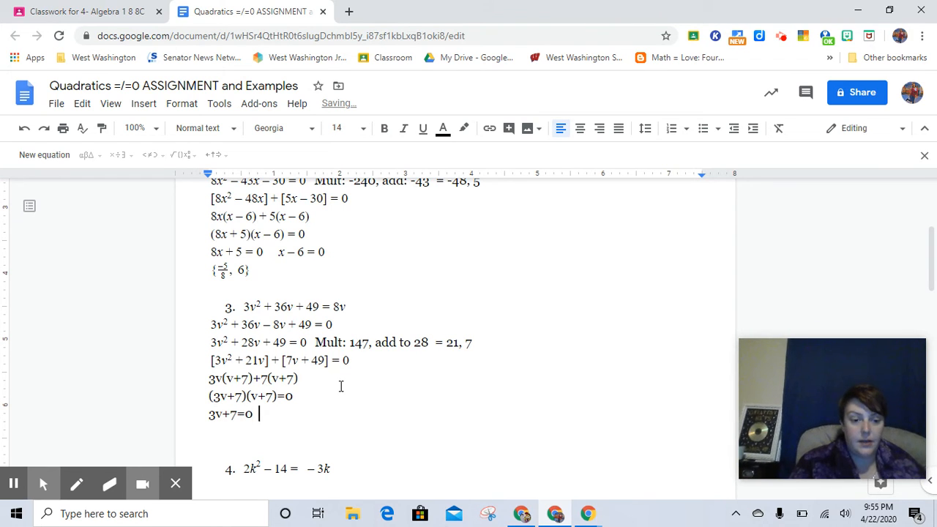
pyautogui.press('enter')
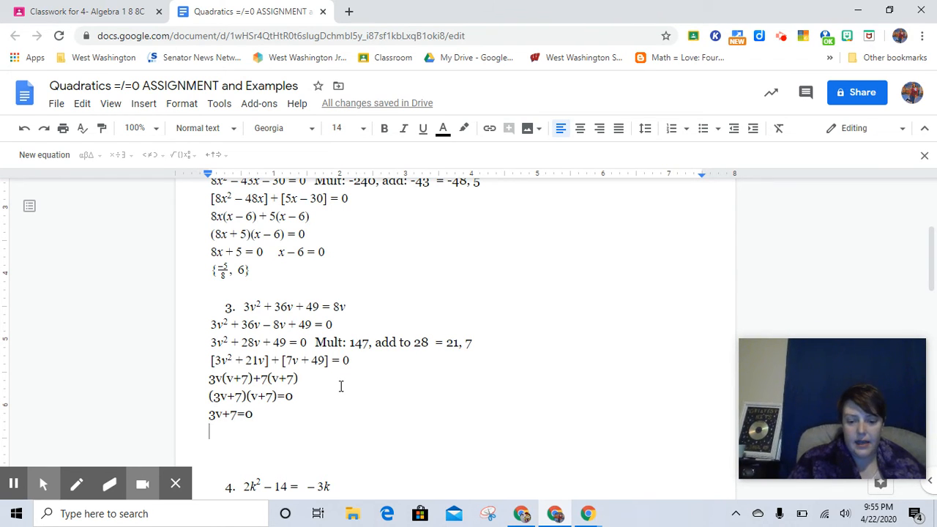
pyautogui.write('-7/')
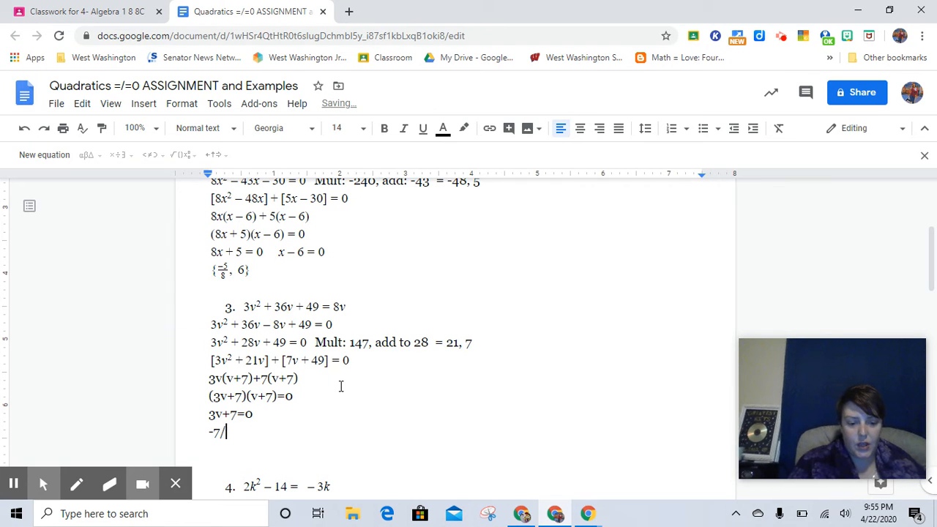
pyautogui.write('3')
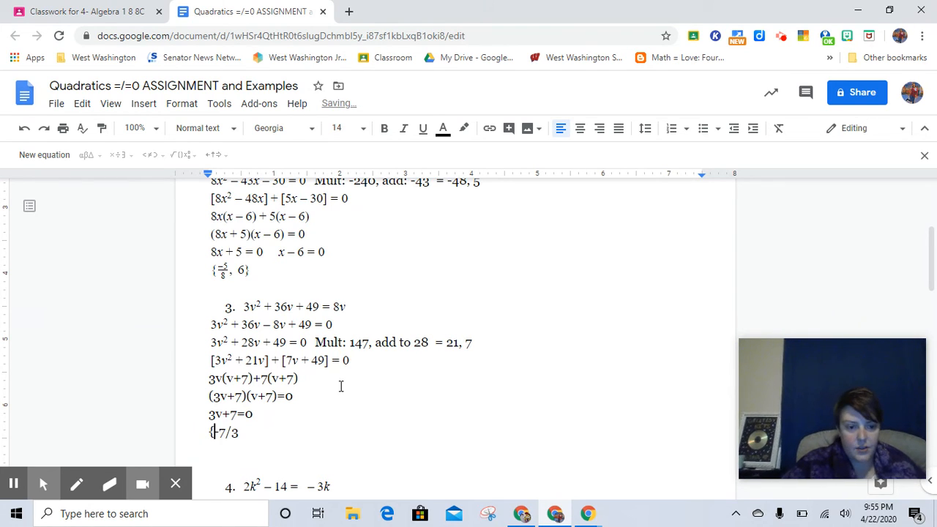
pyautogui.click(246, 437)
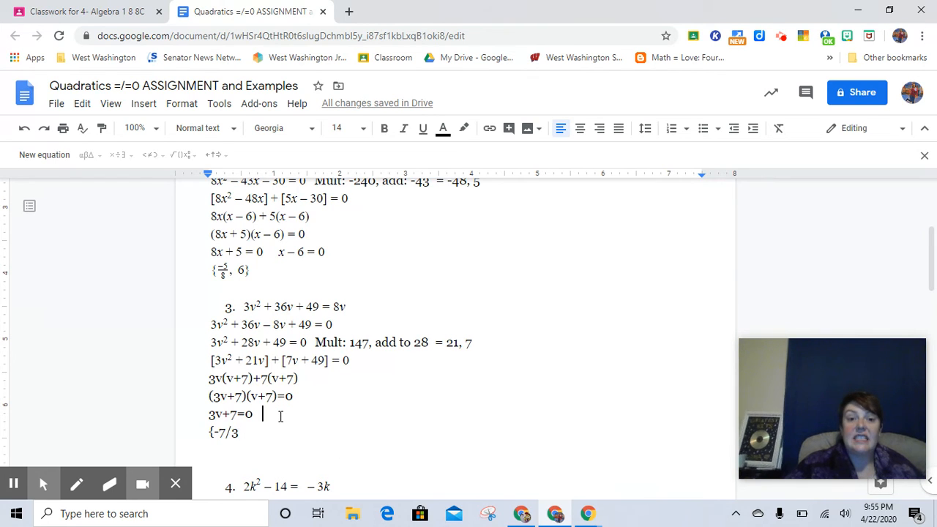
pyautogui.write('v')
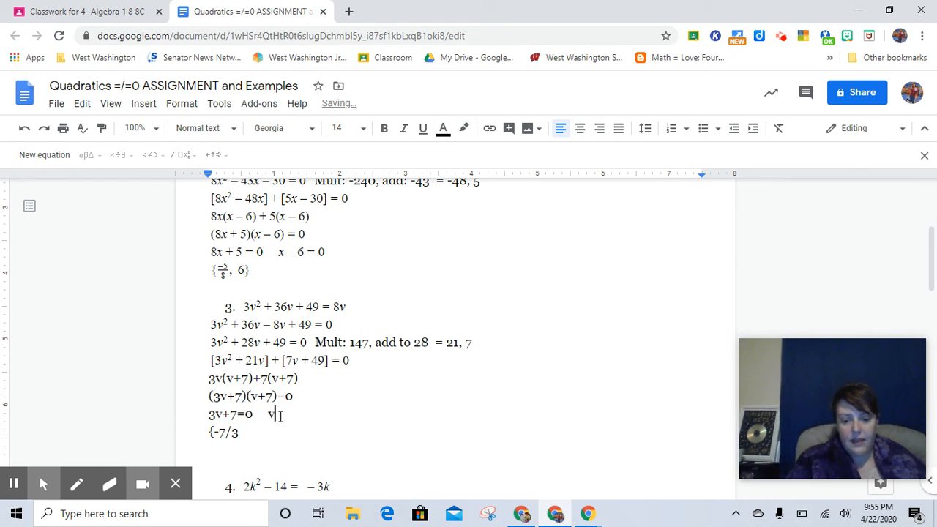
pyautogui.write('+7=0')
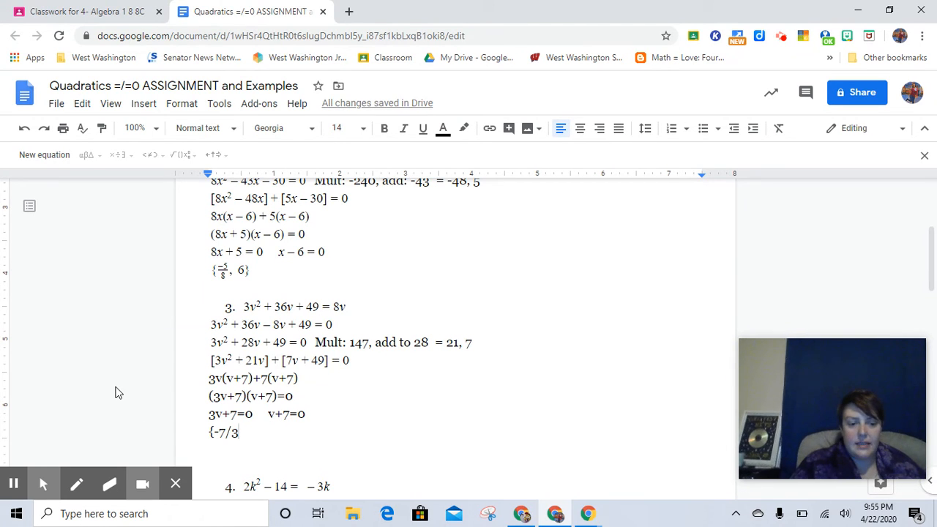
pyautogui.write(',')
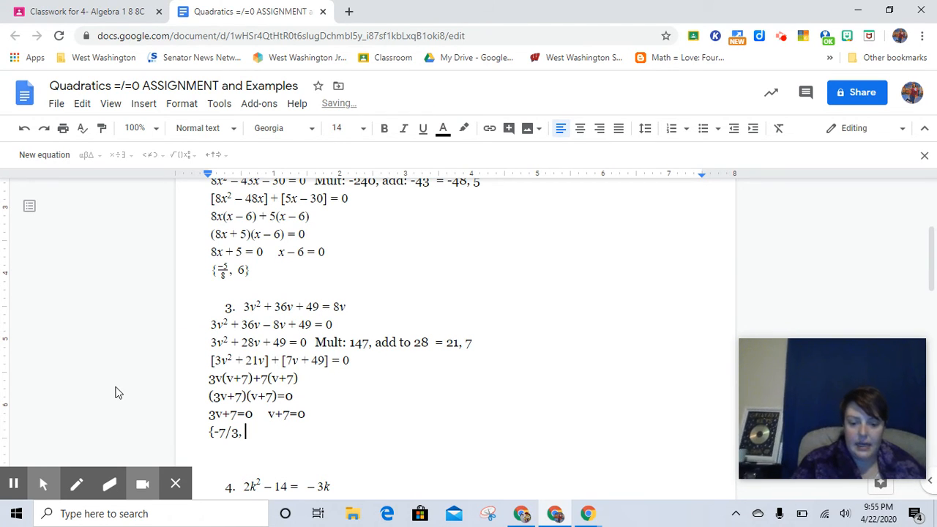
pyautogui.write('-7}')
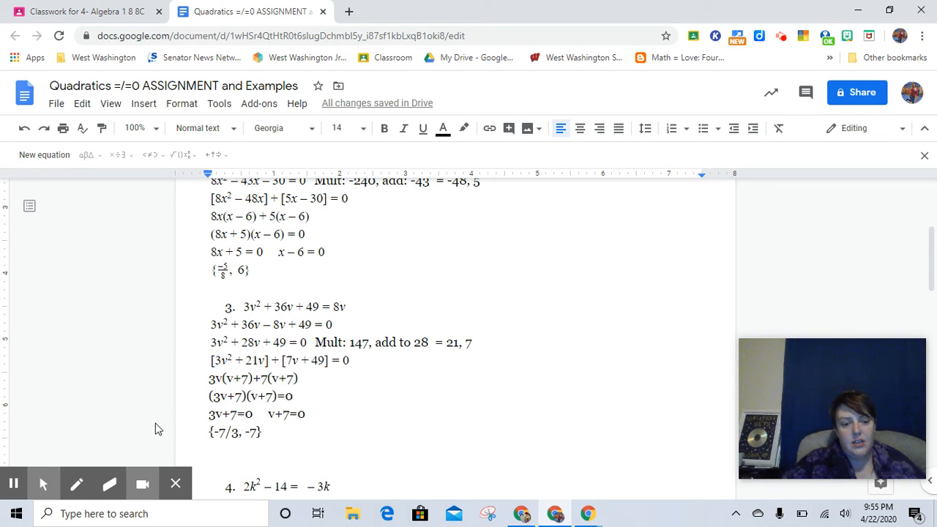
pyautogui.scroll(-3)
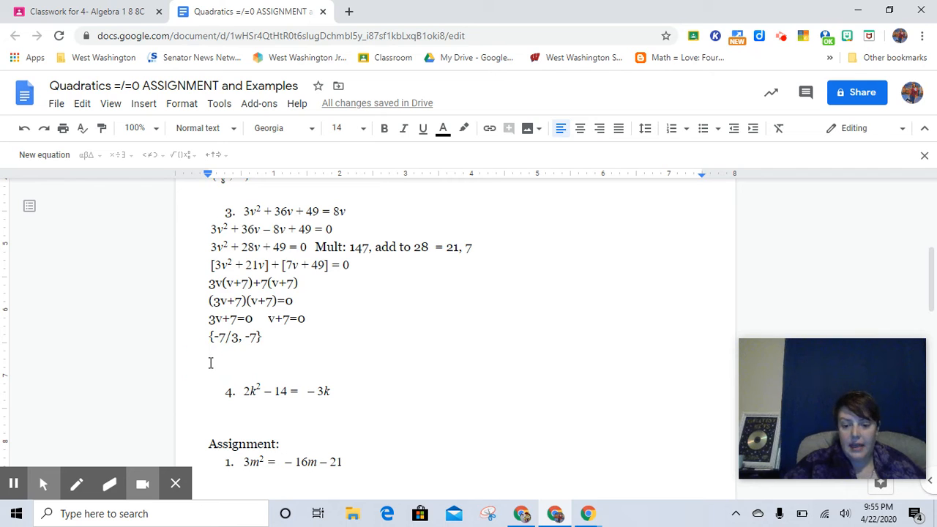
pyautogui.scroll(-3)
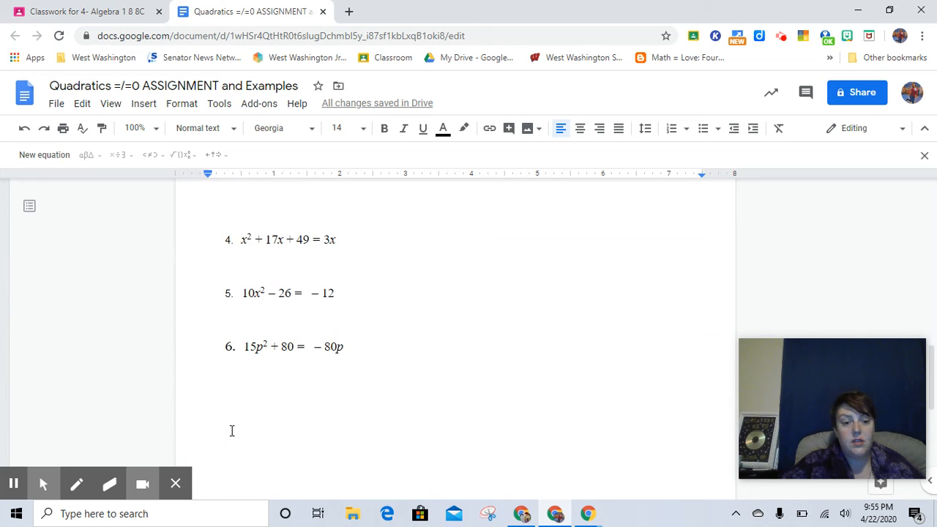
pyautogui.scroll(3)
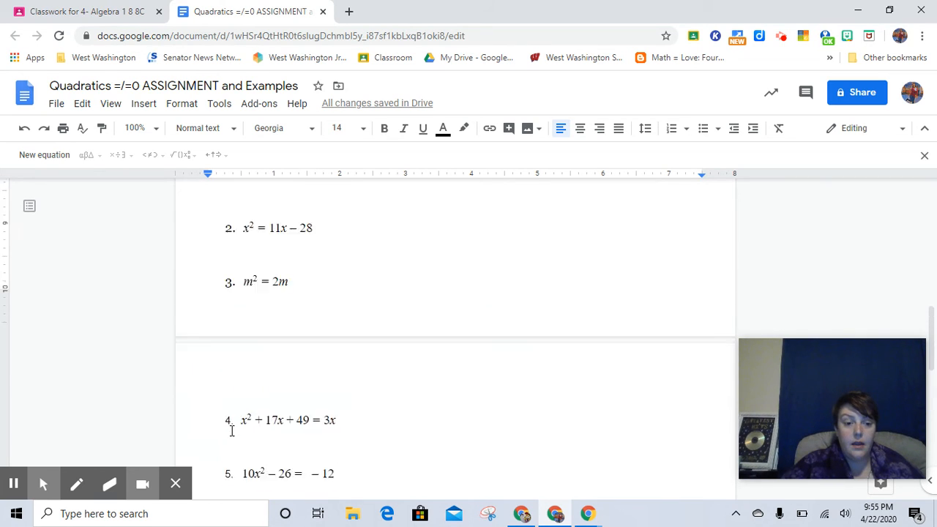
pyautogui.scroll(-3)
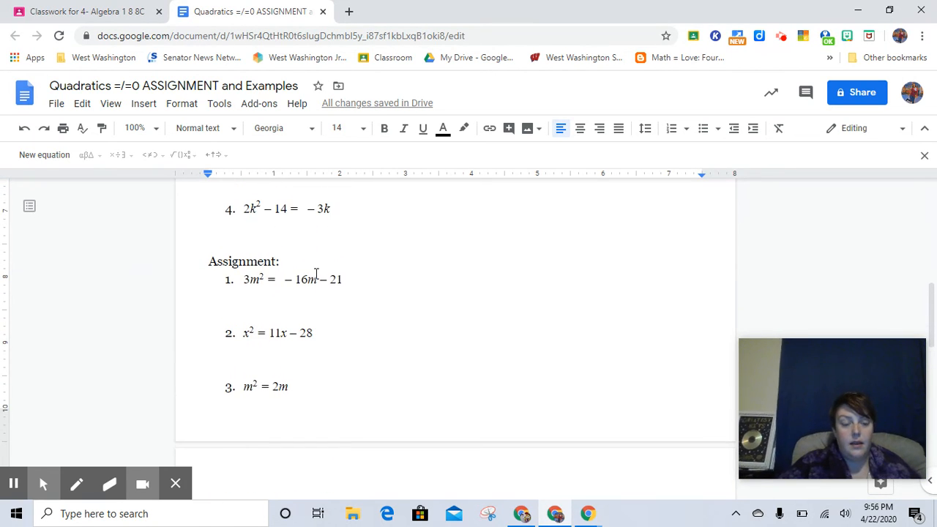
pyautogui.scroll(-3)
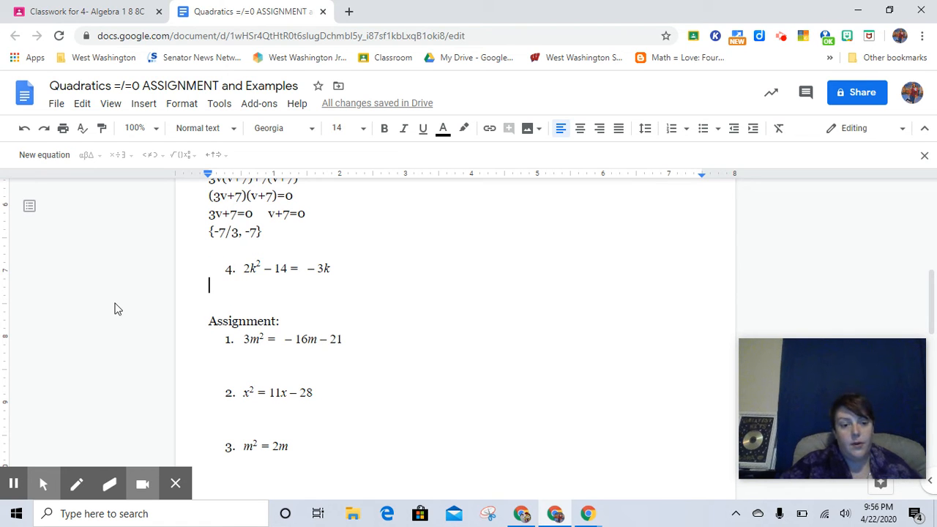
pyautogui.scroll(-3)
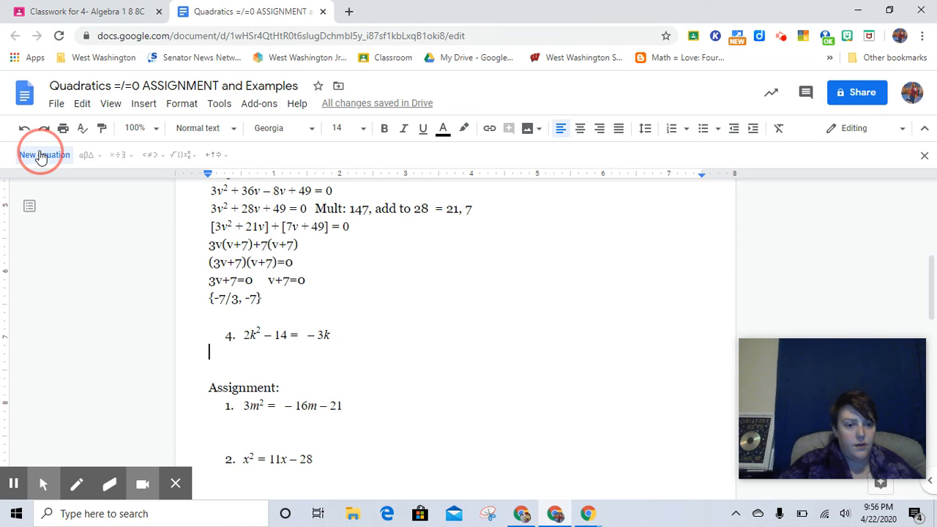
# Insert the equation 2k² + 3k − 14 = 0 under example 4.
pyautogui.click(43, 155)
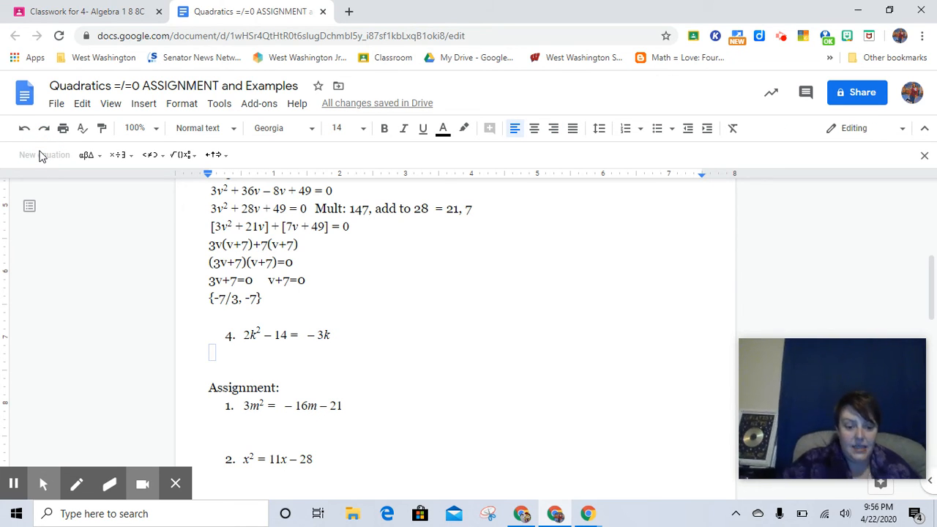
pyautogui.write('2')
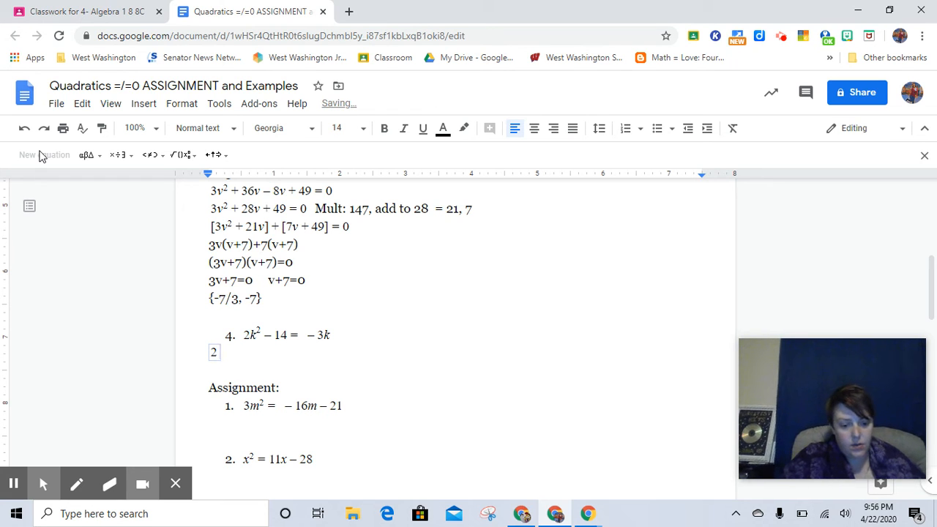
pyautogui.write('k^2')
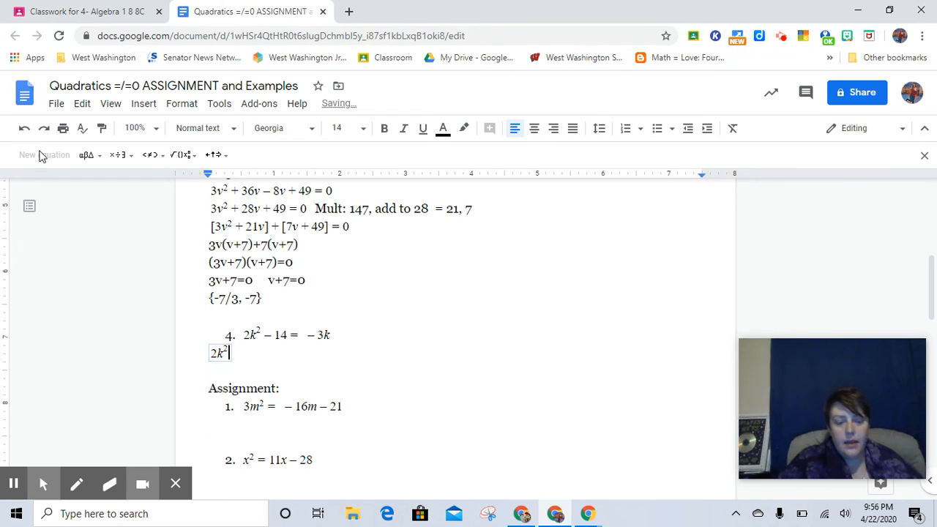
pyautogui.write('+ 3')
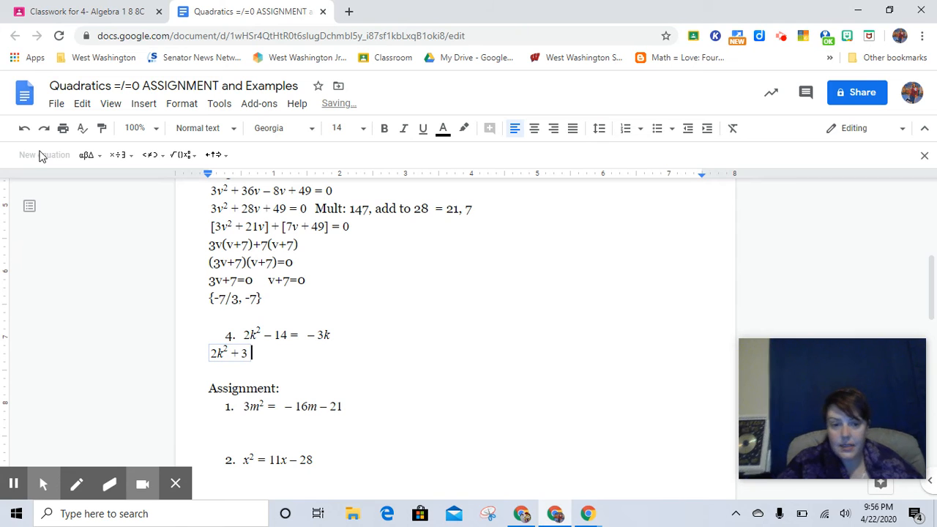
pyautogui.write('k -')
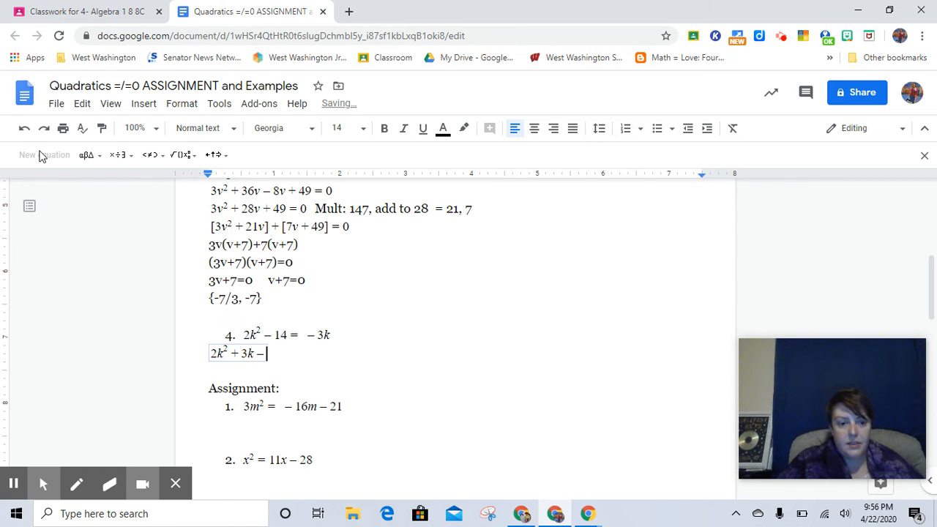
pyautogui.write('14 =')
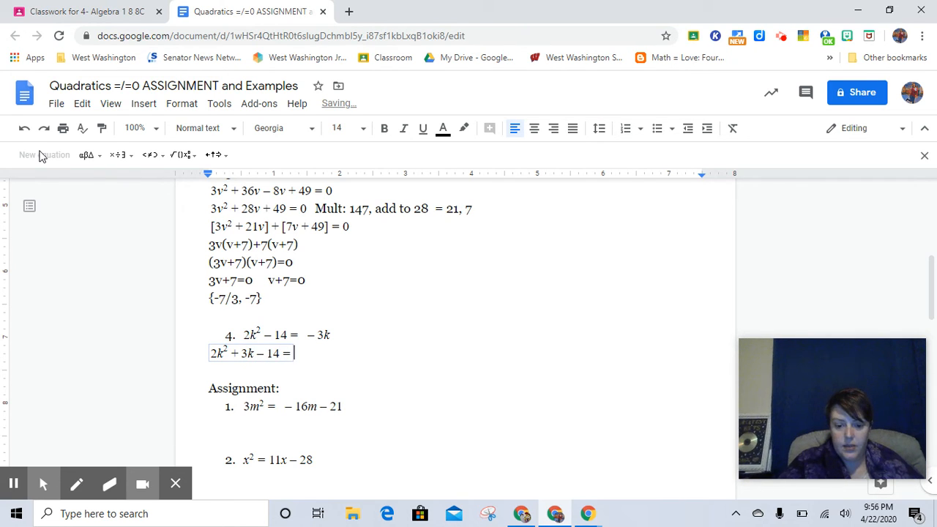
pyautogui.write('0')
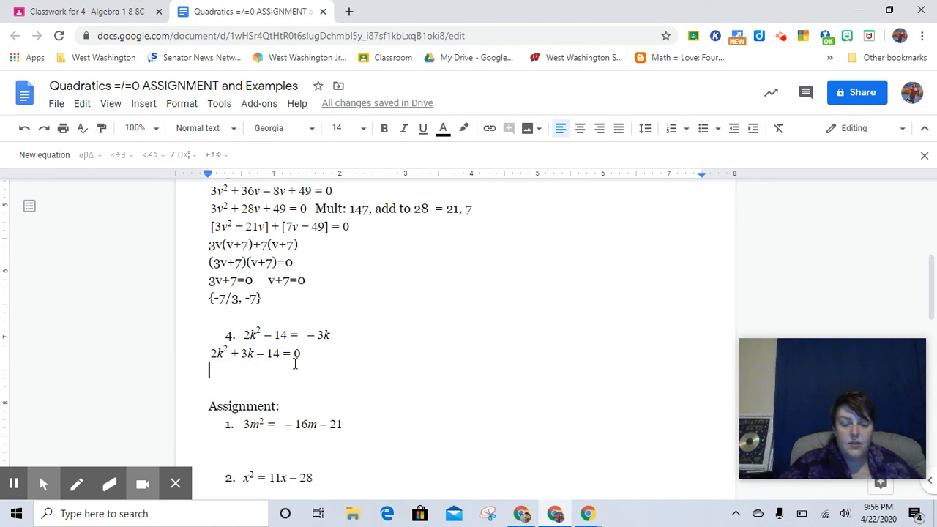
# Add the note 'Mult: -28, add: 3 = 7, -4'.
pyautogui.write('M')
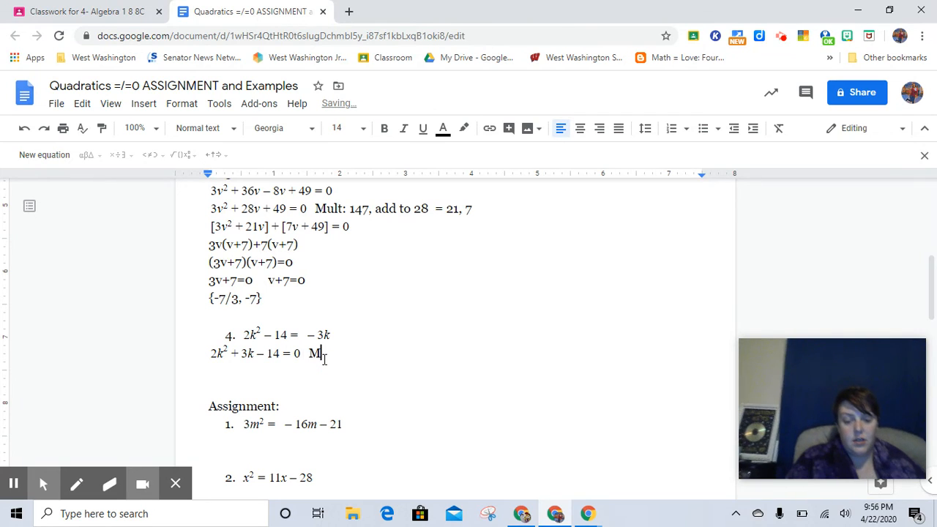
pyautogui.write('ult:')
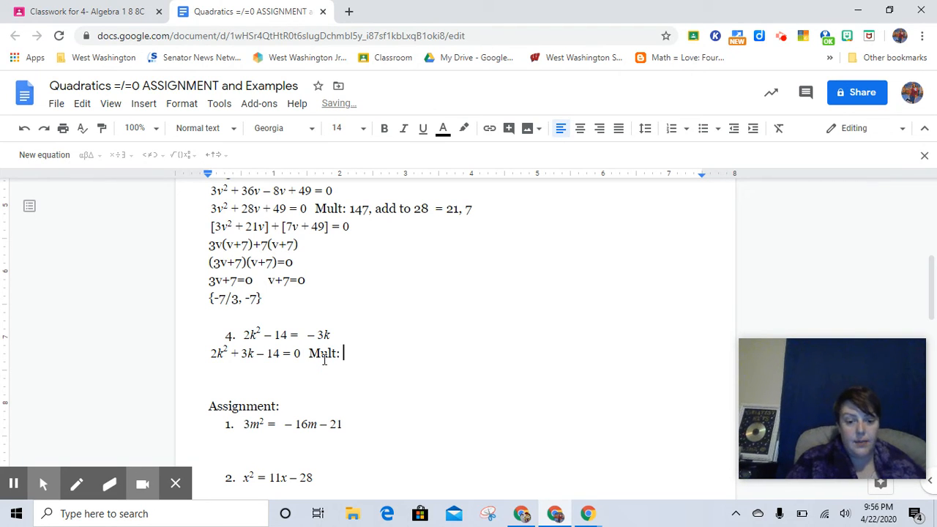
pyautogui.write('-28')
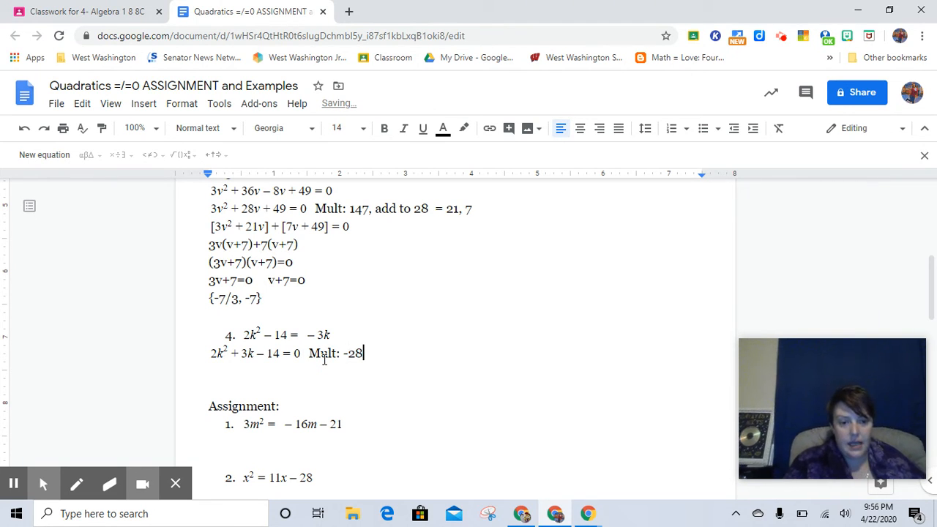
pyautogui.write('add:')
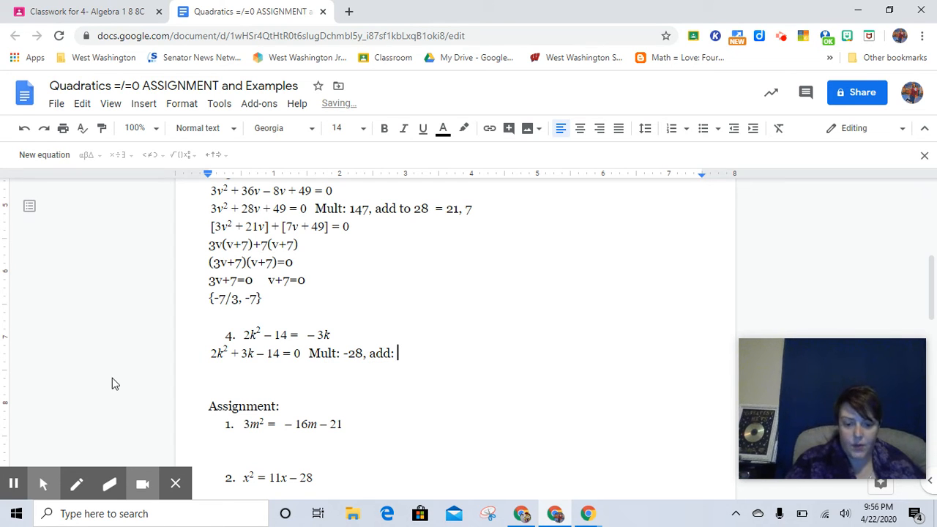
pyautogui.write('3')
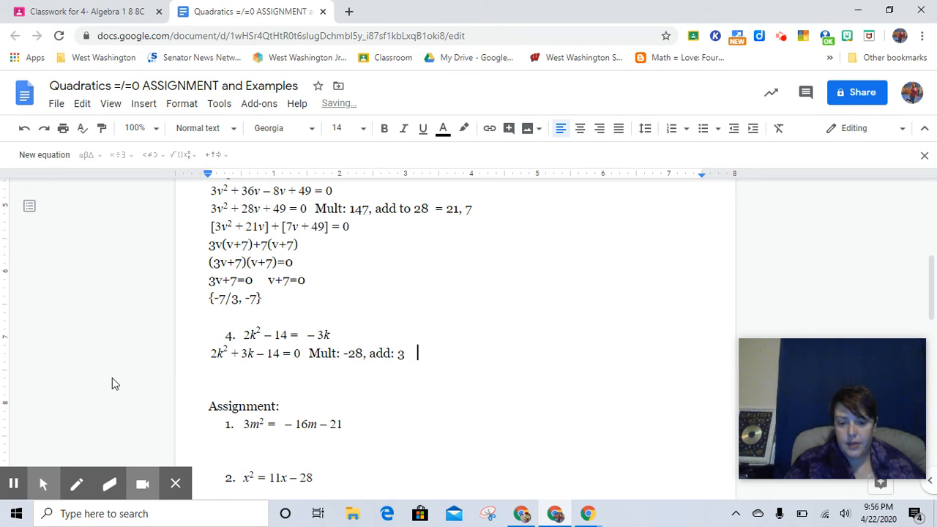
pyautogui.write('= 7')
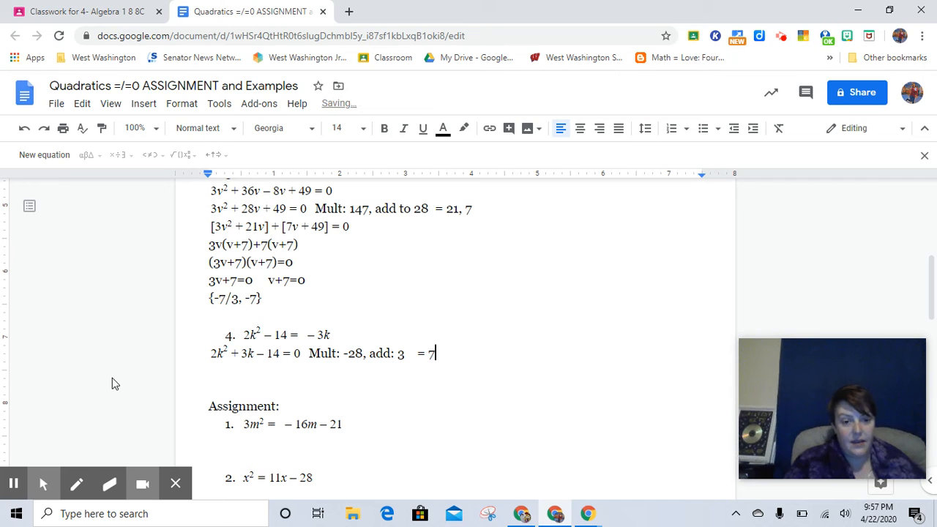
pyautogui.write(', -')
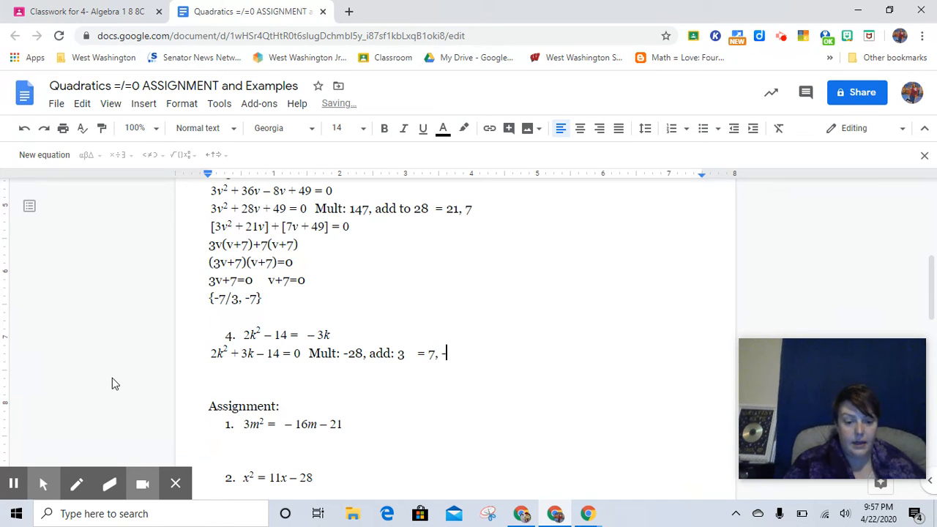
pyautogui.write('4')
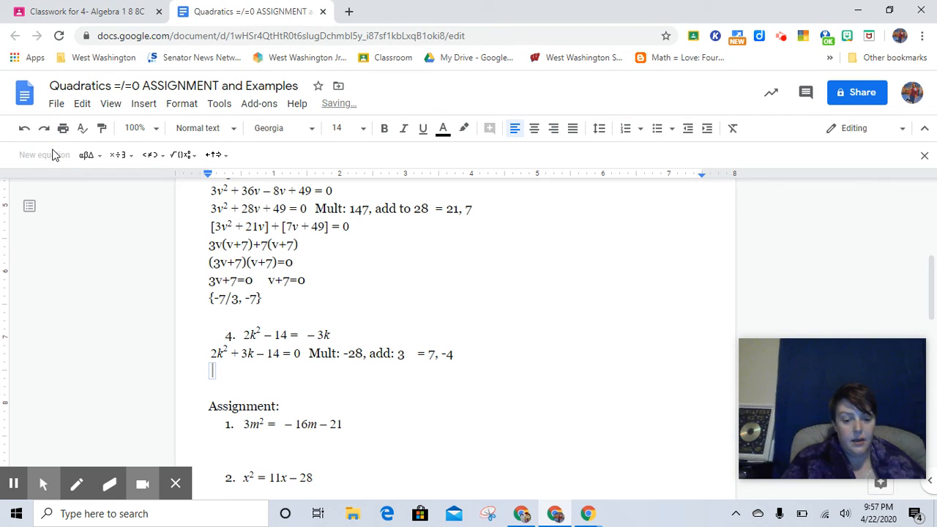
# Type the grouped form [2k² − 4k] + [7k − 14] = 0, fixing the term order.
pyautogui.write('2k')
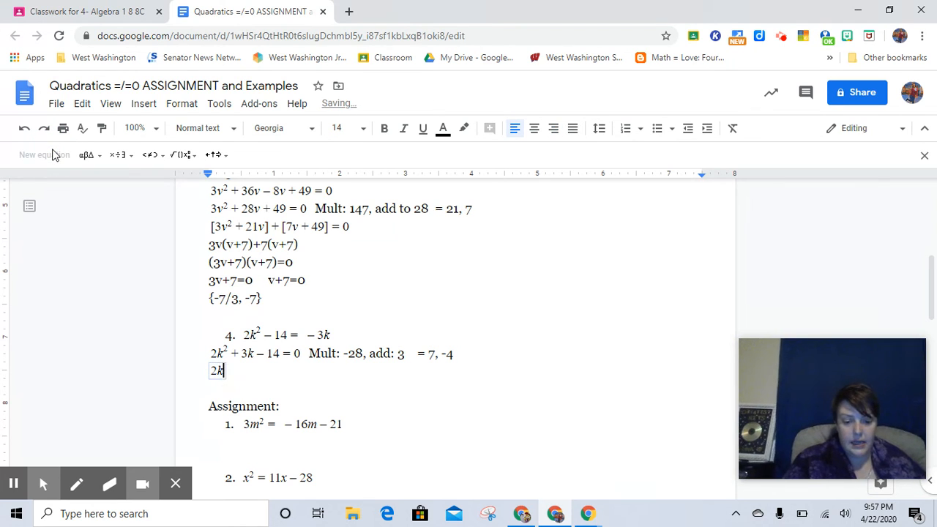
pyautogui.write('2')
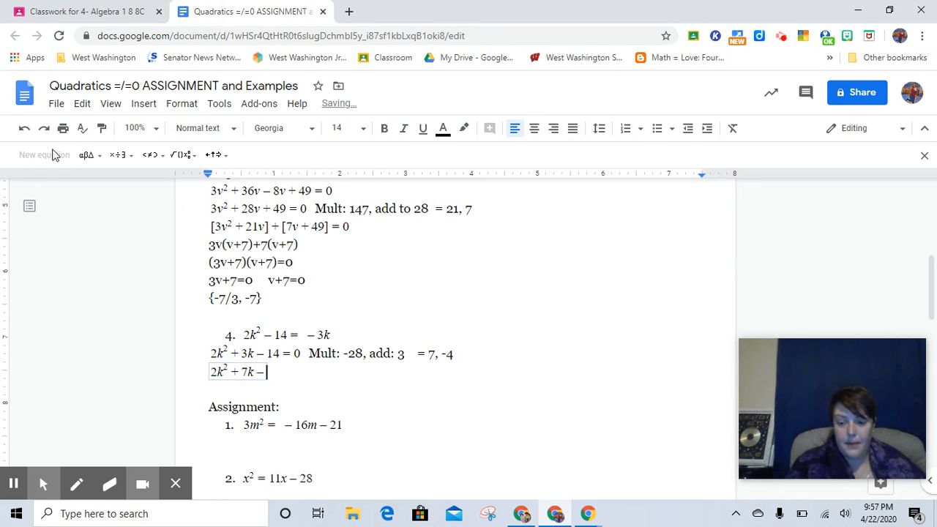
pyautogui.write('4k')
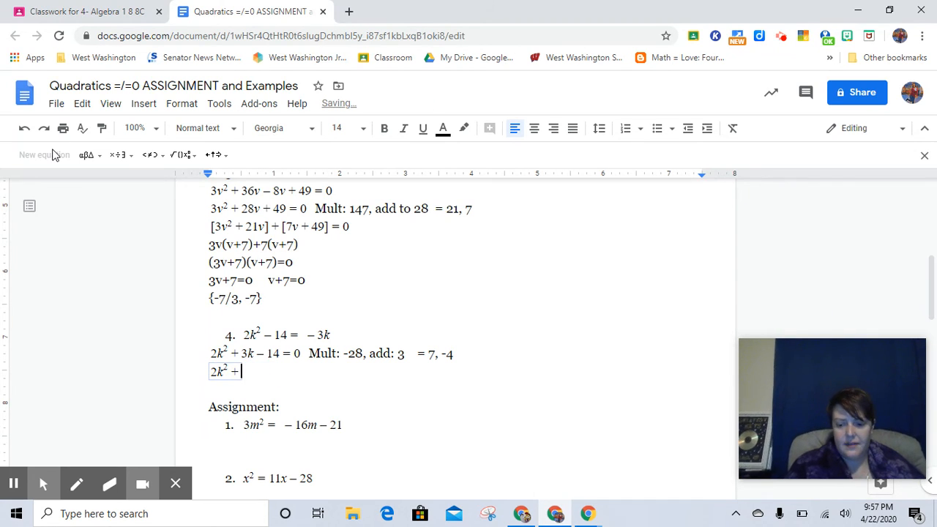
pyautogui.press('backspace')
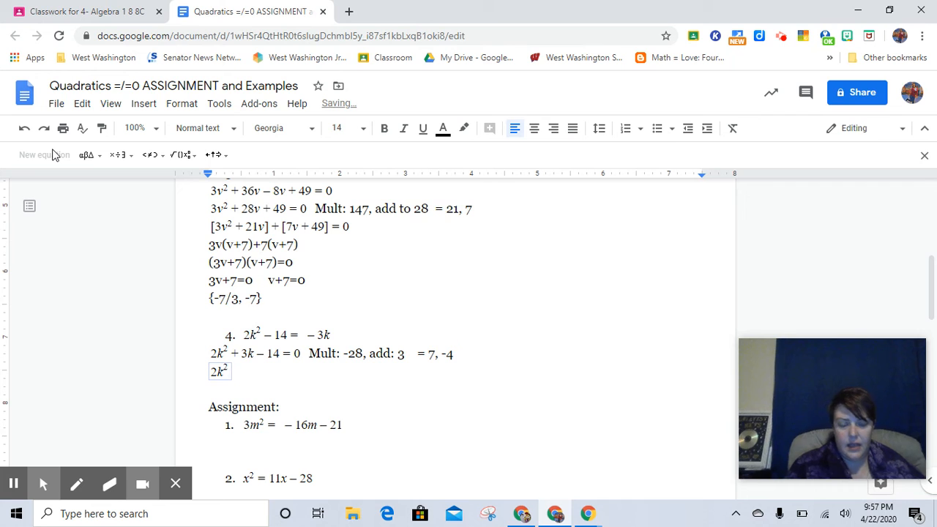
pyautogui.write('−')
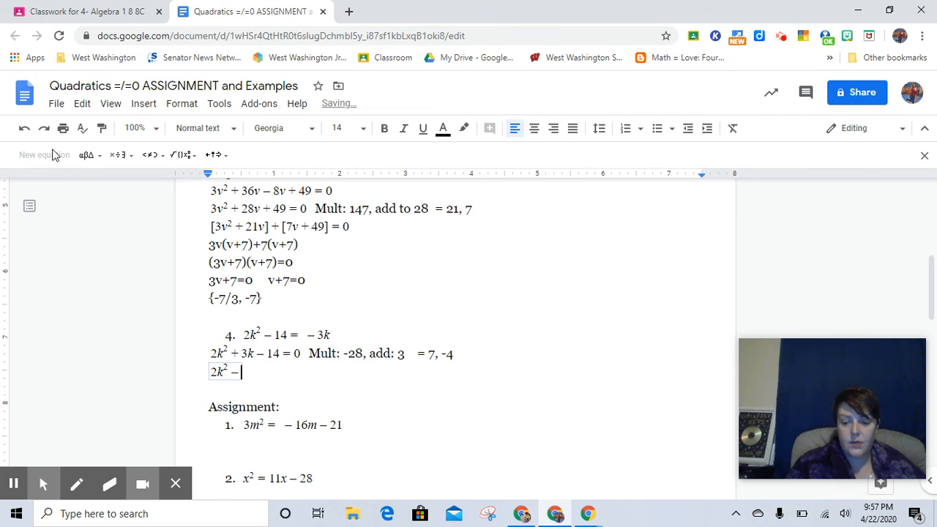
pyautogui.write('4k')
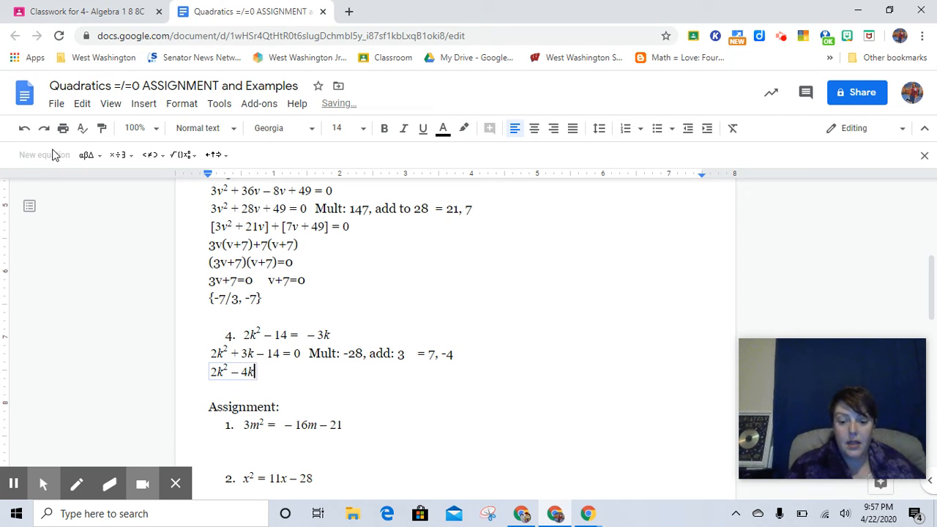
pyautogui.write('+ 7k − 14')
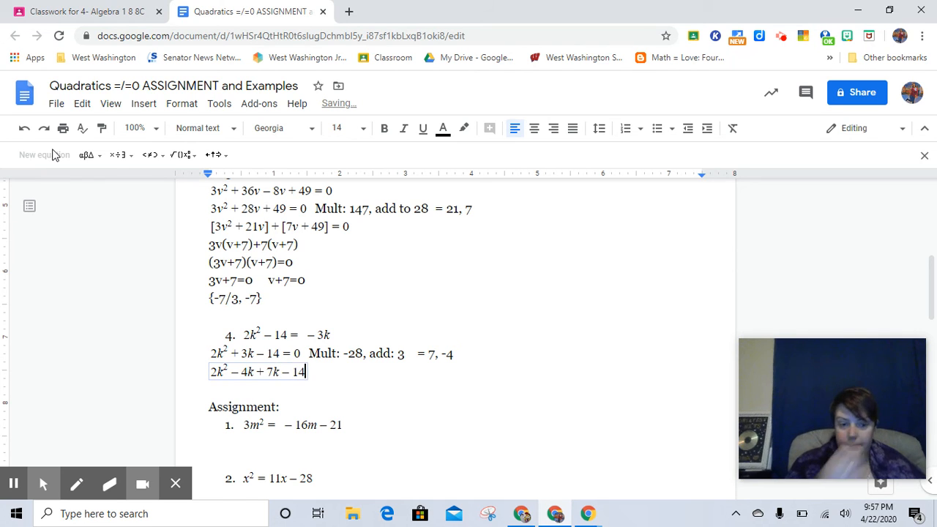
pyautogui.write('= 0')
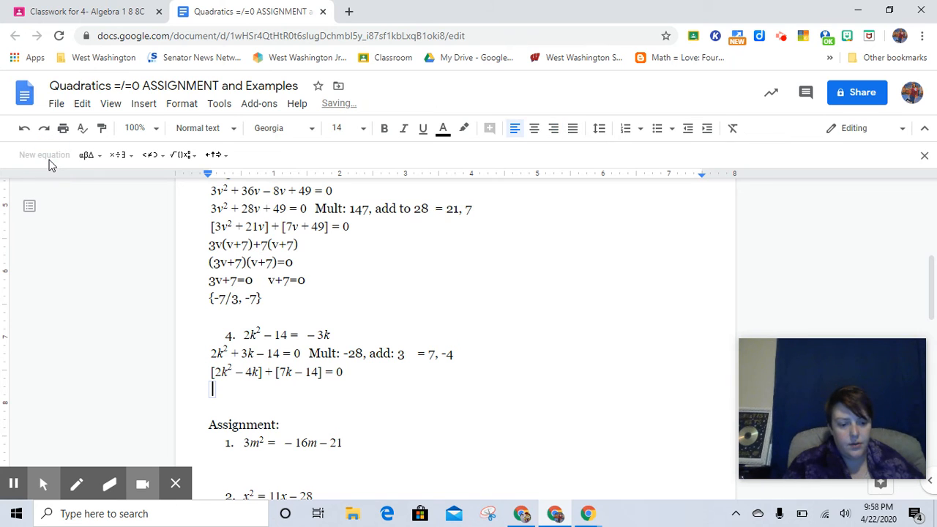
# Write the partial factoring 2k(k − 2) + 7(k − 2) = 0.
pyautogui.write('2k(k')
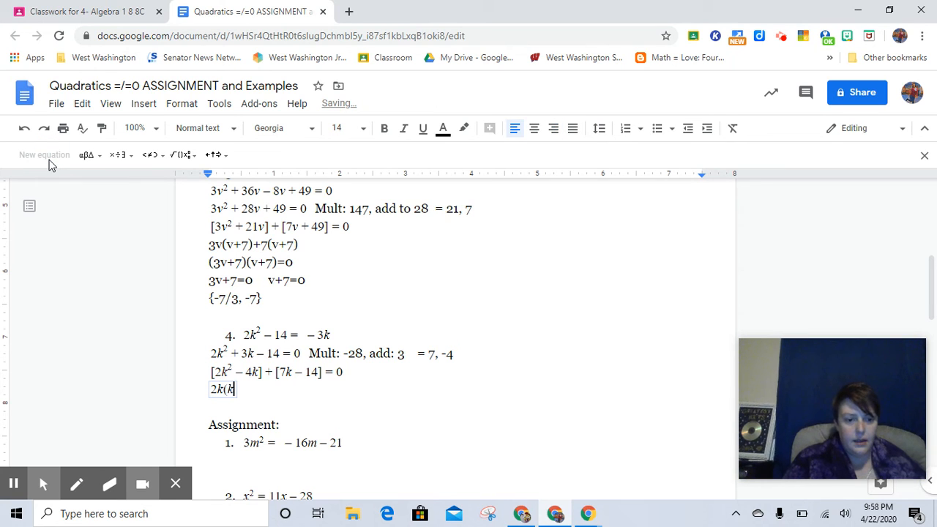
pyautogui.write('- 2')
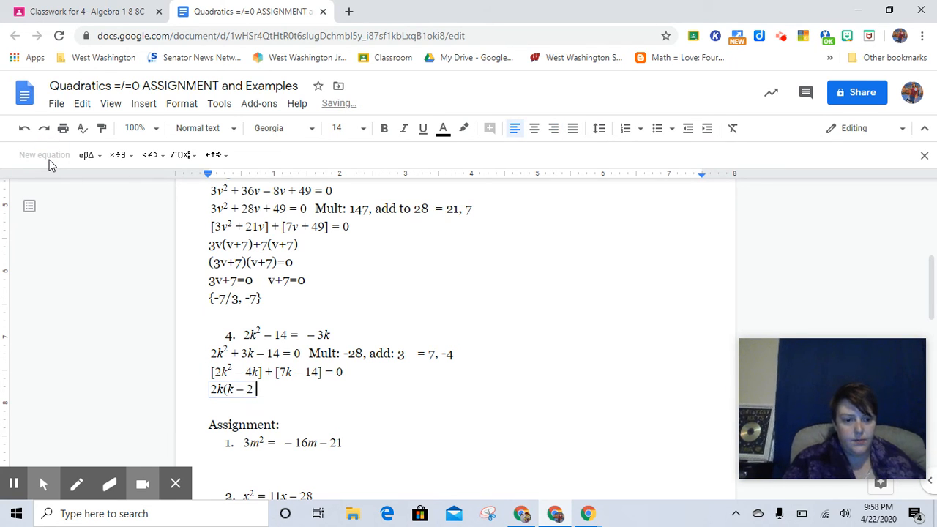
pyautogui.write(')')
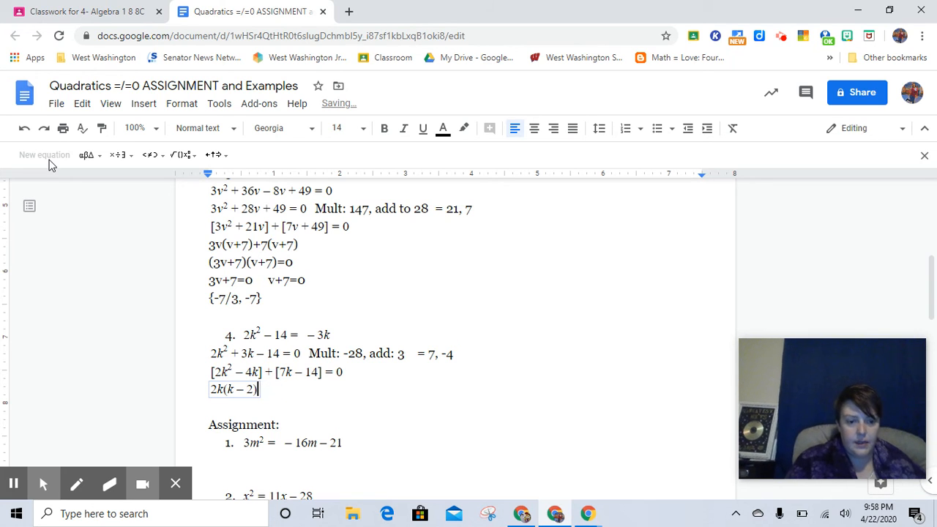
pyautogui.write('+ 7')
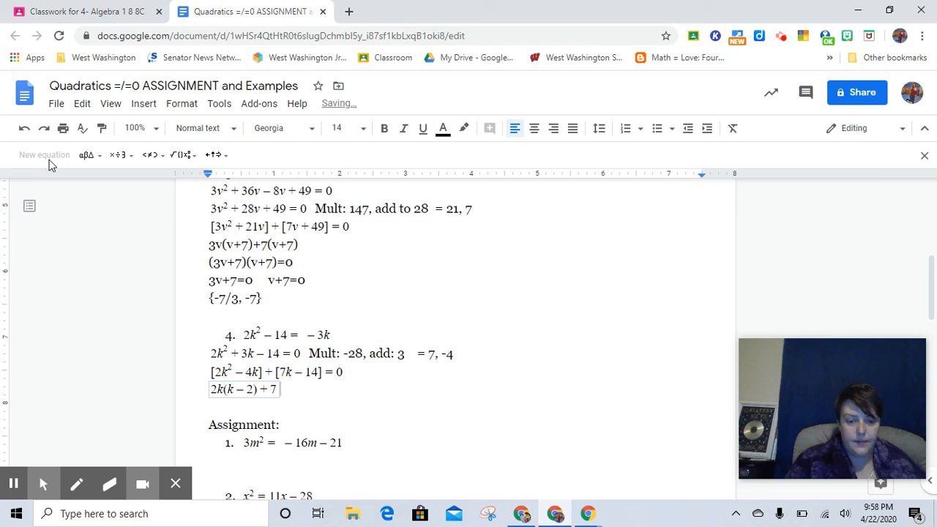
pyautogui.write('(k-2)')
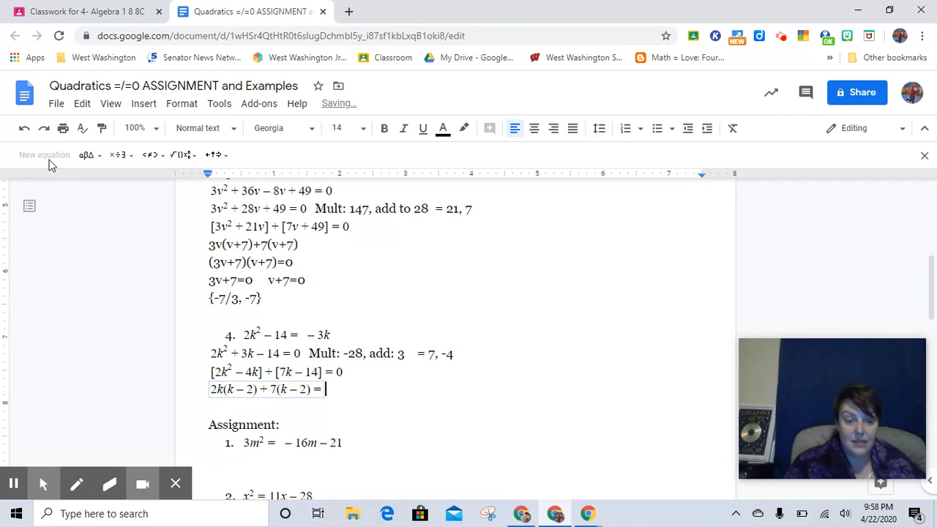
pyautogui.write('0')
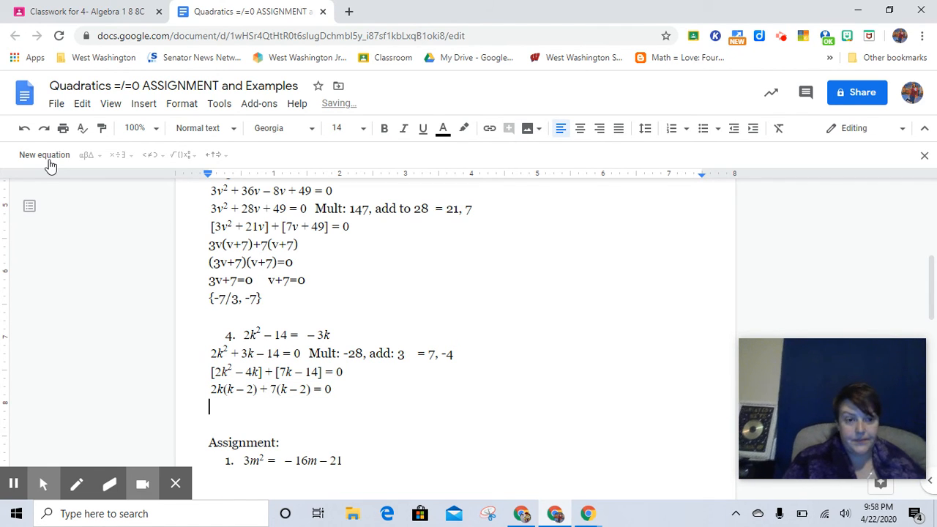
# Add the fully factored line (2k + 7)(k − 2) = 0.
pyautogui.write('(')
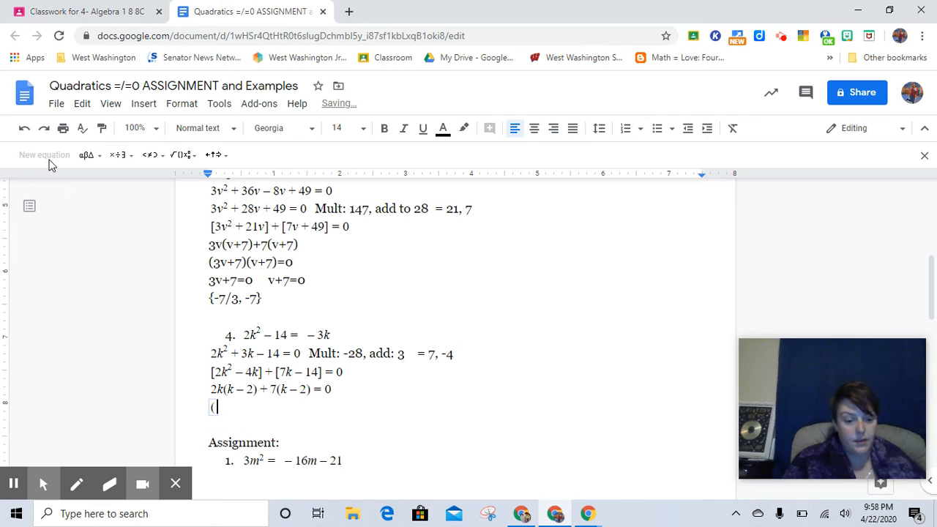
pyautogui.write('2k −')
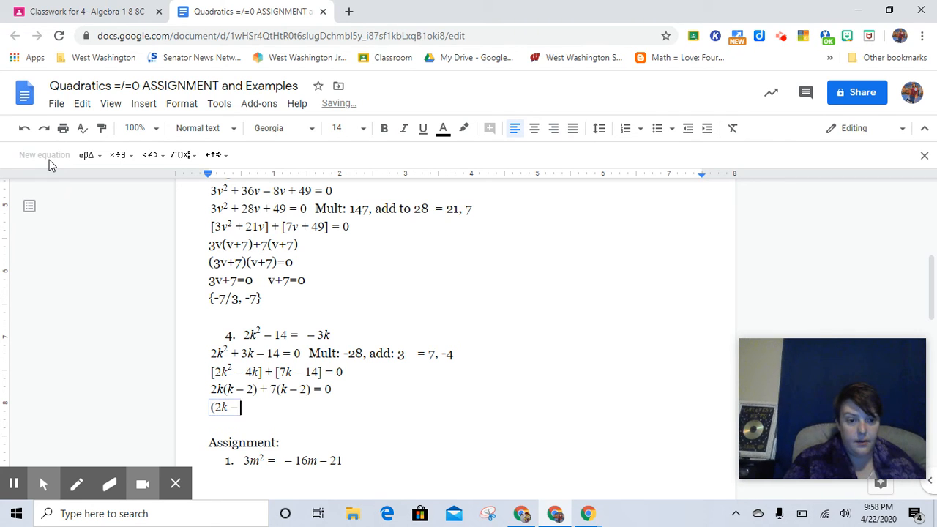
pyautogui.write('+ 7)(k')
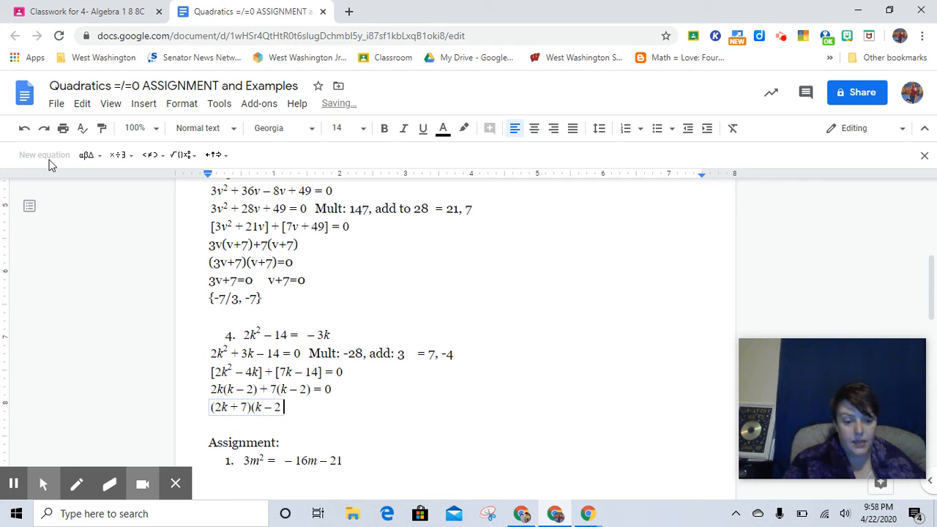
pyautogui.write(')')
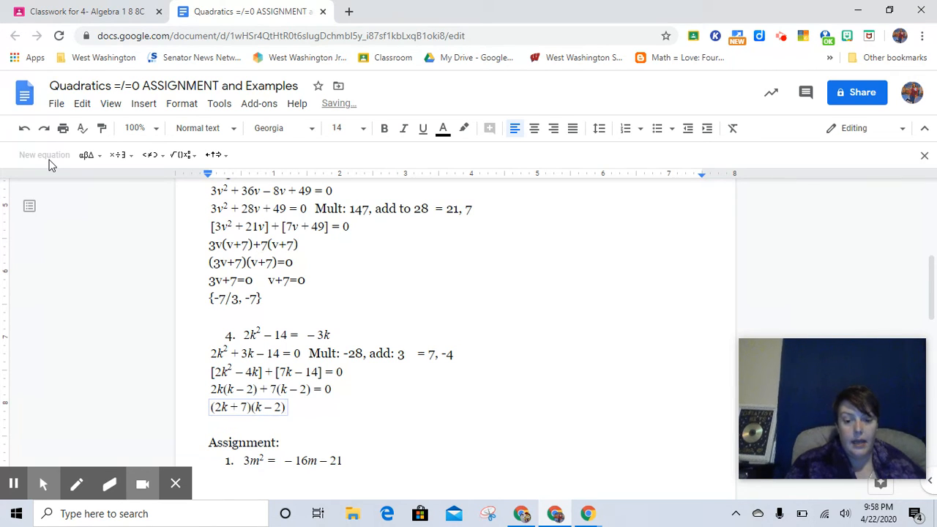
pyautogui.write('= 0')
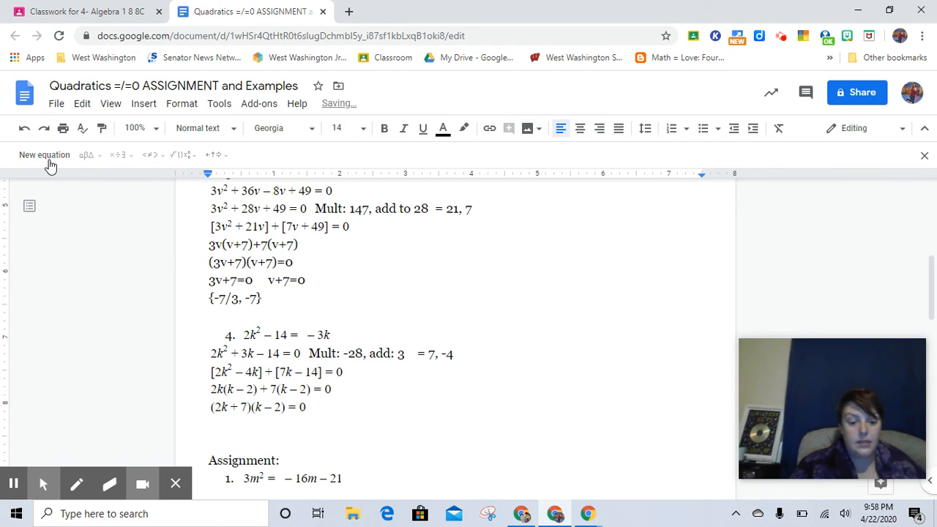
# Write the factor equations 2k+7=0 and k−2=0 with solutions k = −7/2, 2.
pyautogui.write('2k')
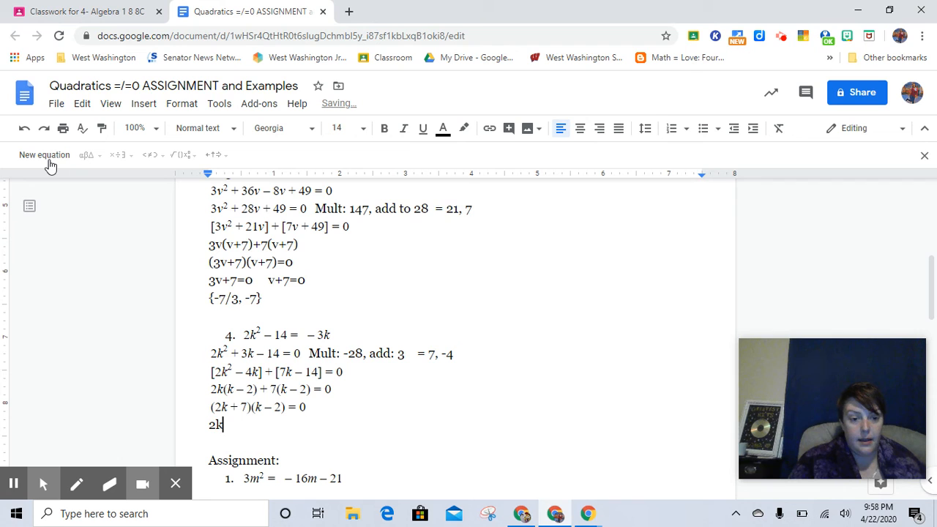
pyautogui.write('+7')
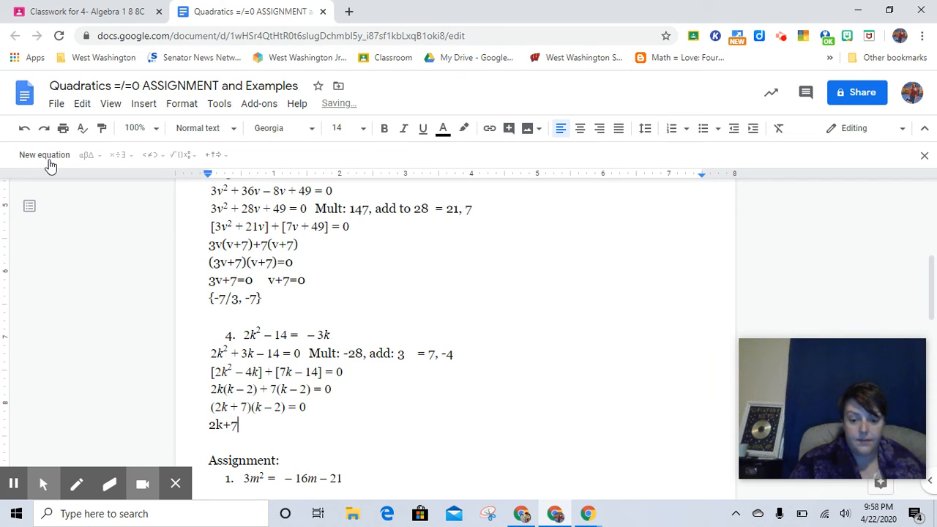
pyautogui.write('=0')
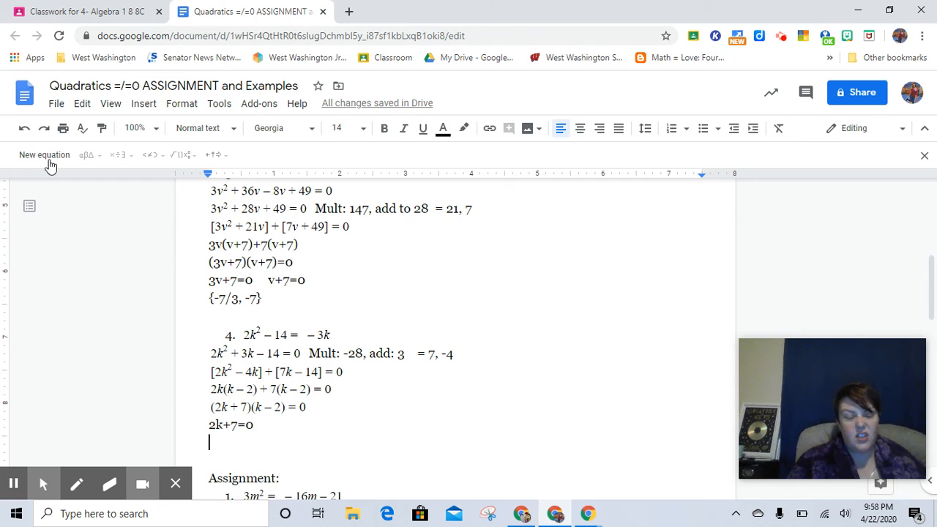
pyautogui.write('k')
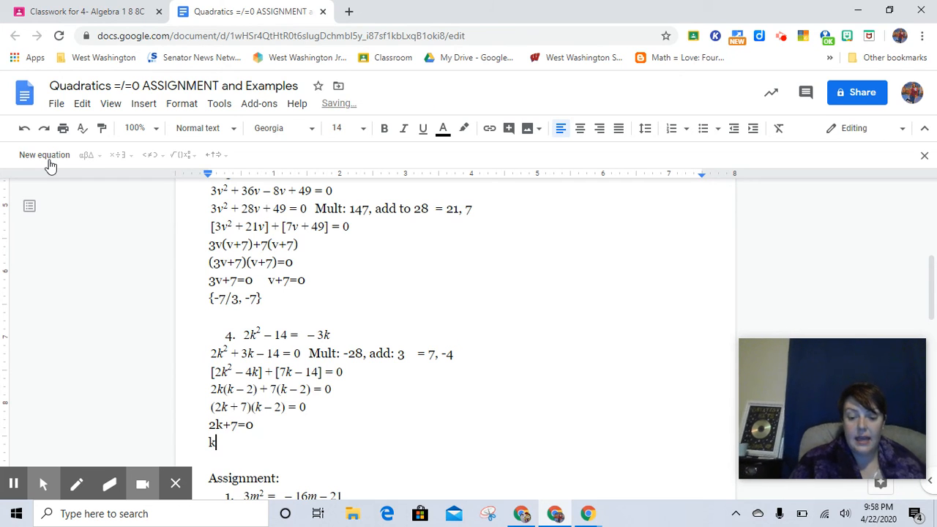
pyautogui.write('=')
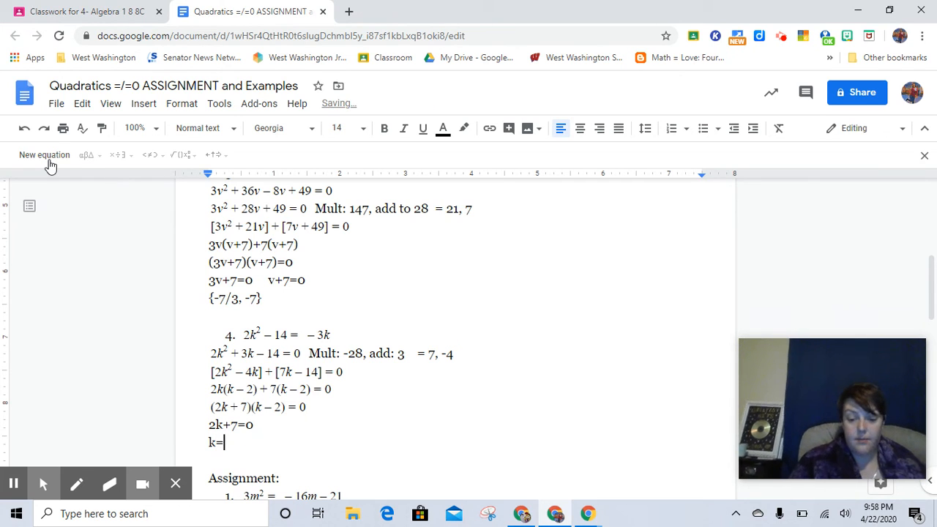
pyautogui.write('-7')
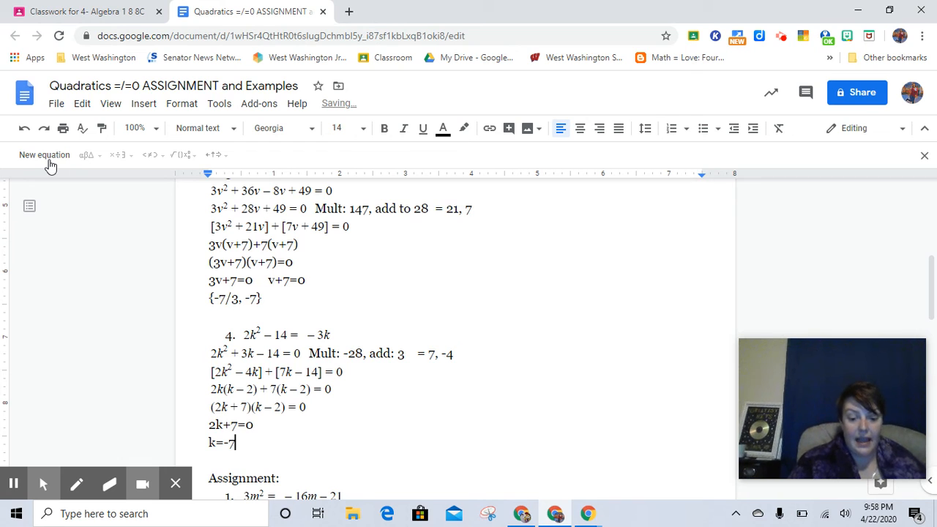
pyautogui.write('/2')
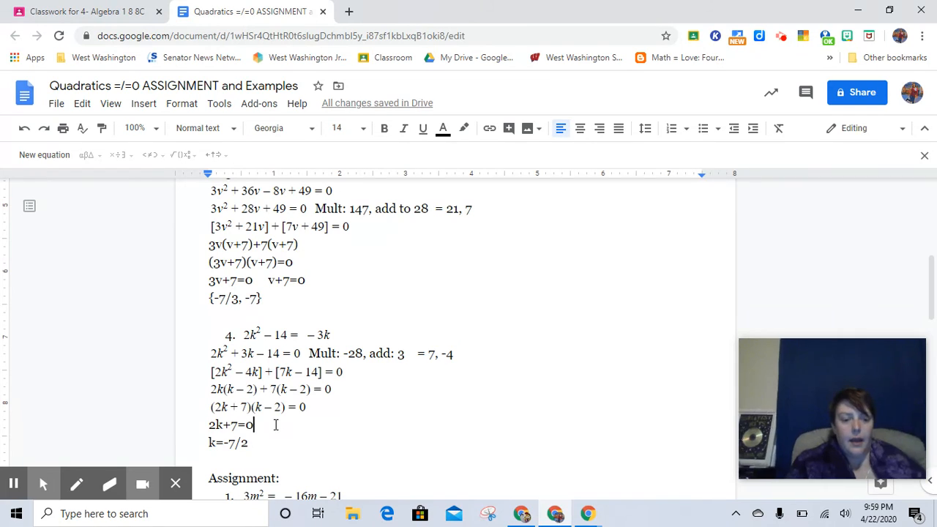
pyautogui.write('k=')
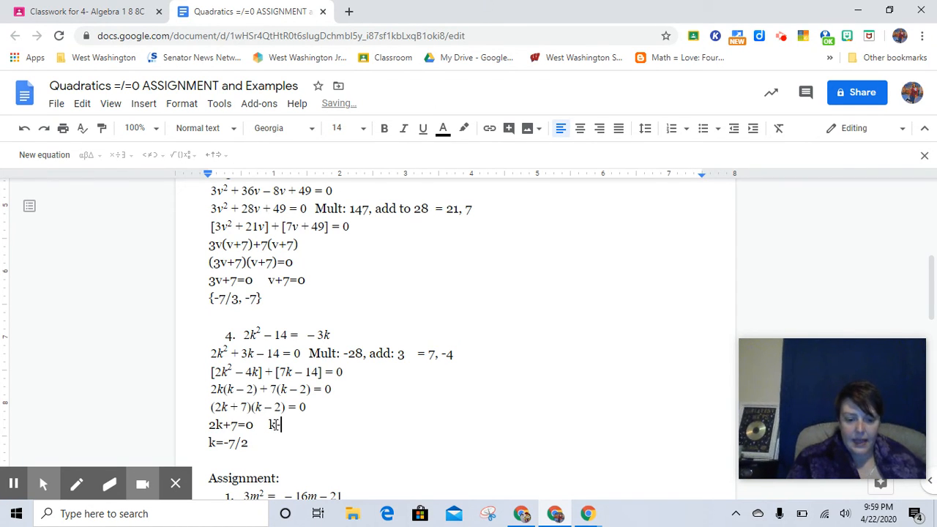
pyautogui.write('-2=')
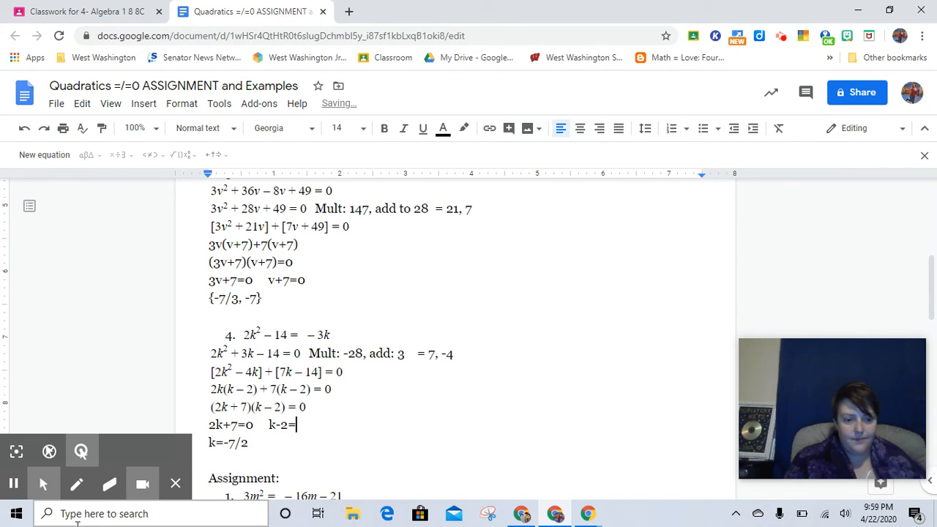
pyautogui.write('0')
pyautogui.click(230, 442)
pyautogui.write(', 2')
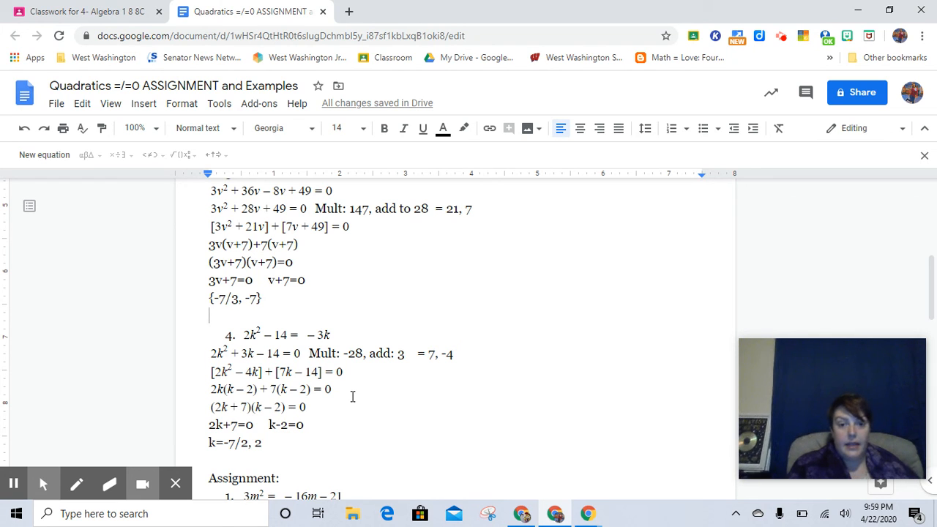
pyautogui.scroll(-3)
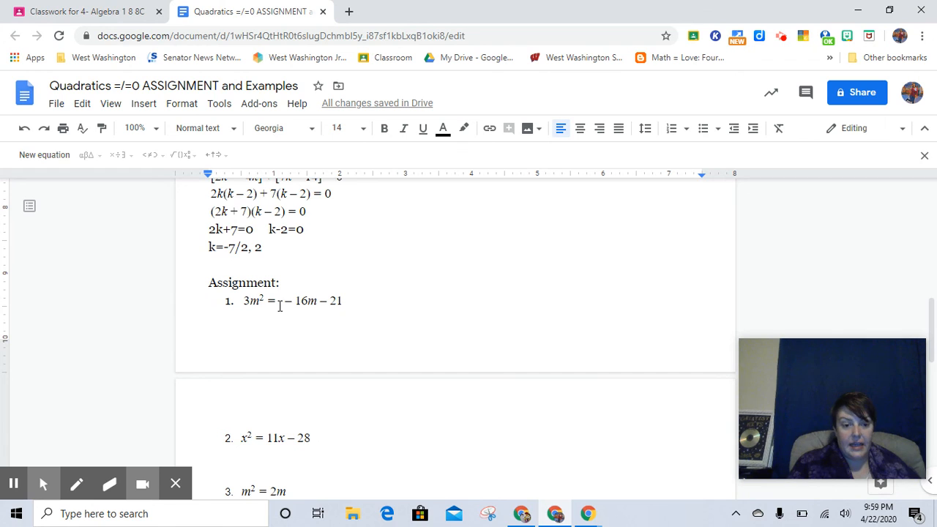
pyautogui.scroll(-3)
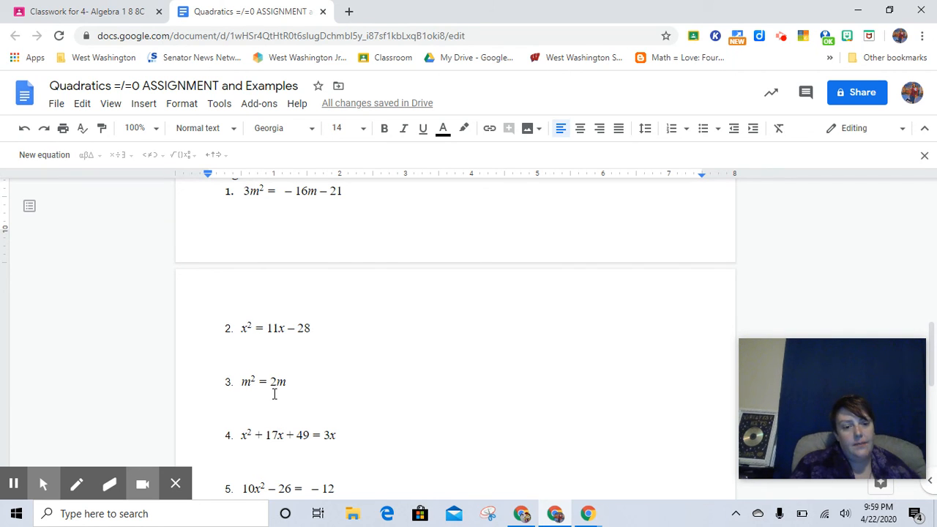
pyautogui.moveTo(282, 398)
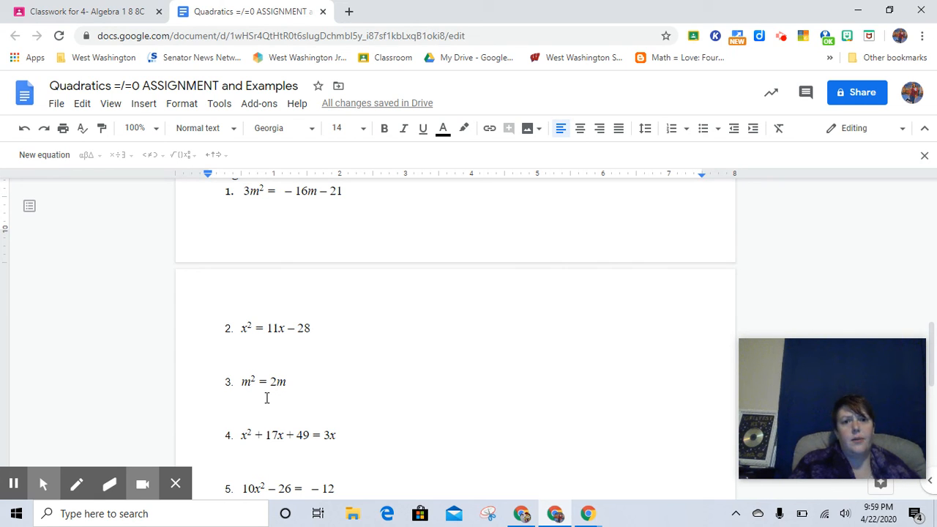
pyautogui.scroll(-3)
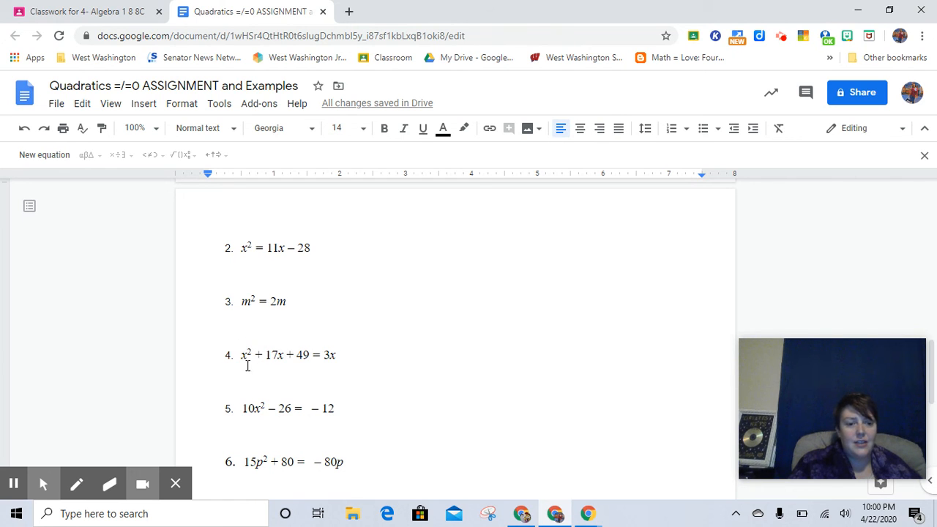
pyautogui.moveTo(237, 384)
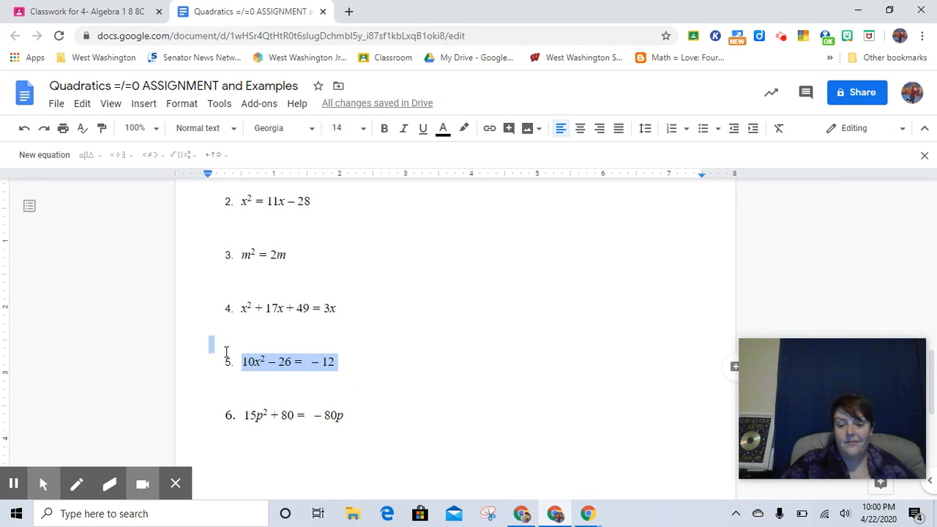
# Delete the 10x² − 26 = −12 problem so 15p² + 80 = −80p becomes problem 5.
pyautogui.press('Delete')
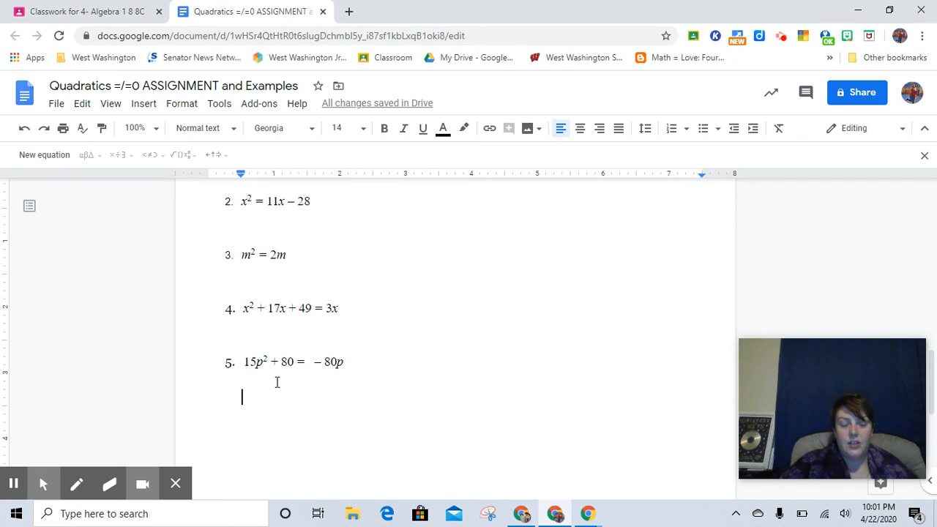
pyautogui.scroll(3)
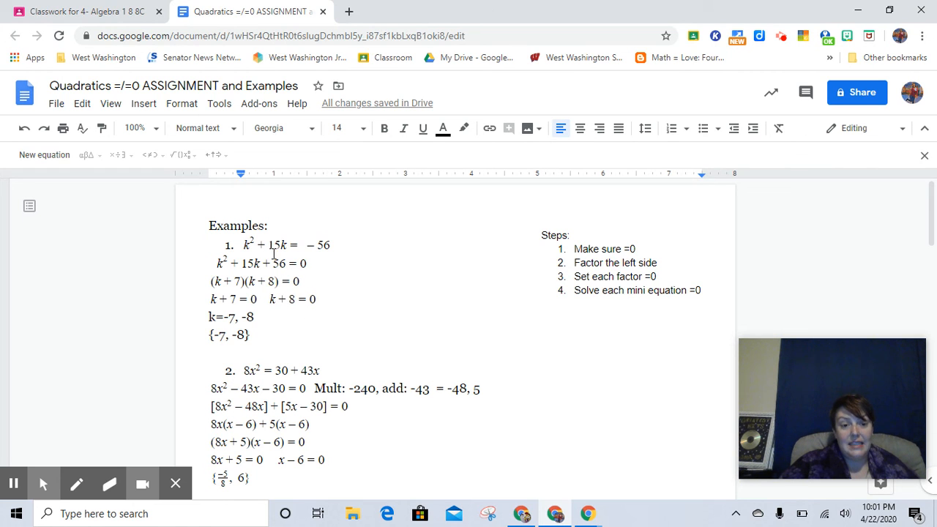
pyautogui.scroll(-3)
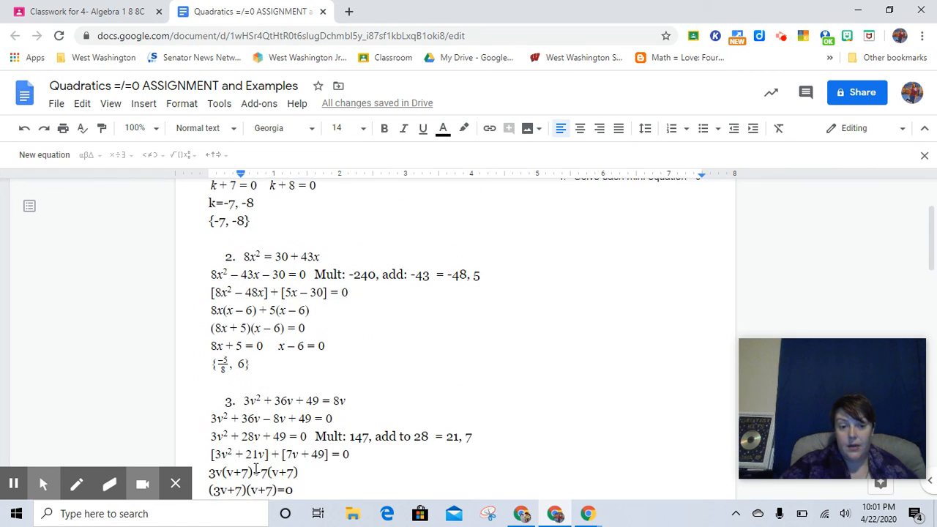
pyautogui.scroll(-3)
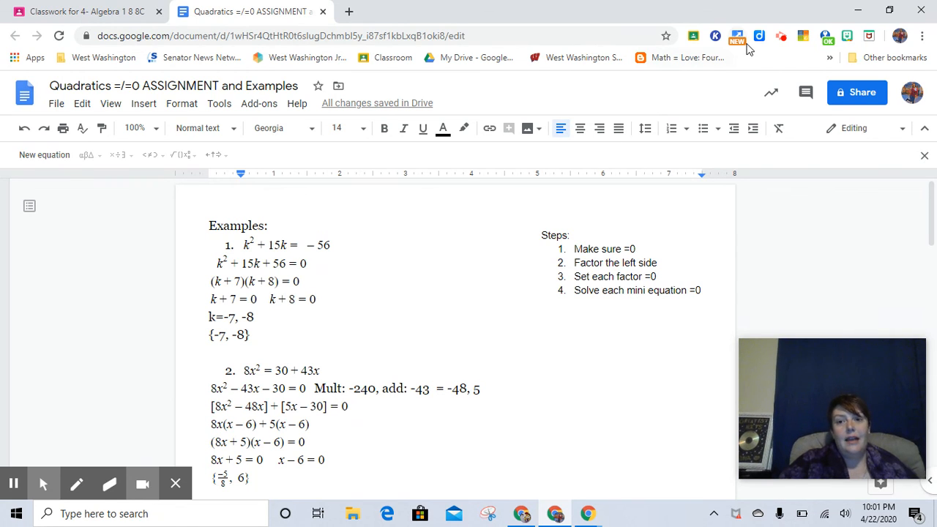
pyautogui.moveTo(781, 36)
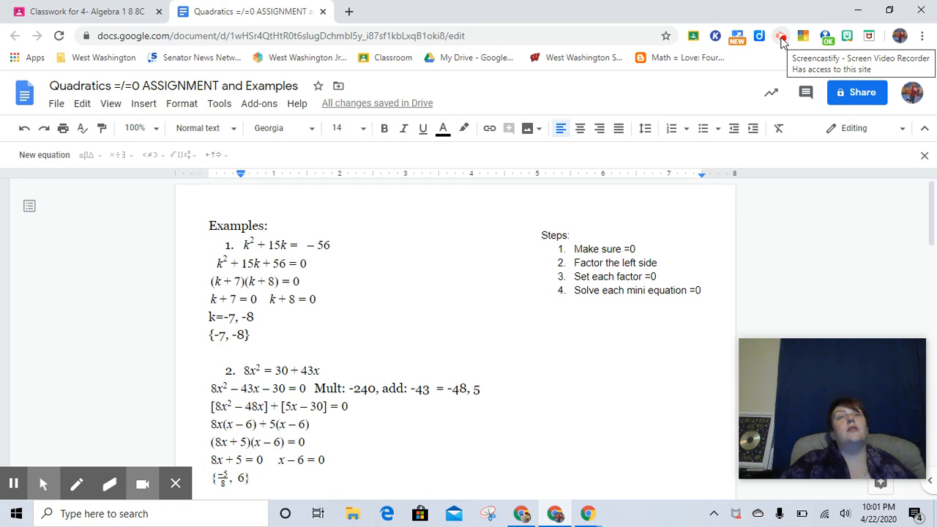